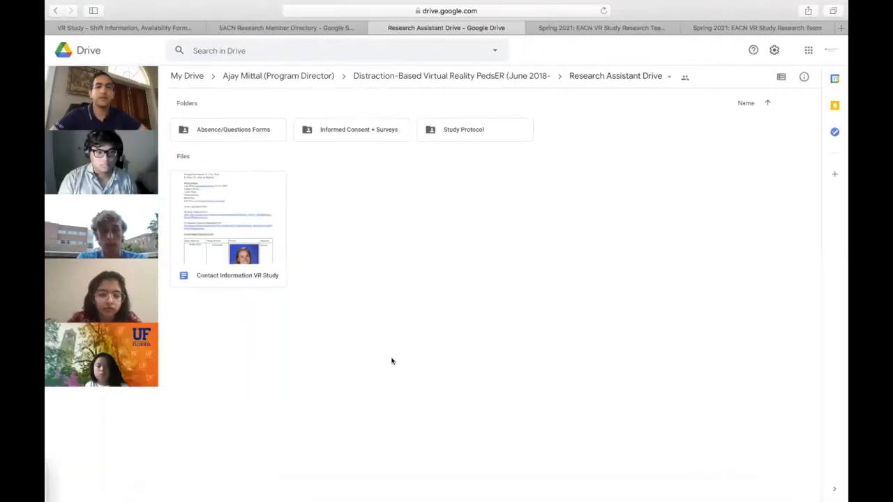
mouse_move(334, 214)
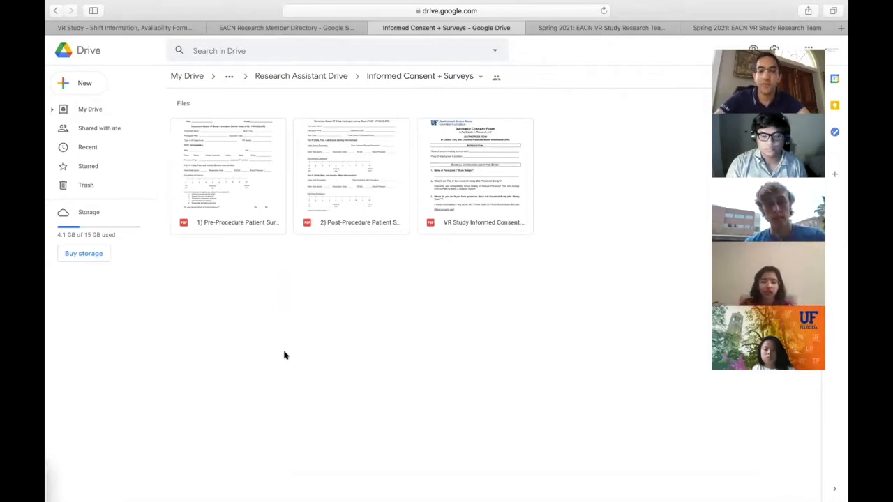
mouse_move(212, 213)
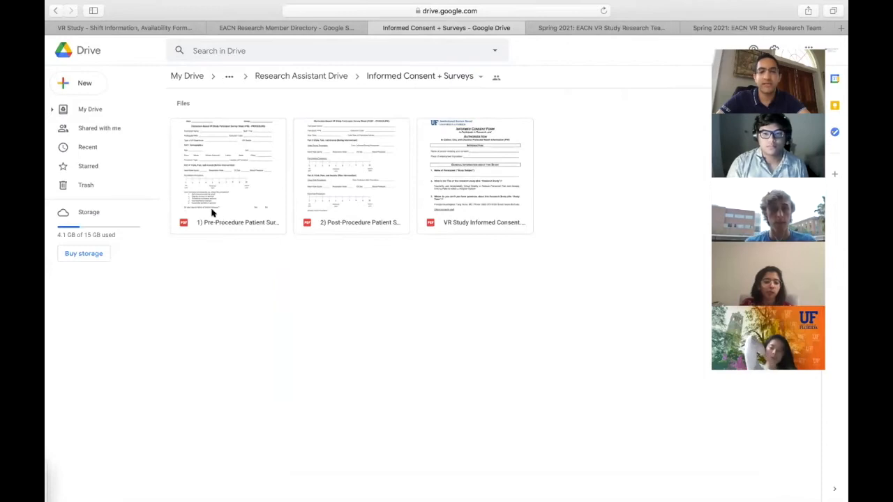
mouse_move(483, 205)
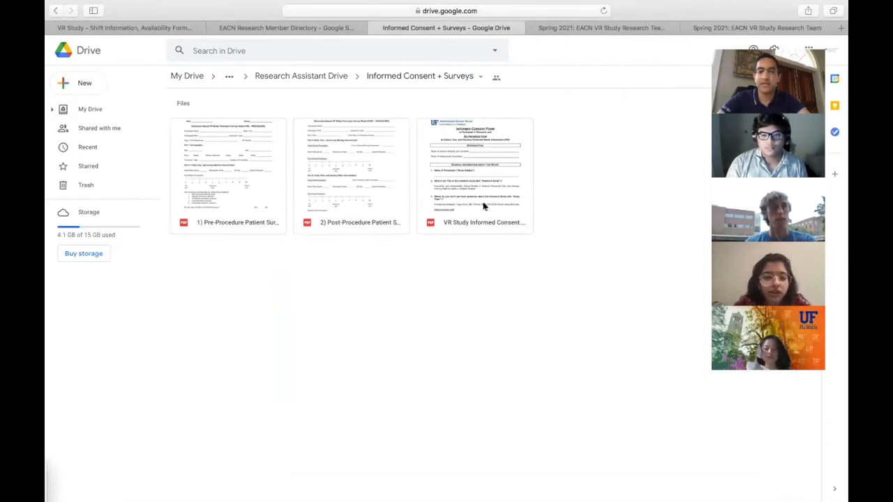
mouse_move(254, 224)
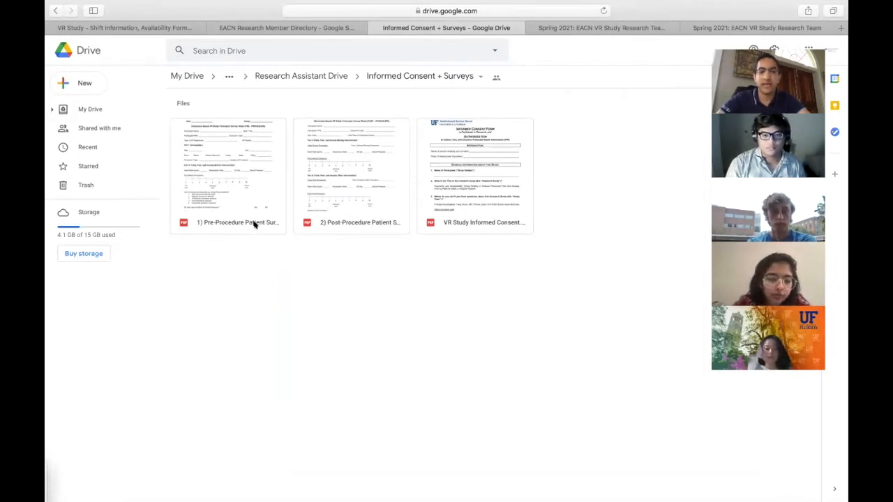
- Open '1) Pre-Procedure Patient Survey.pdf' in the Drive preview, viewing page 1 of 2
double_click(227, 173)
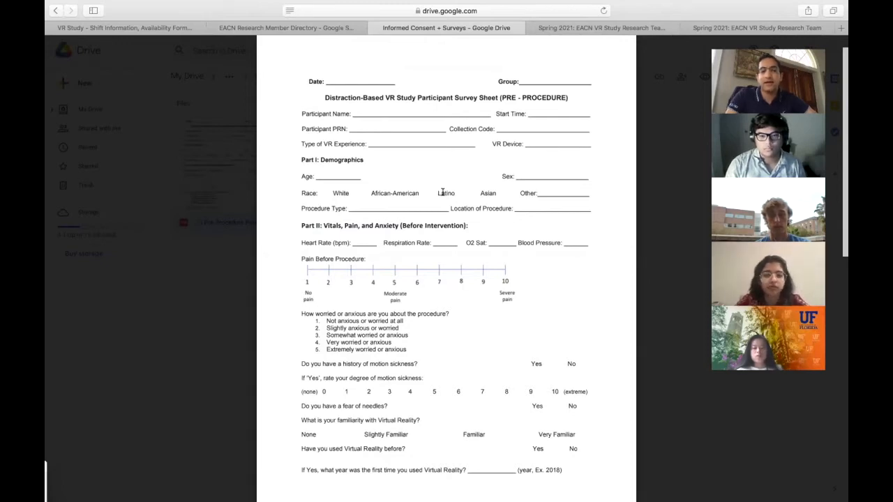
scroll(up, 3)
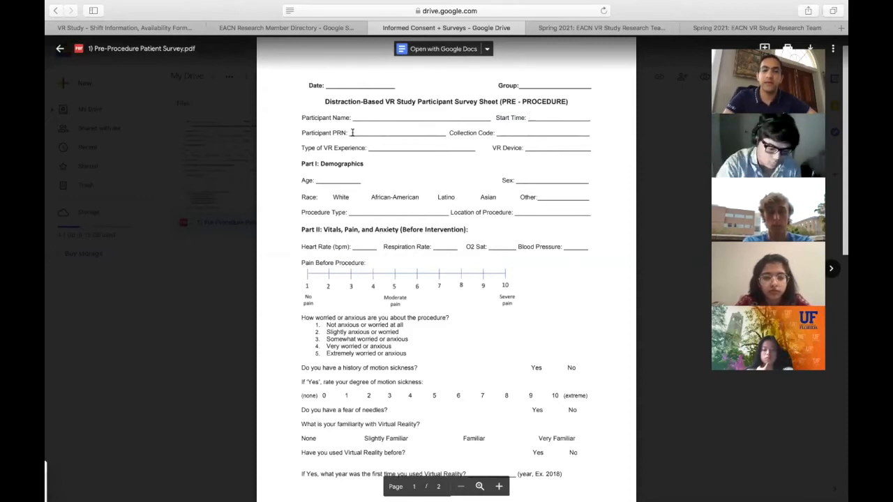
scroll(up, 3)
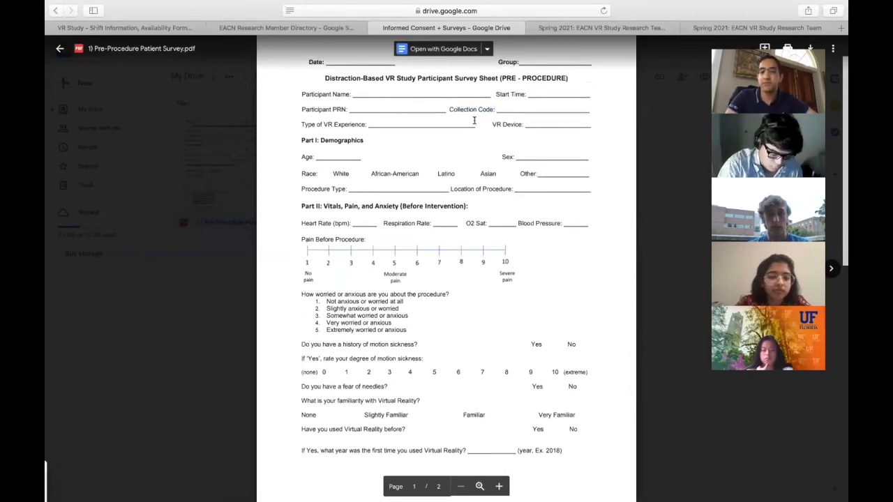
mouse_move(496, 157)
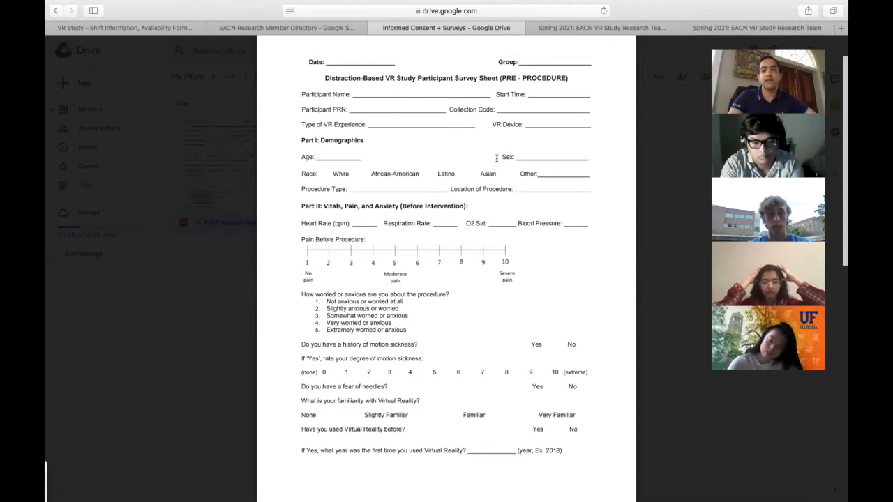
- Scroll past Part I and Part II to the motion sickness and virtual reality questions
scroll(down, 3)
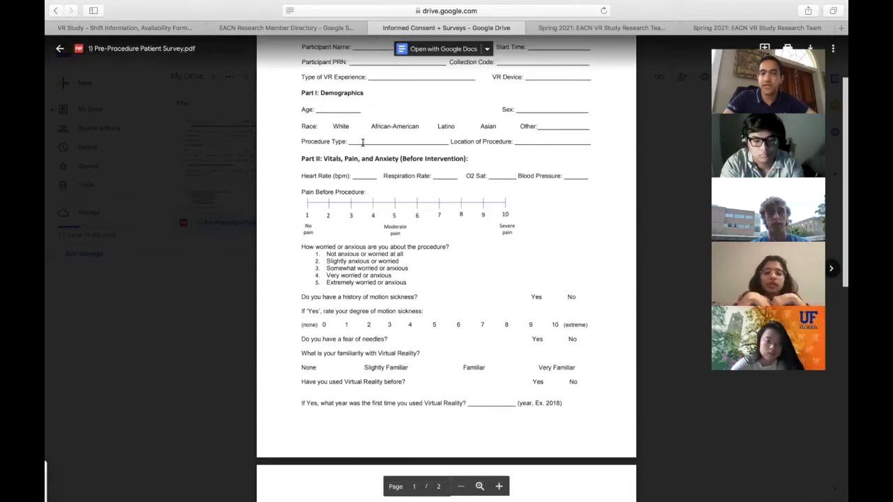
scroll(down, 3)
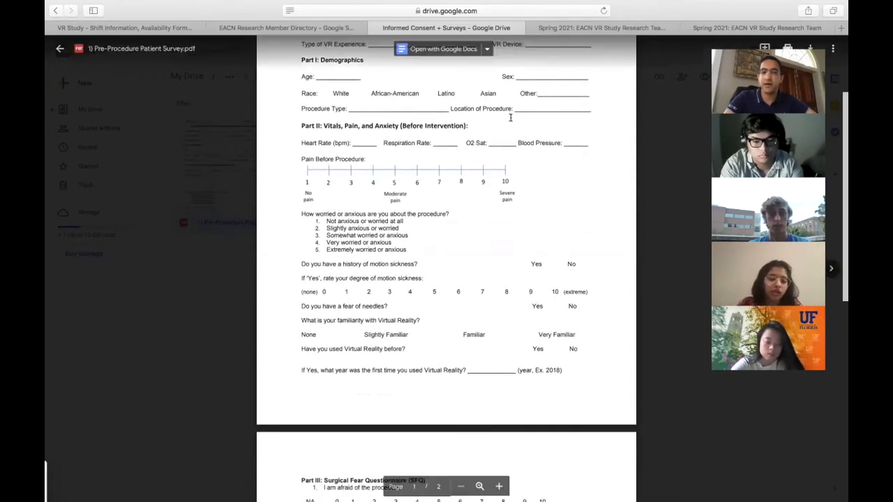
scroll(up, 3)
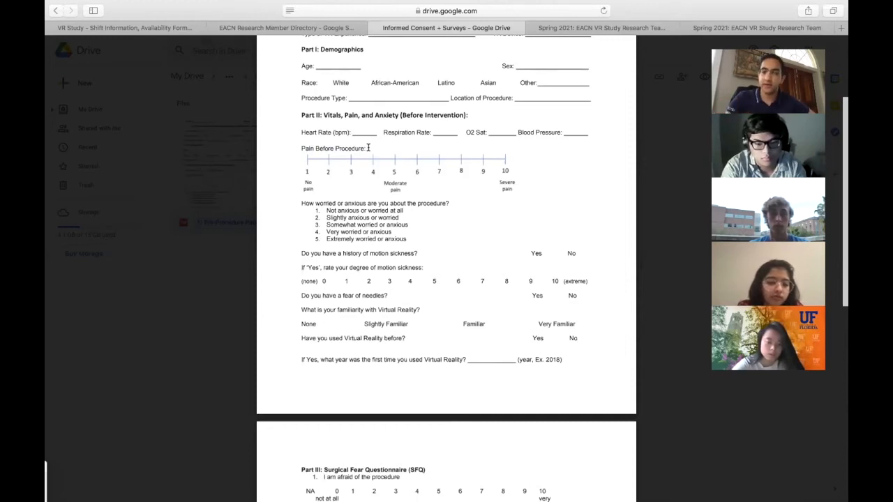
scroll(down, 3)
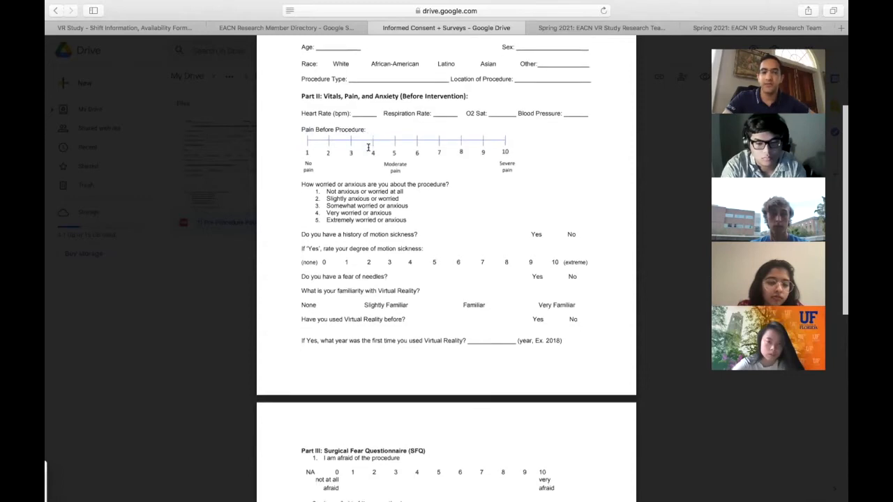
scroll(down, 3)
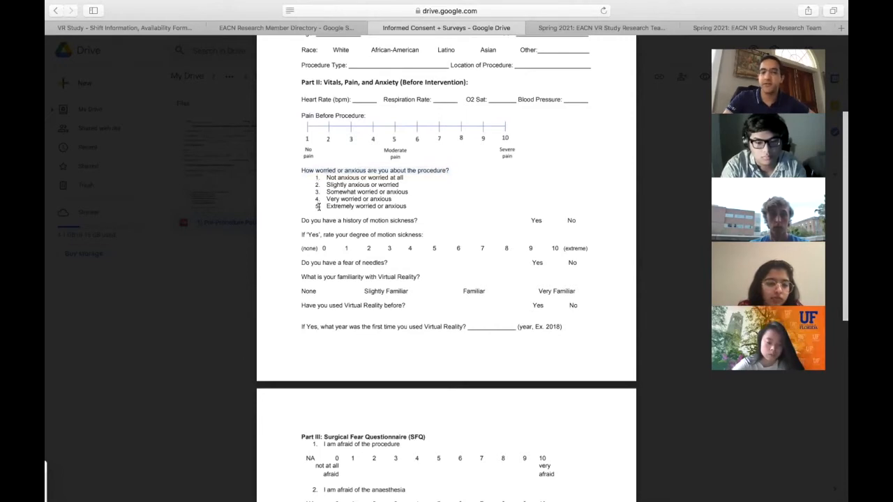
- Scroll to page 2's Part III: Surgical Fear Questionnaire, showing its first four items
scroll(up, 3)
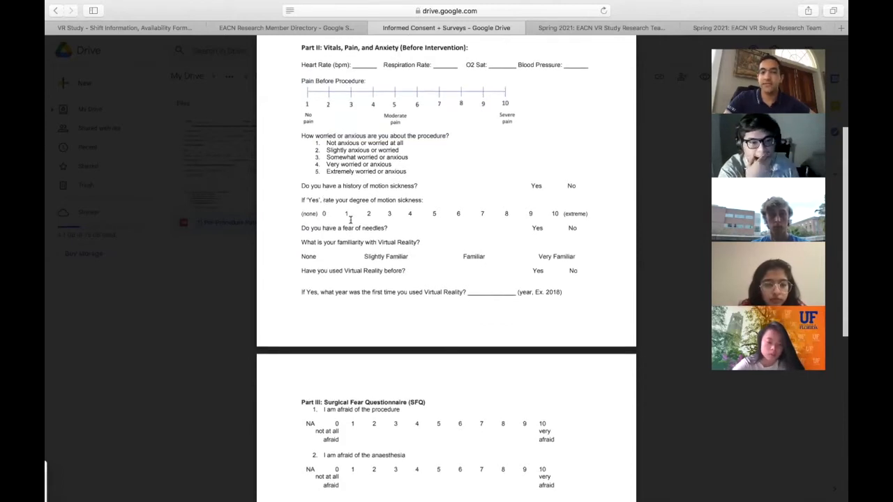
scroll(down, 3)
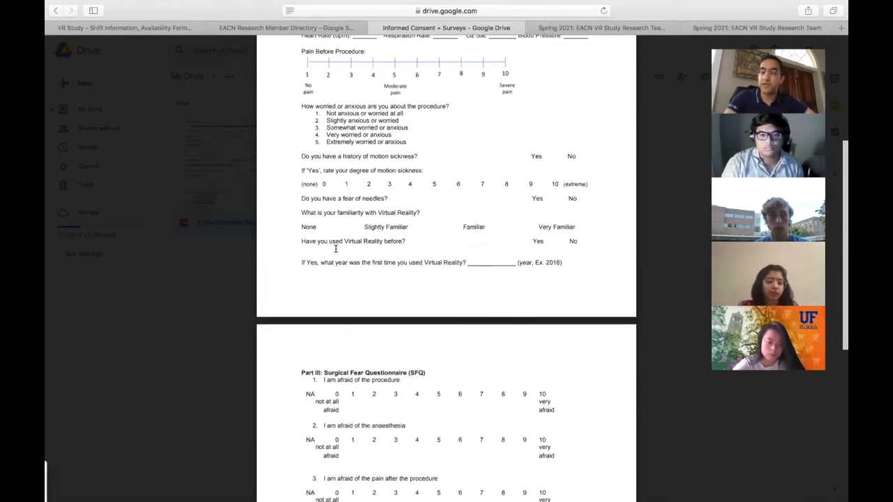
mouse_move(336, 248)
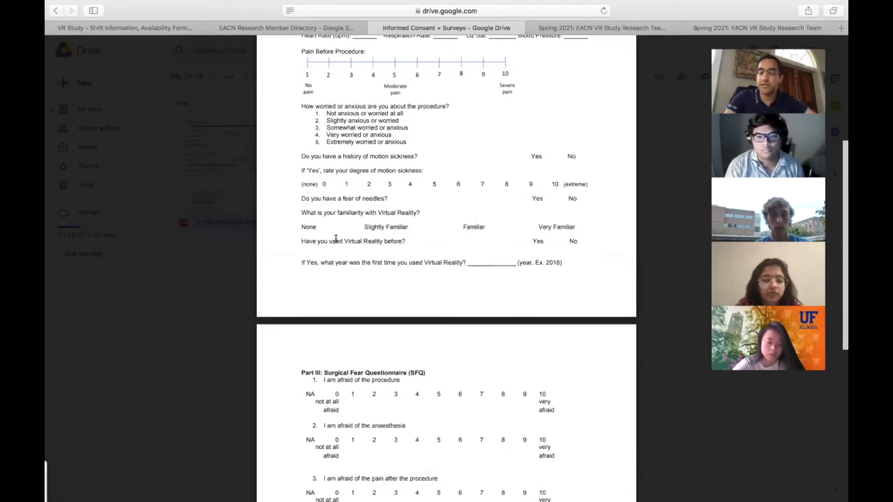
scroll(down, 3)
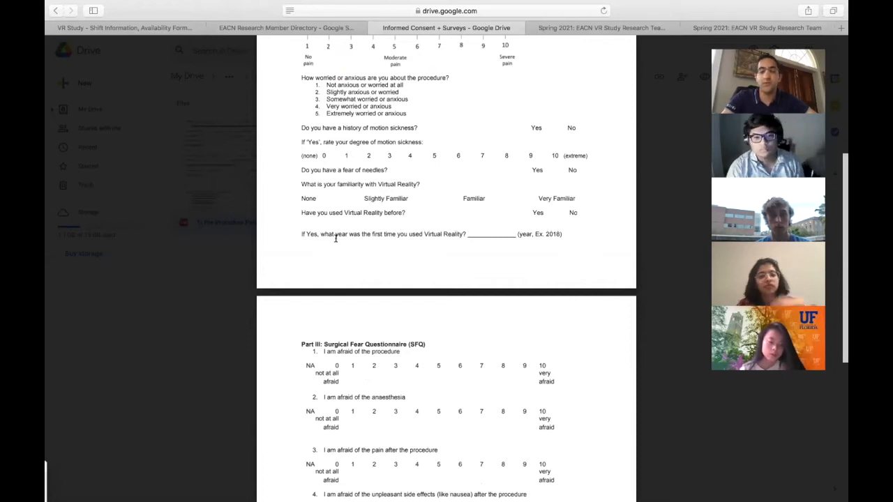
scroll(down, 3)
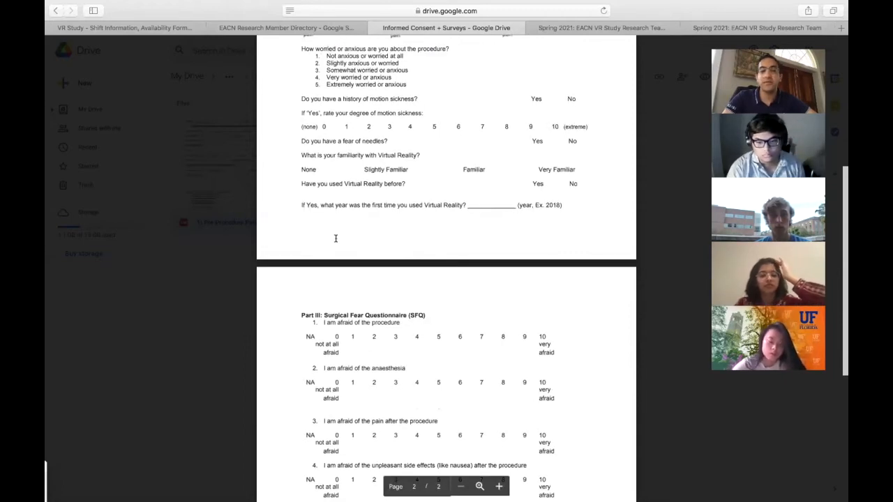
scroll(up, 3)
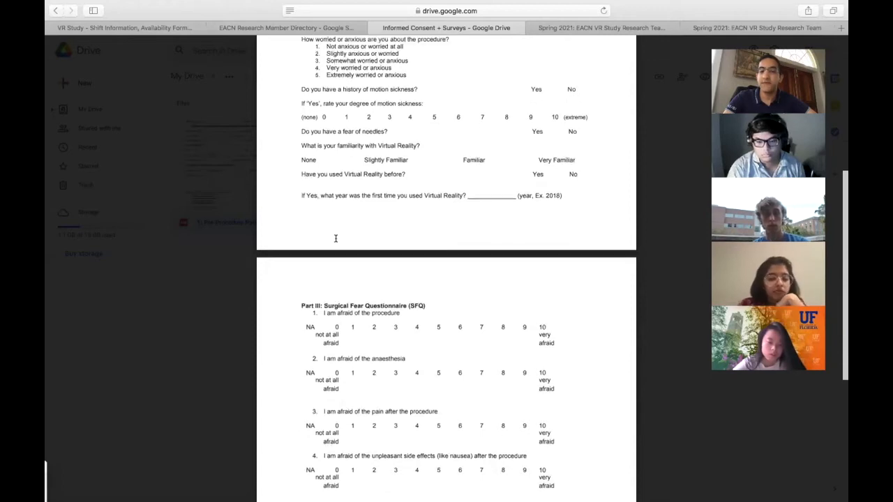
- Scroll through page 2 to display Surgical Fear Questionnaire items 1 through 8
scroll(down, 3)
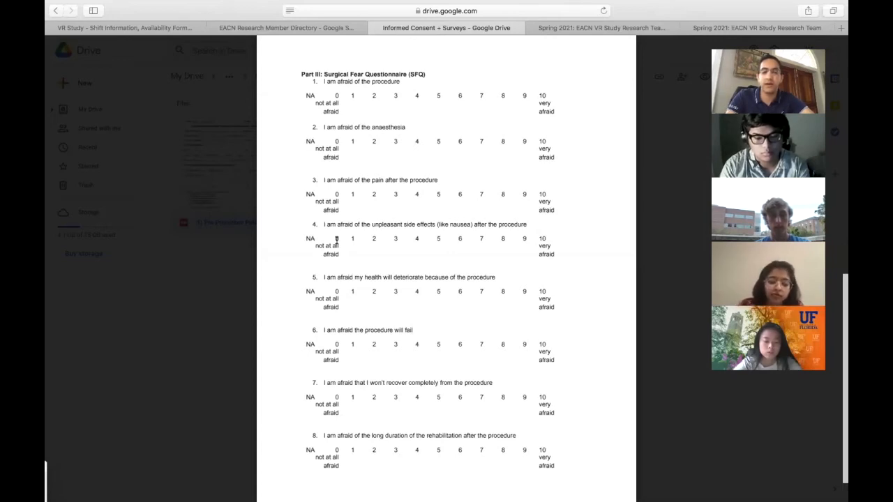
scroll(down, 3)
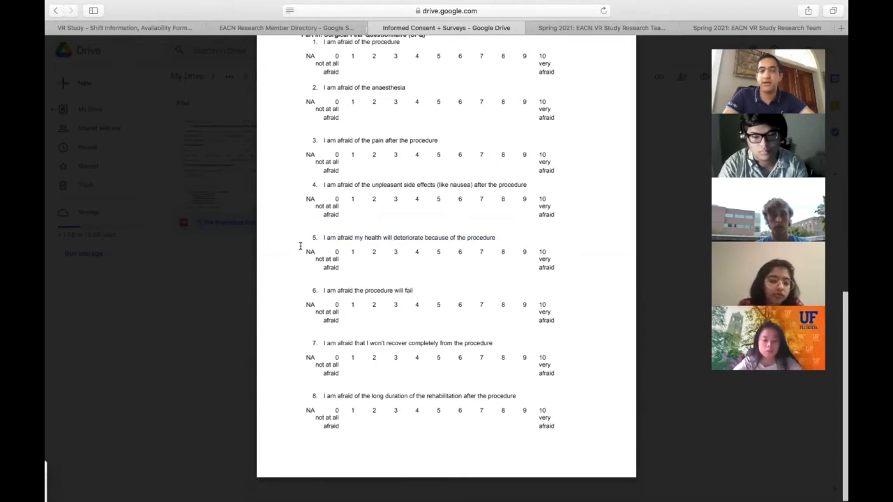
scroll(up, 3)
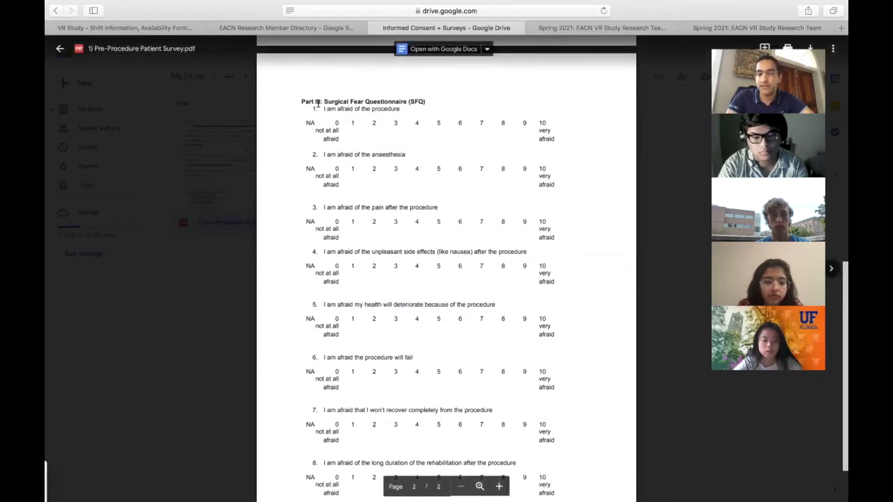
- Close the survey preview, returning to the folder listing its three PDF files
scroll(up, 3)
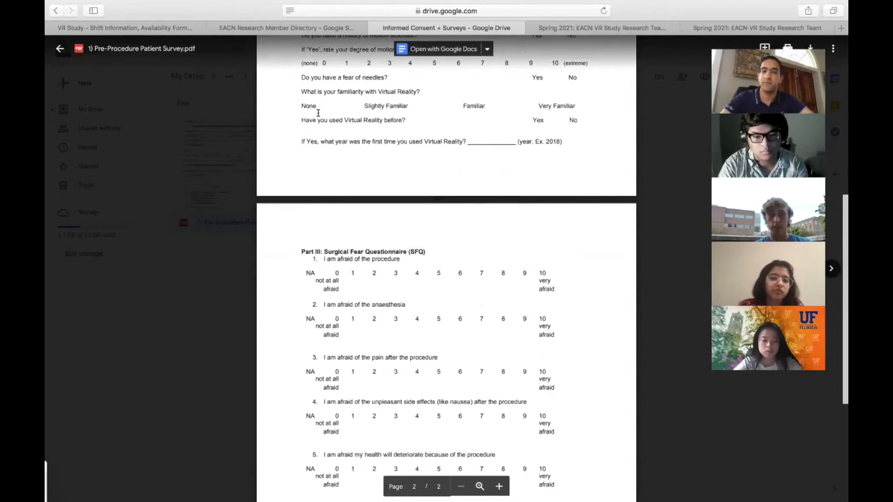
scroll(up, 3)
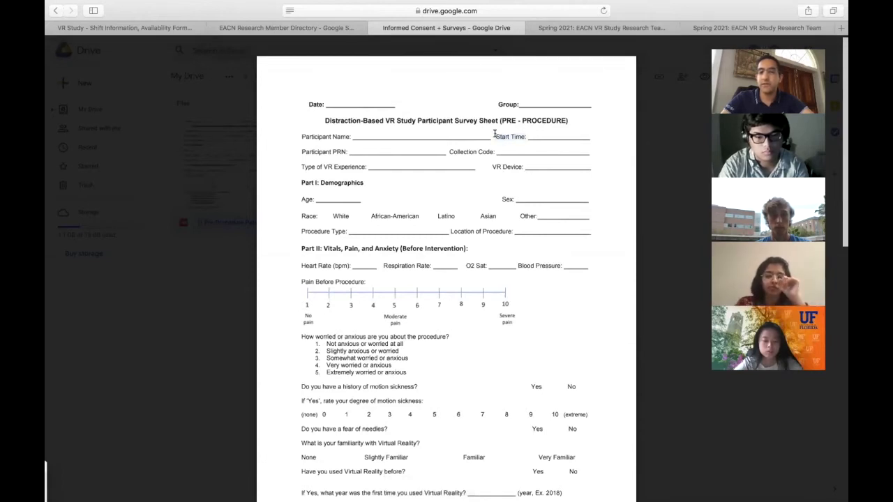
double_click(510, 136)
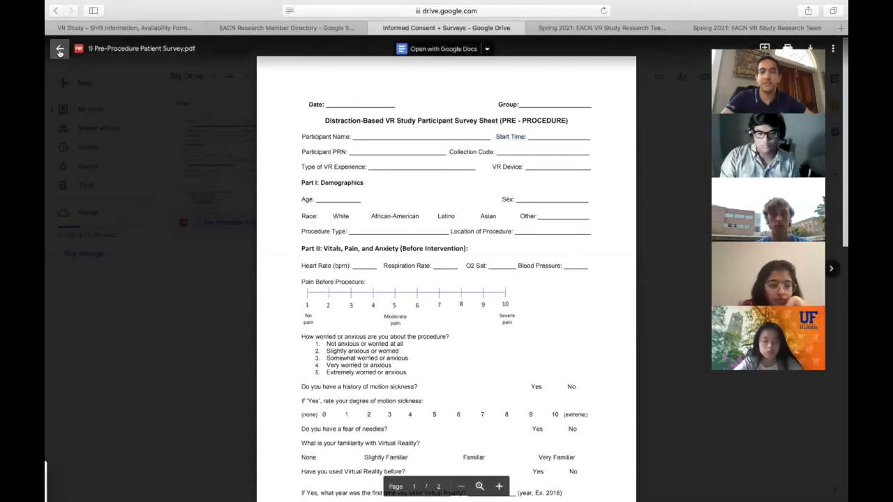
click(60, 49)
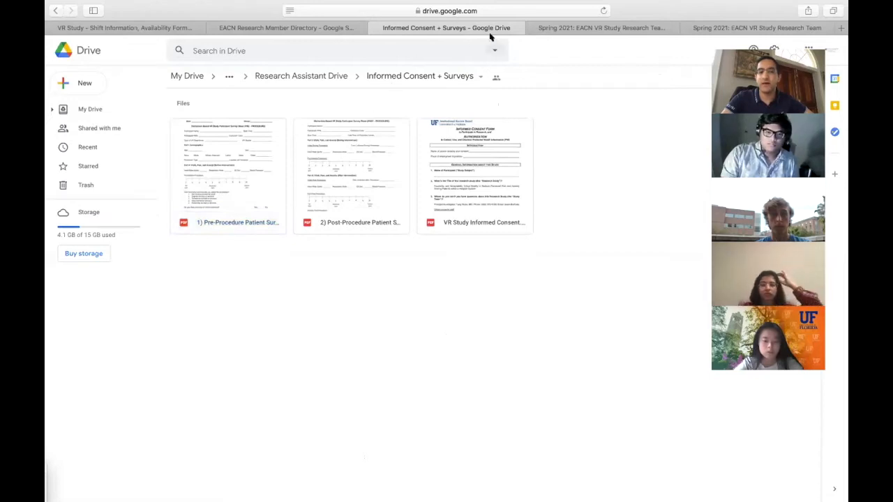
- Open '2) Post-Procedure Patient Survey' in the PDF viewer
double_click(351, 175)
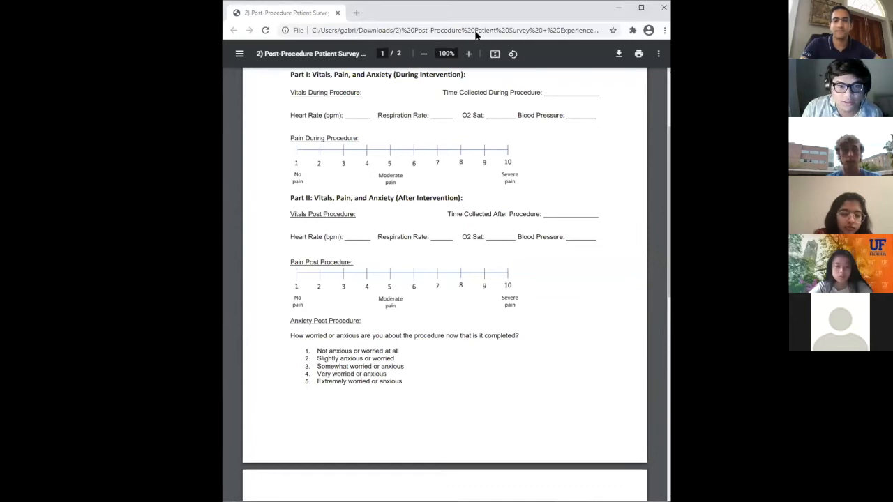
- Scroll to the top of page 1, showing the survey title and participant fields
scroll(up, 3)
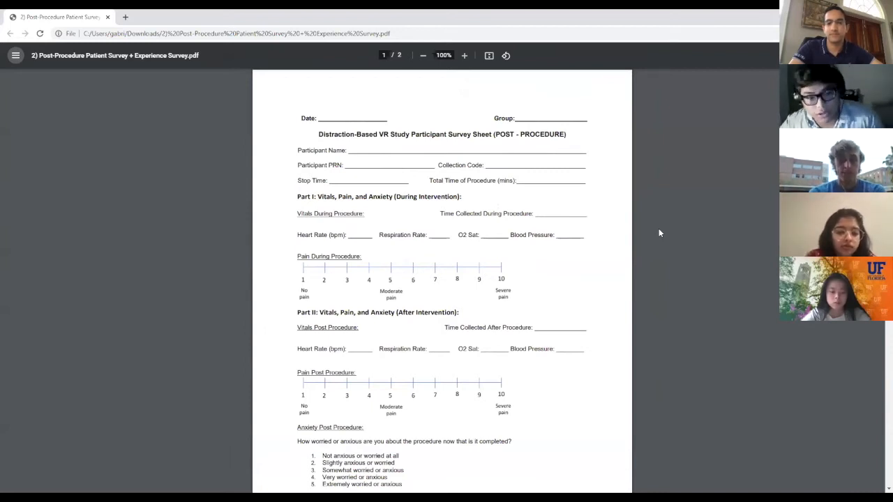
mouse_move(388, 102)
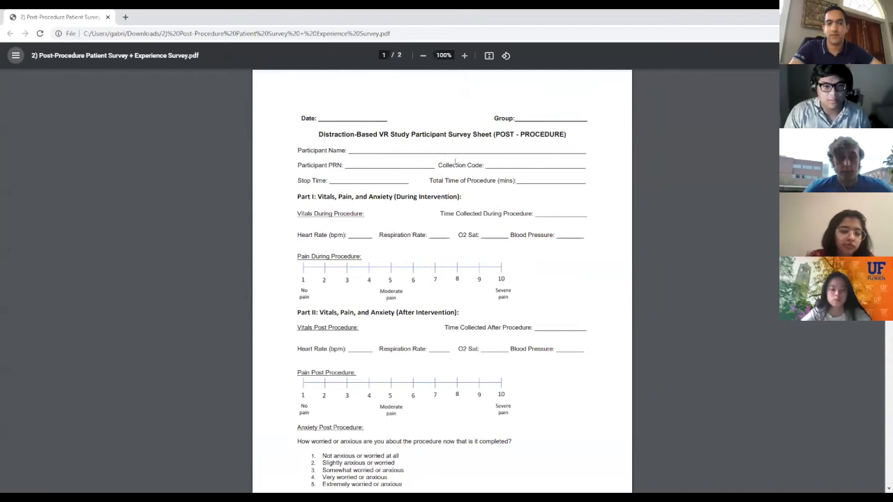
mouse_move(411, 180)
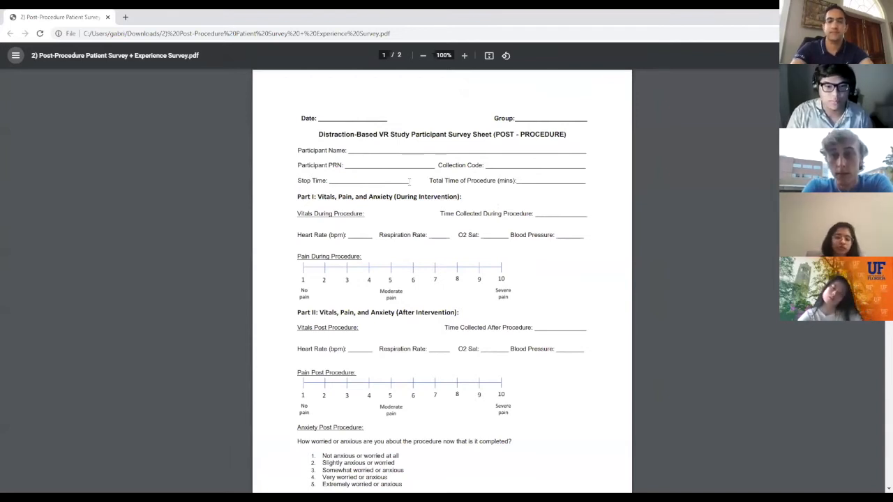
mouse_move(533, 173)
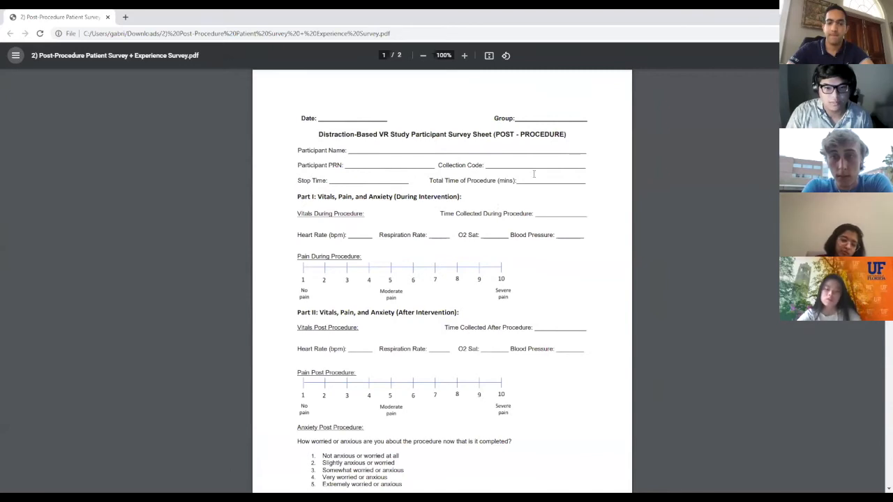
mouse_move(537, 196)
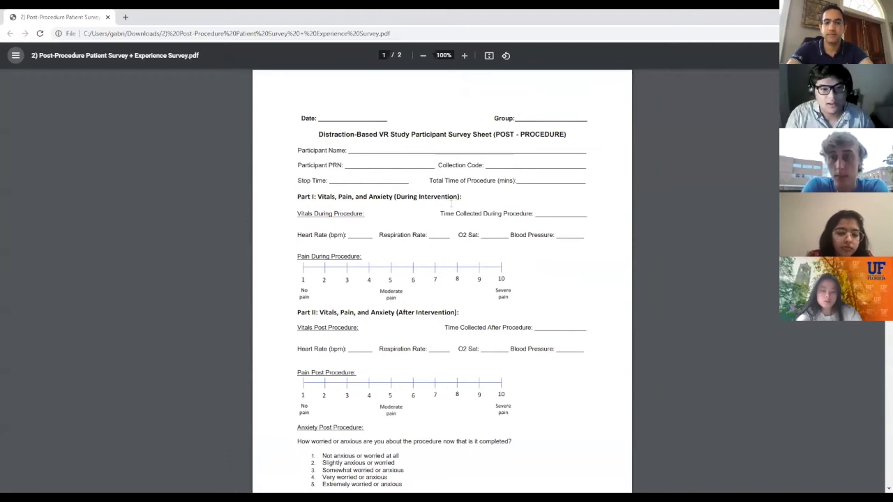
- Scroll slightly down page 1 to show Parts I and II and the anxiety question
scroll(down, 3)
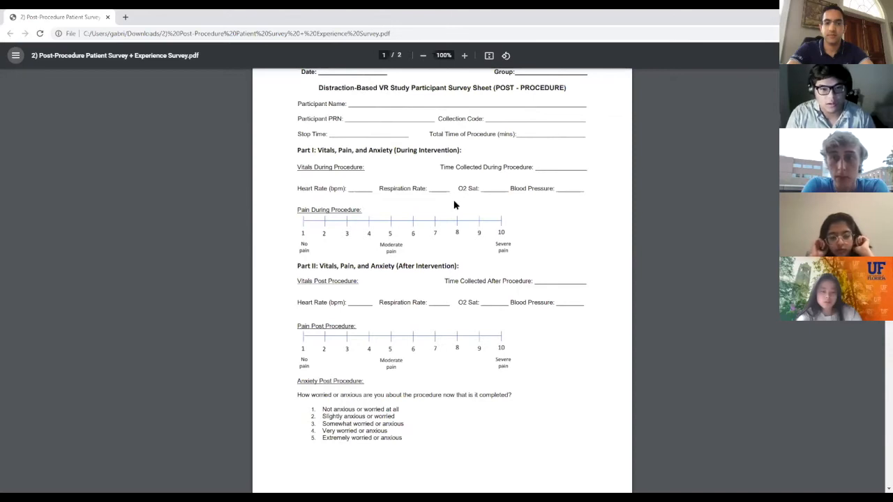
mouse_move(461, 201)
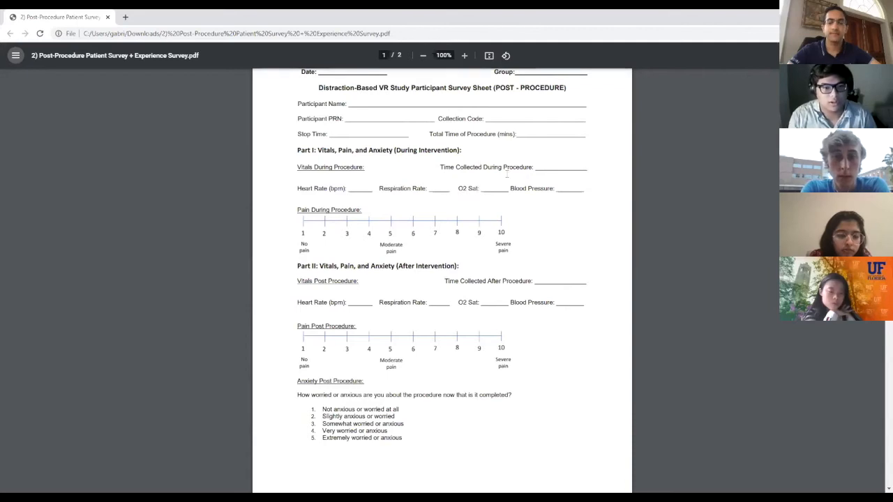
- Scroll to page 2's Part III Patient VR Use Survey and Part IV open-ended questions
scroll(down, 3)
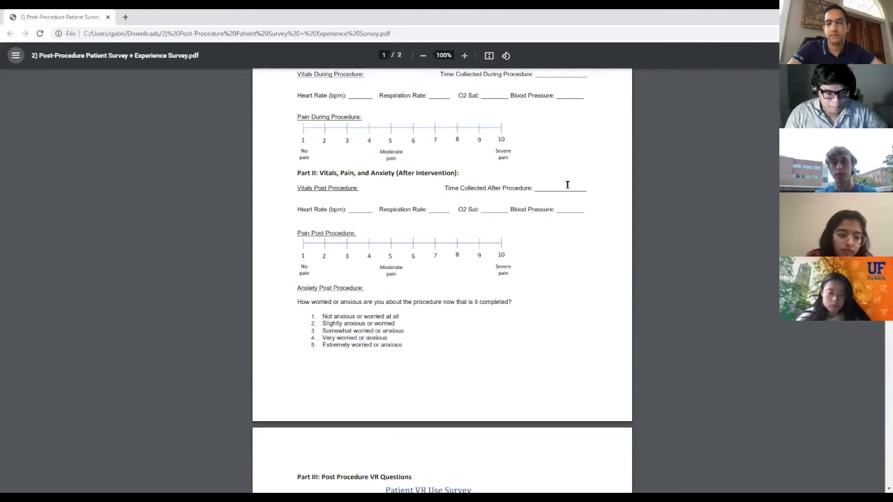
mouse_move(332, 186)
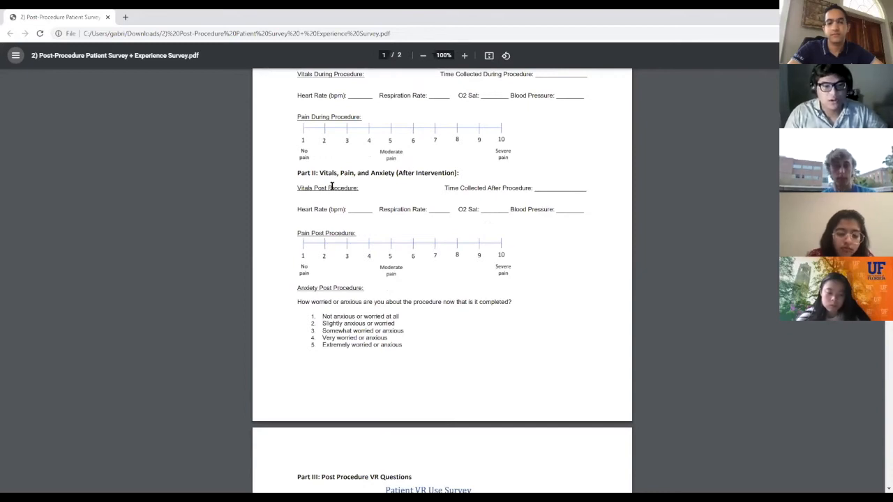
mouse_move(335, 203)
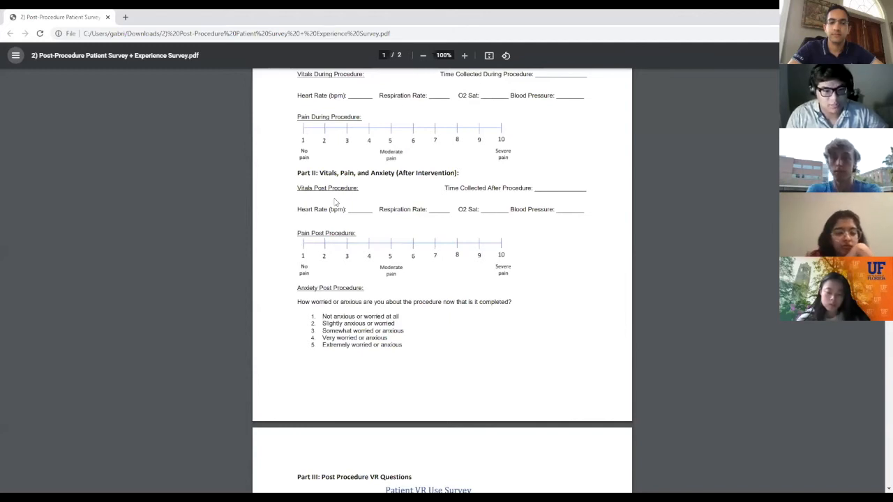
scroll(down, 3)
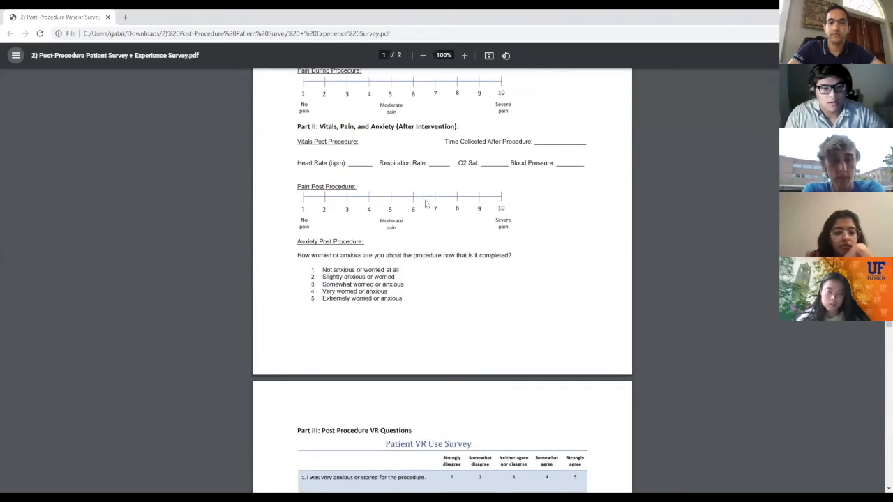
scroll(down, 3)
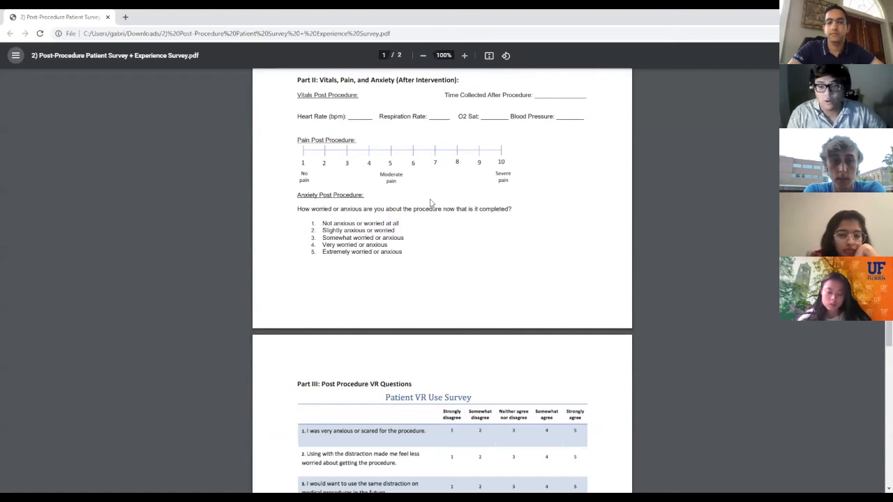
mouse_move(449, 203)
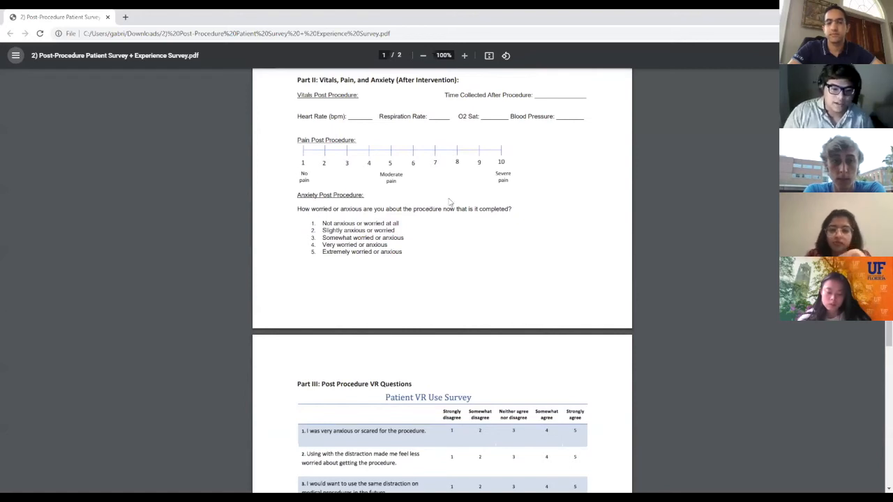
scroll(down, 3)
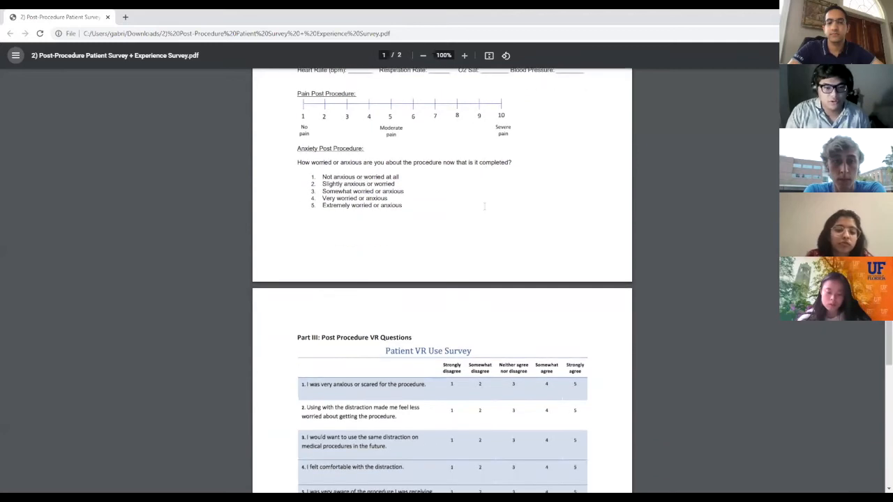
scroll(down, 3)
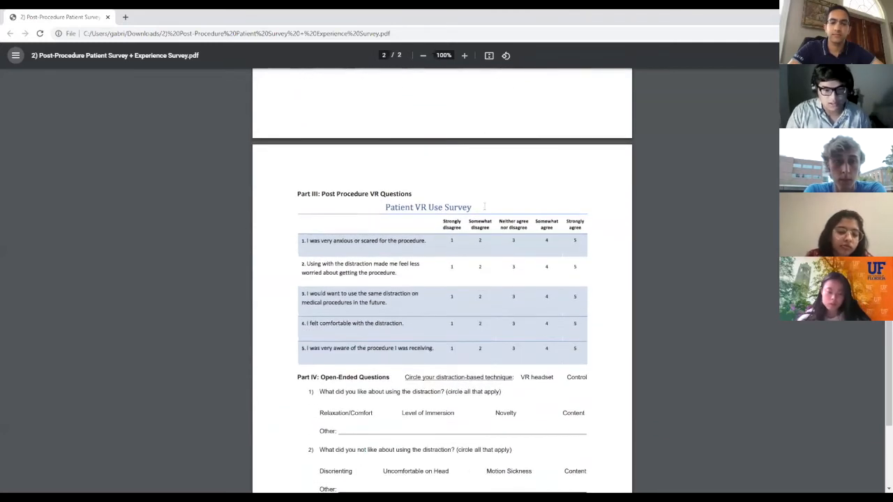
scroll(down, 3)
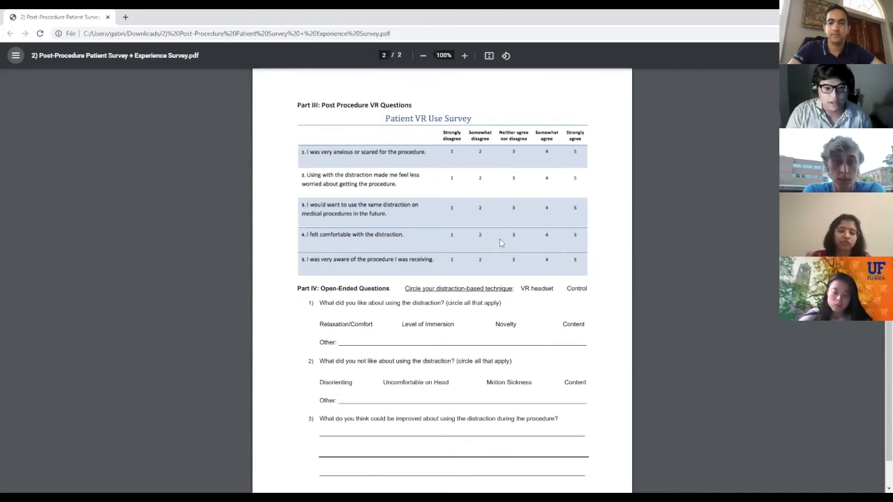
mouse_move(519, 206)
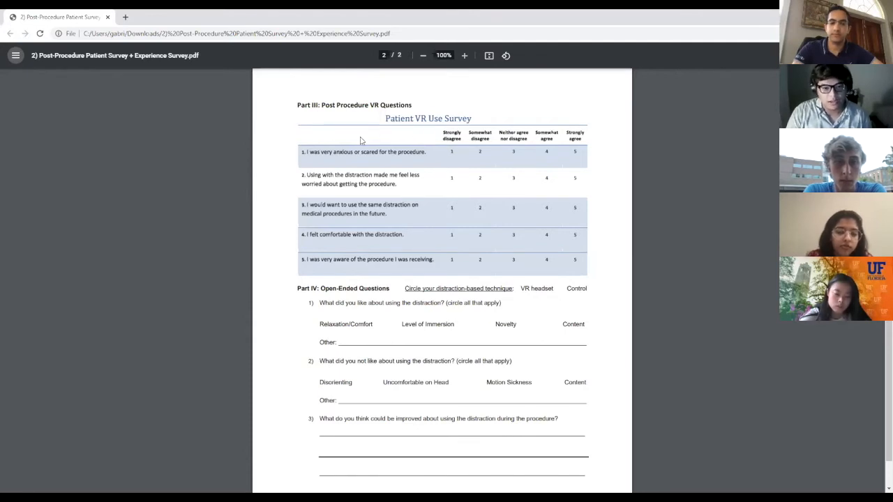
mouse_move(403, 173)
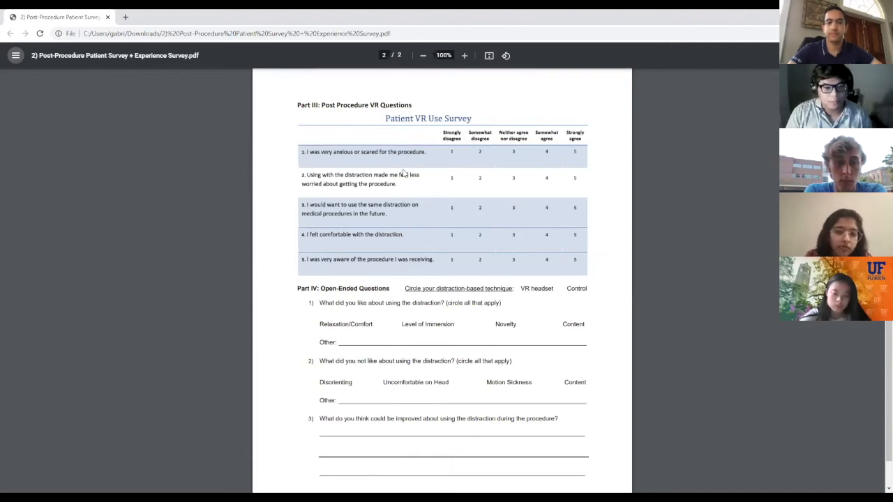
mouse_move(431, 203)
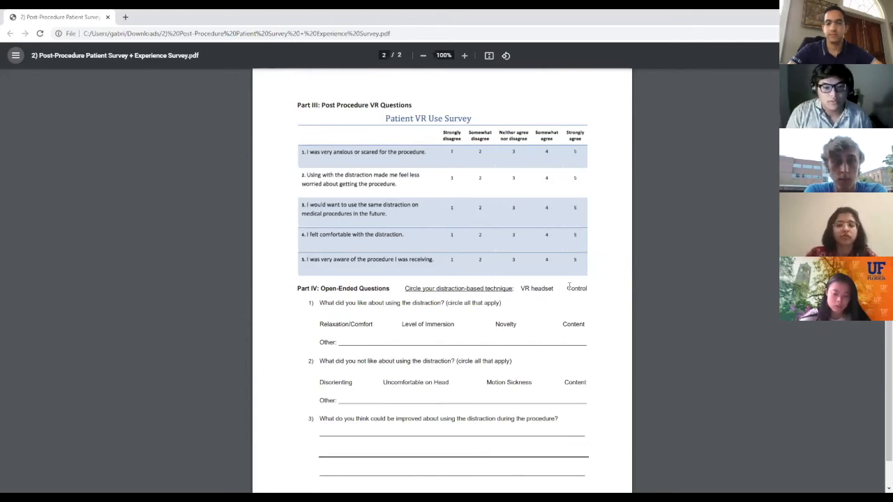
mouse_move(566, 282)
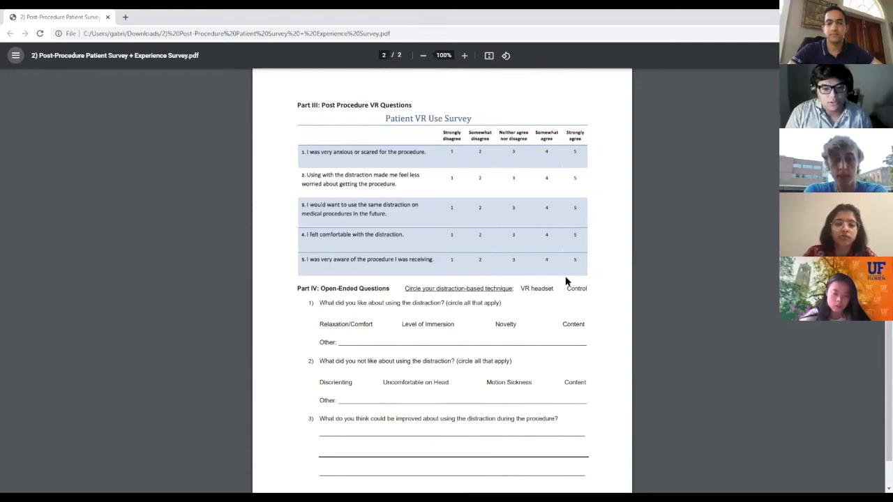
mouse_move(572, 277)
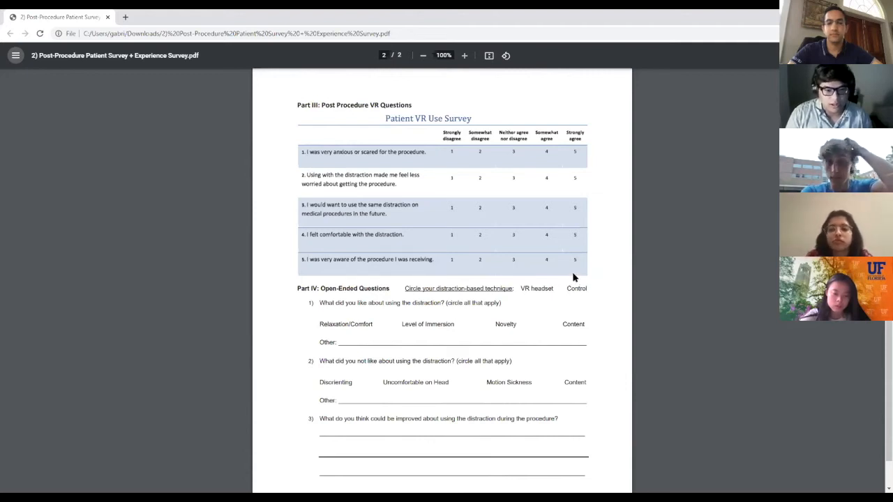
scroll(down, 3)
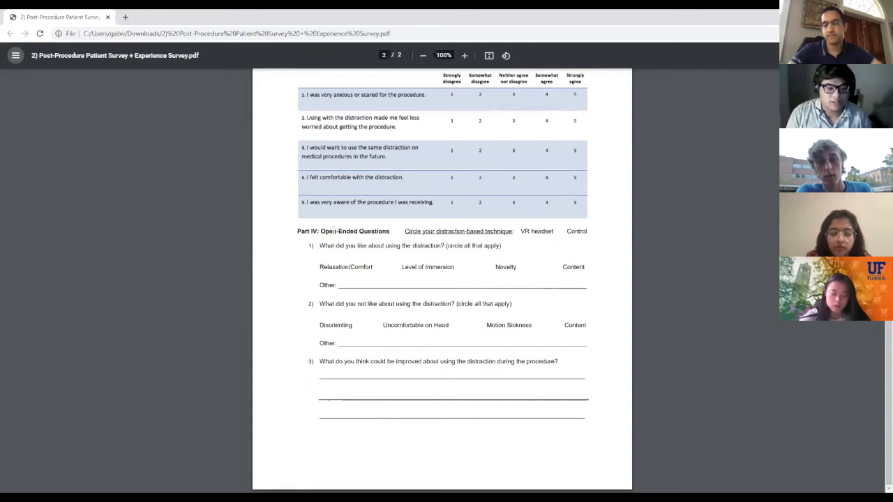
mouse_move(400, 218)
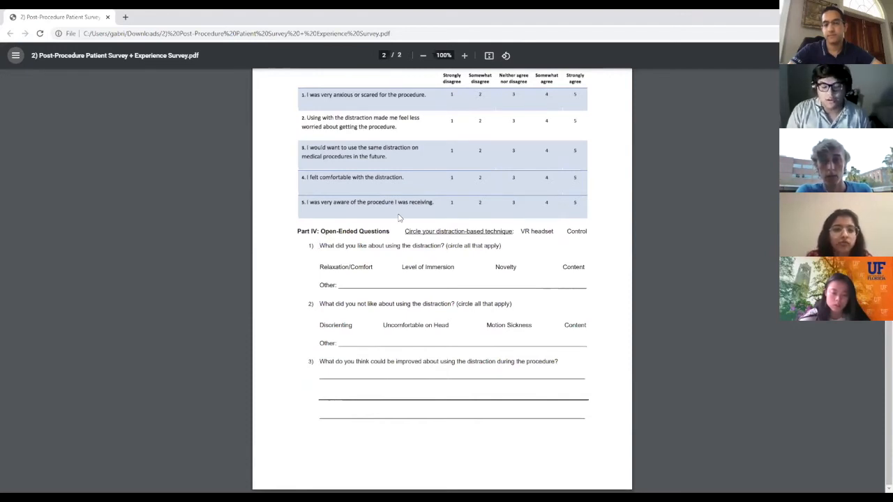
mouse_move(50, 435)
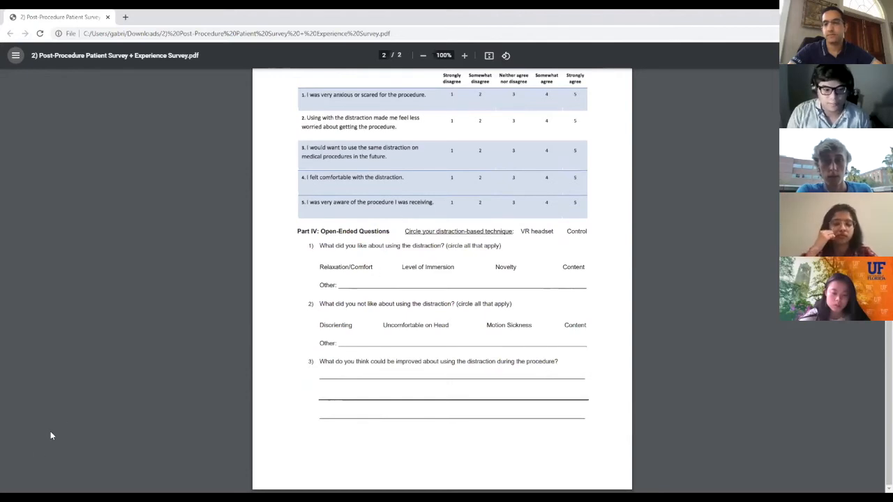
mouse_move(38, 455)
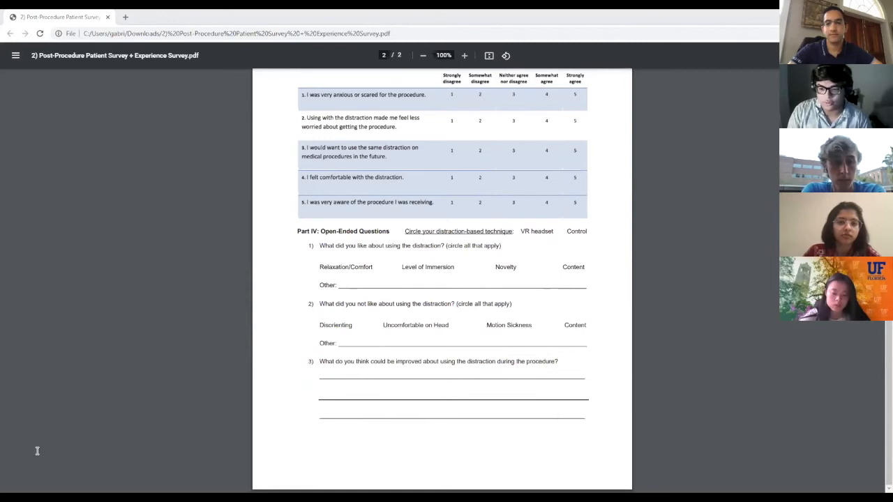
mouse_move(122, 411)
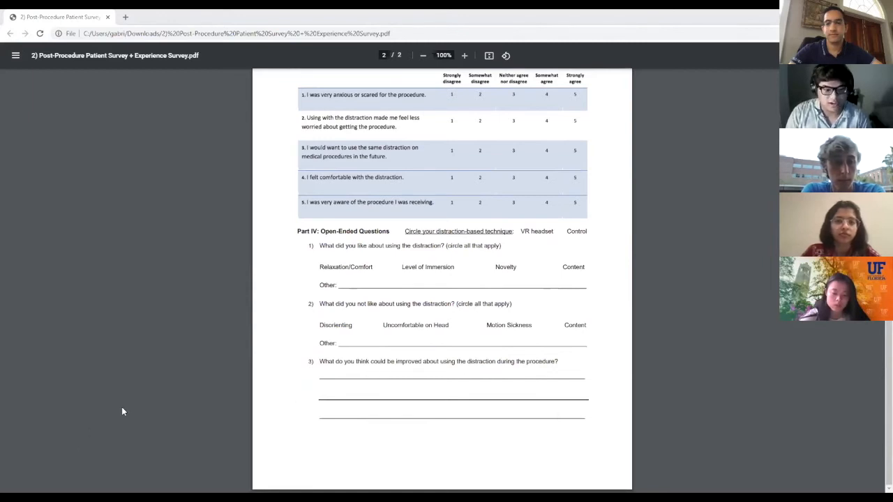
mouse_move(190, 345)
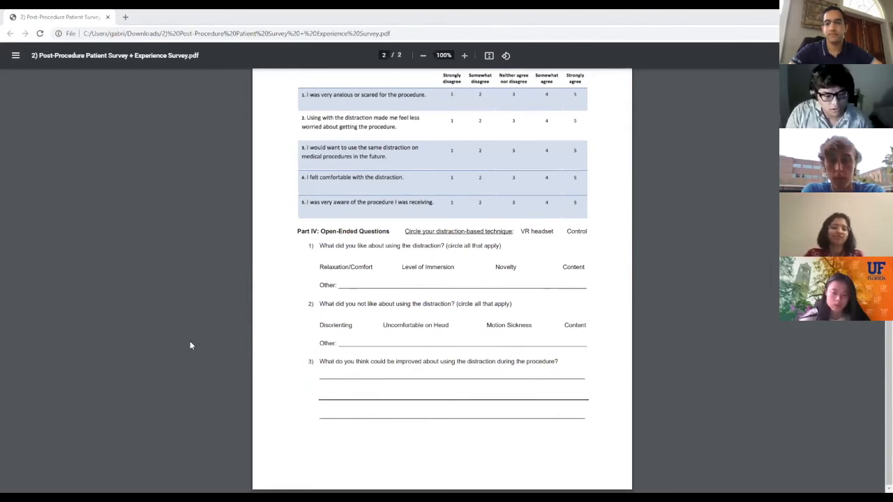
mouse_move(24, 456)
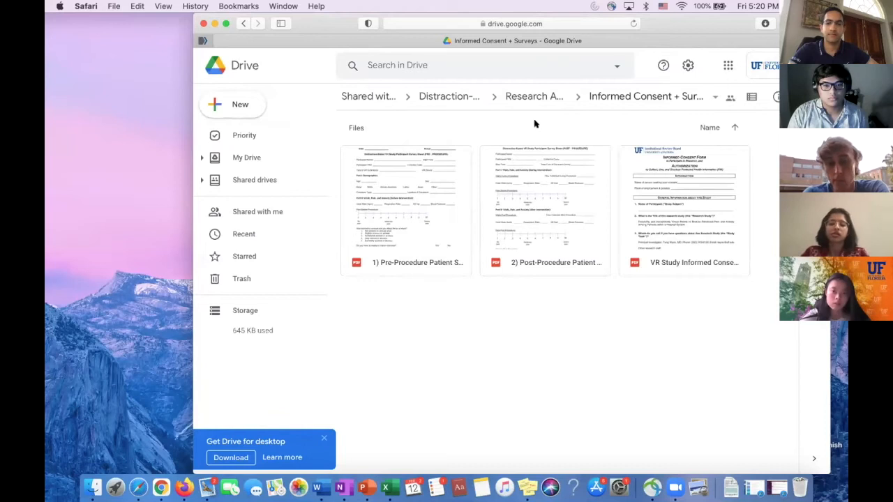
mouse_move(197, 69)
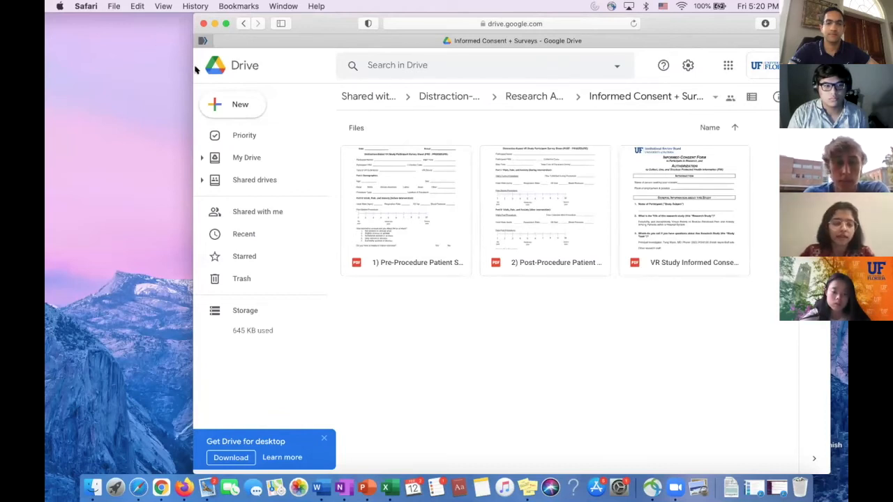
mouse_move(259, 63)
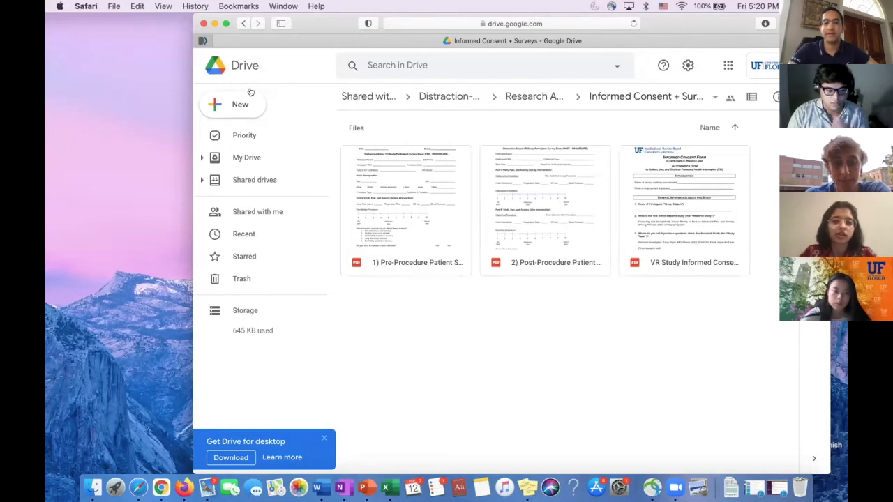
mouse_move(693, 299)
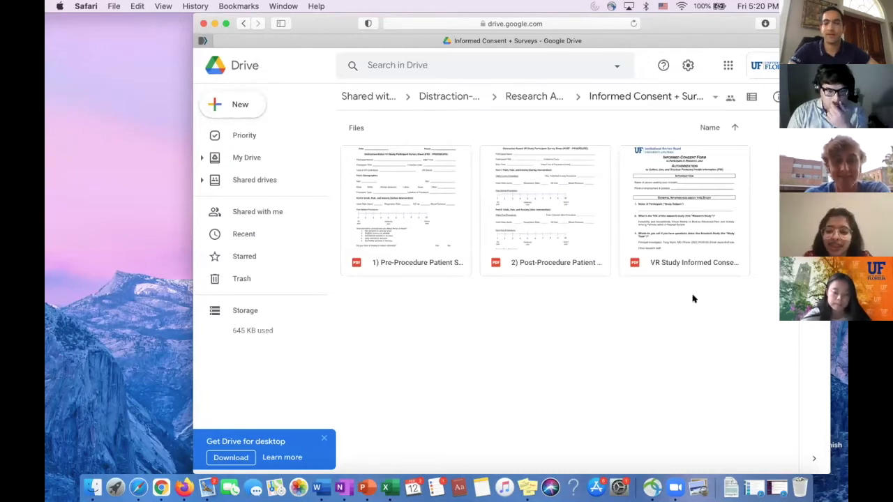
- Select and open the VR Study Informed Consent PDF in the Drive preview
click(684, 209)
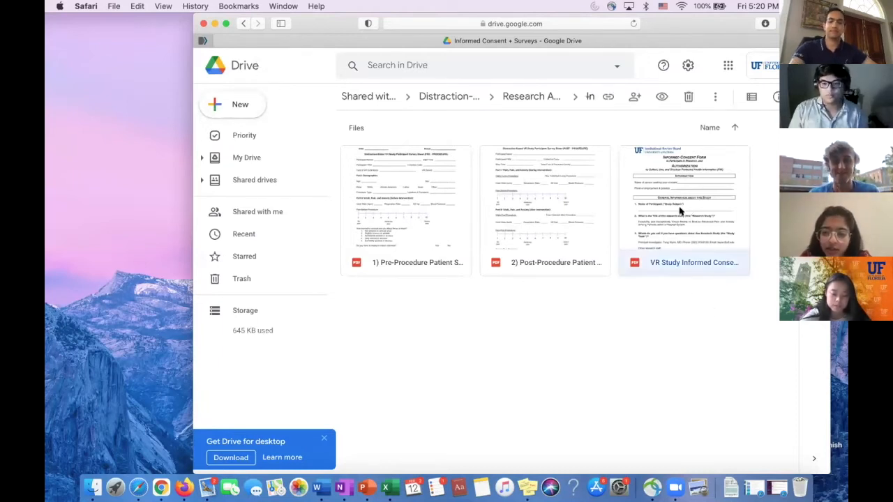
double_click(684, 203)
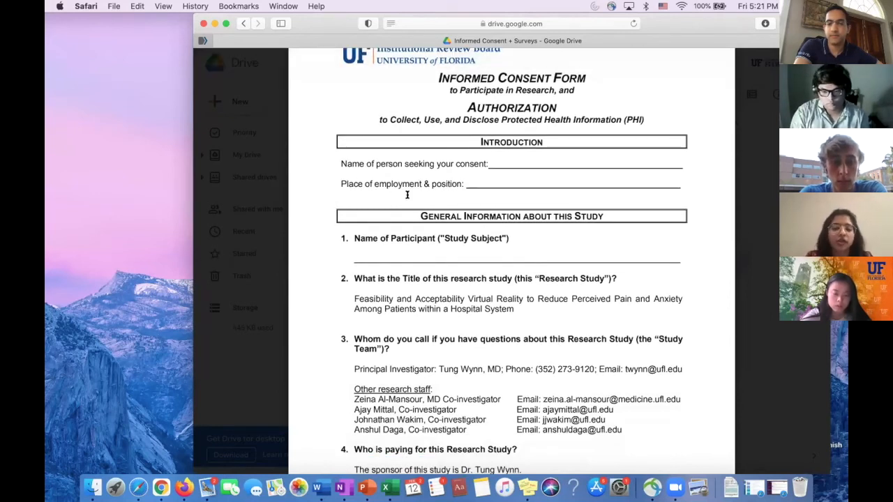
mouse_move(484, 188)
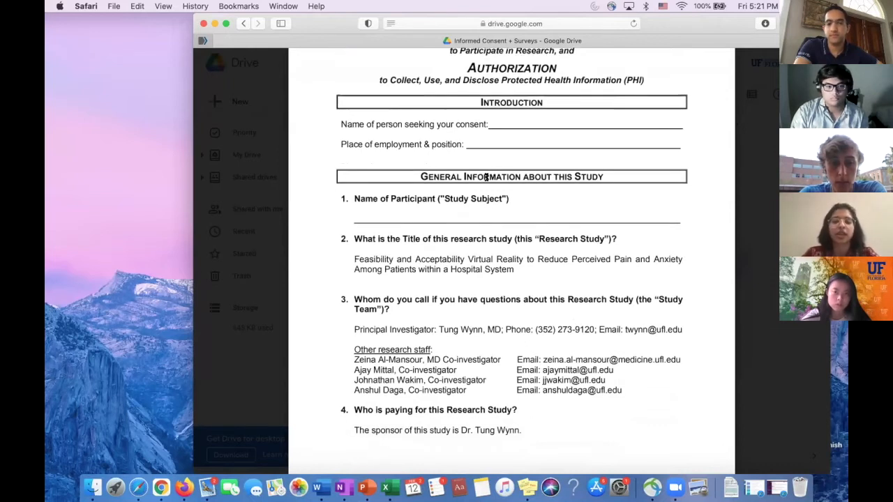
- Scroll through page 1 of the Informed Consent Form past the study sponsor question
scroll(up, 3)
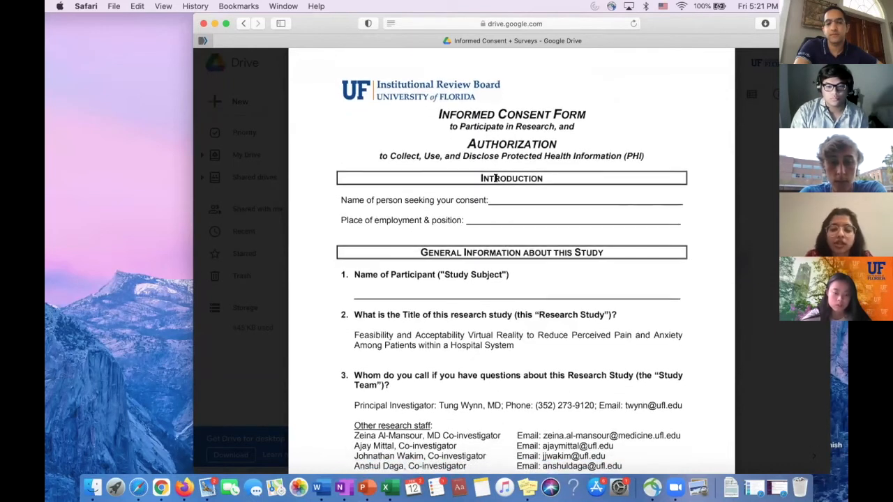
scroll(down, 3)
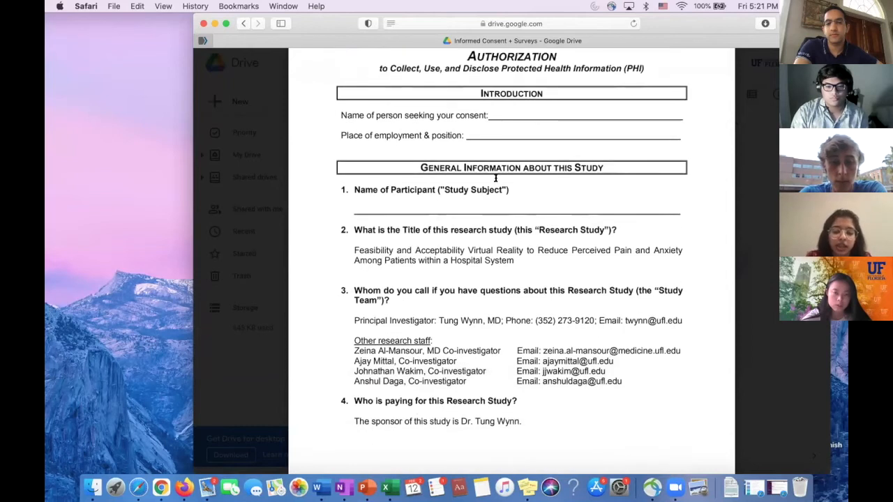
scroll(down, 3)
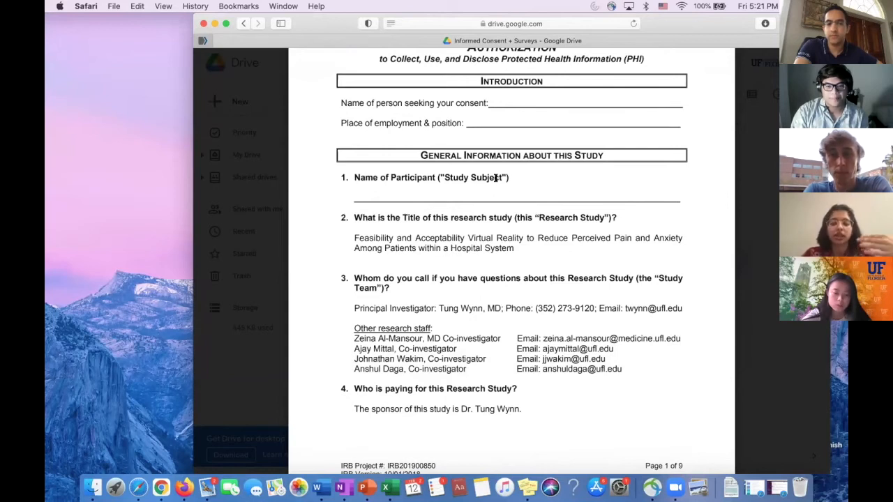
scroll(down, 3)
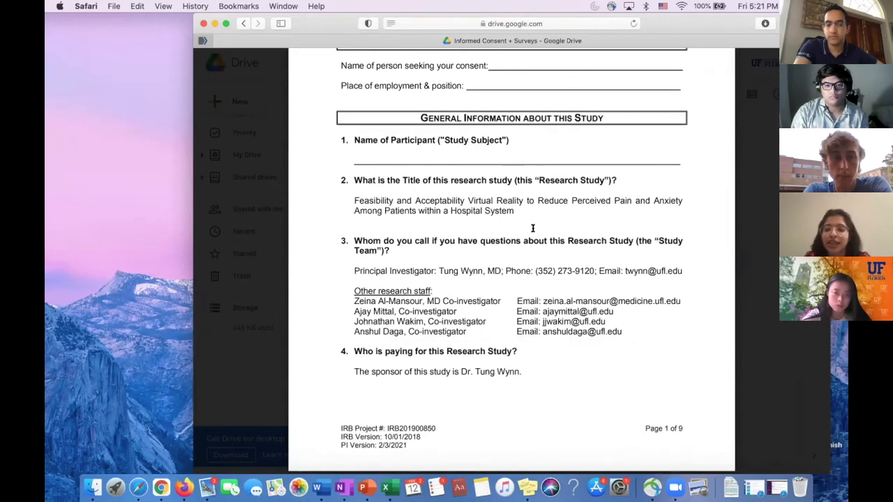
scroll(up, 3)
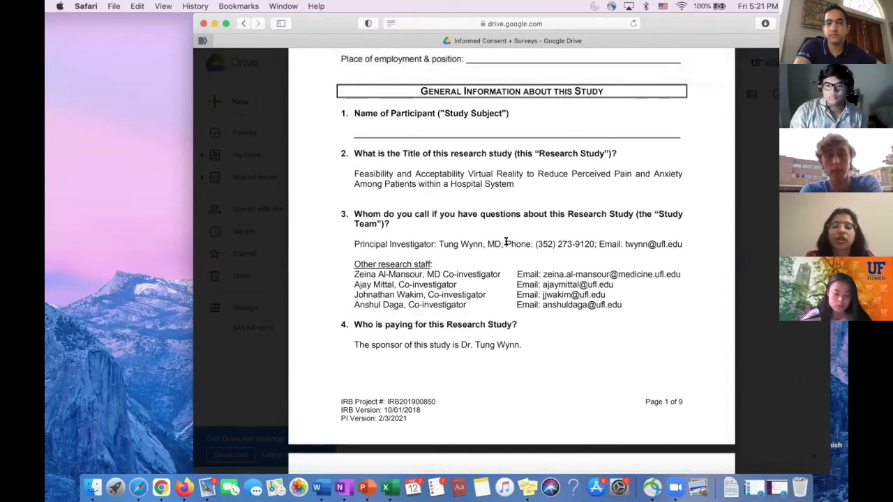
scroll(down, 3)
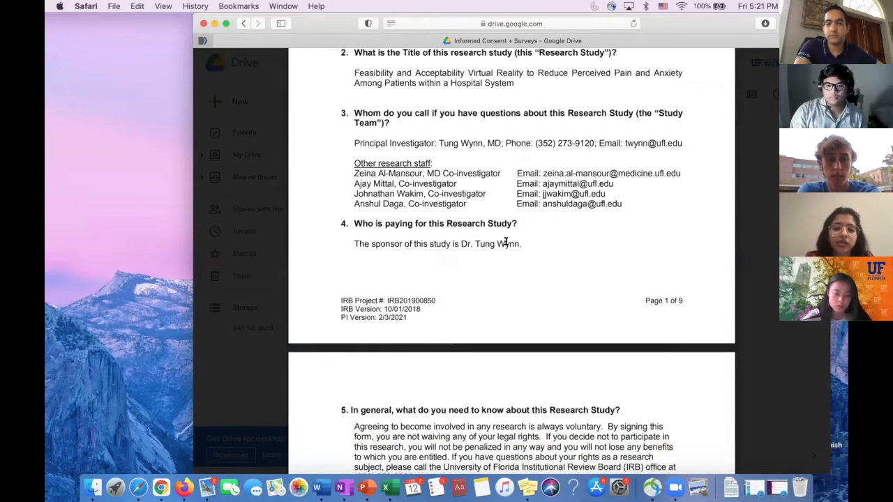
- Scroll through the withdrawal, financial and injury sections to the Signatures page 9
scroll(down, 3)
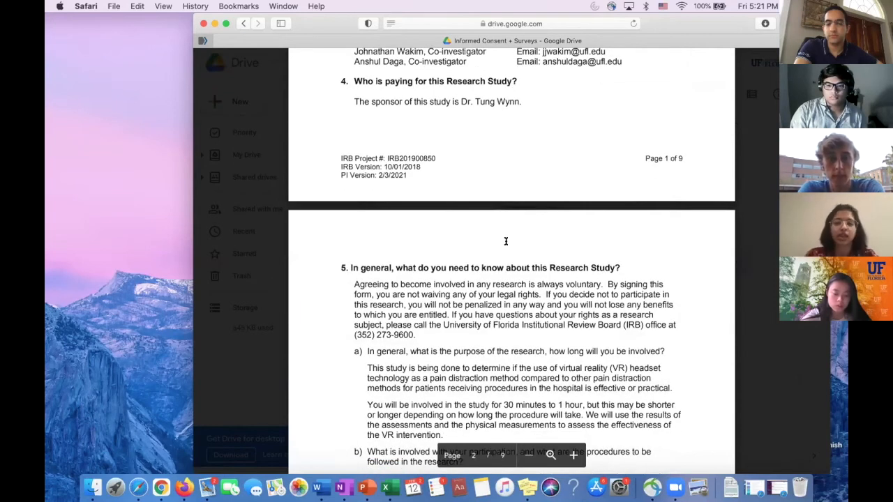
scroll(down, 3)
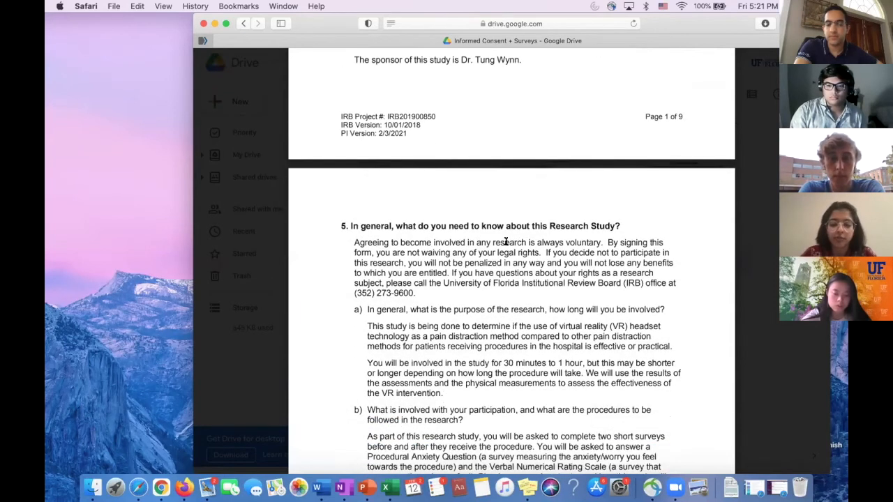
scroll(down, 3)
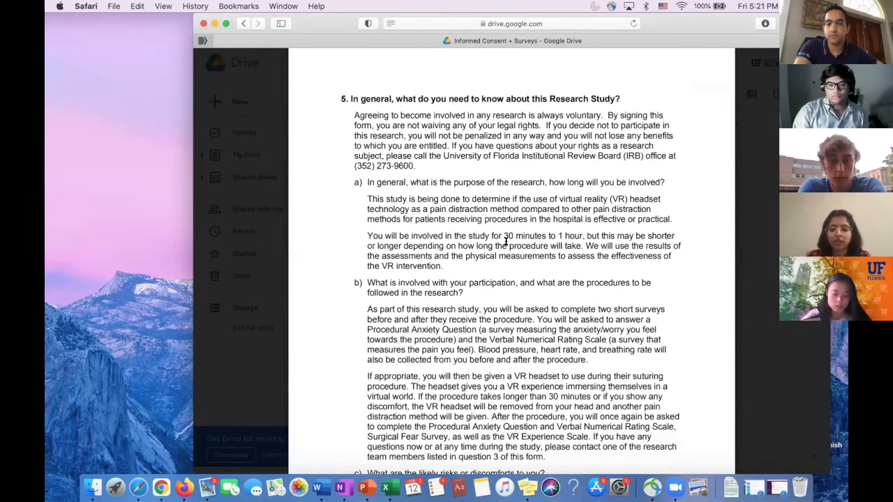
scroll(down, 3)
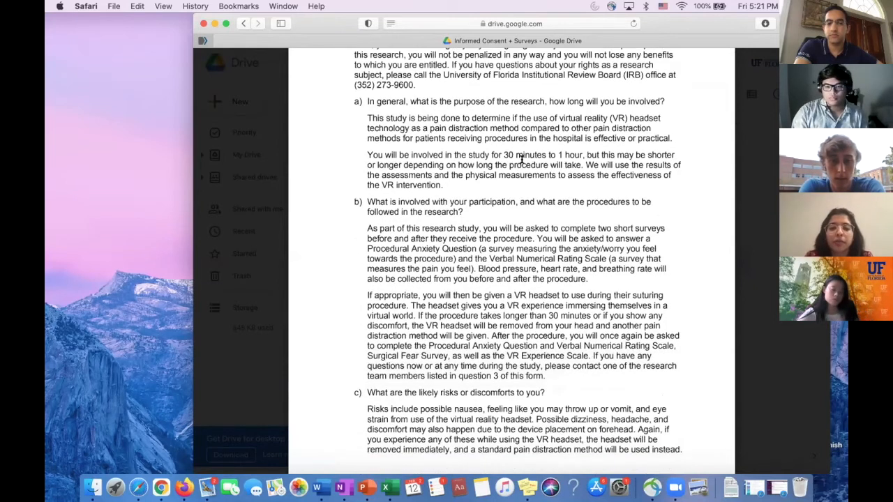
scroll(down, 3)
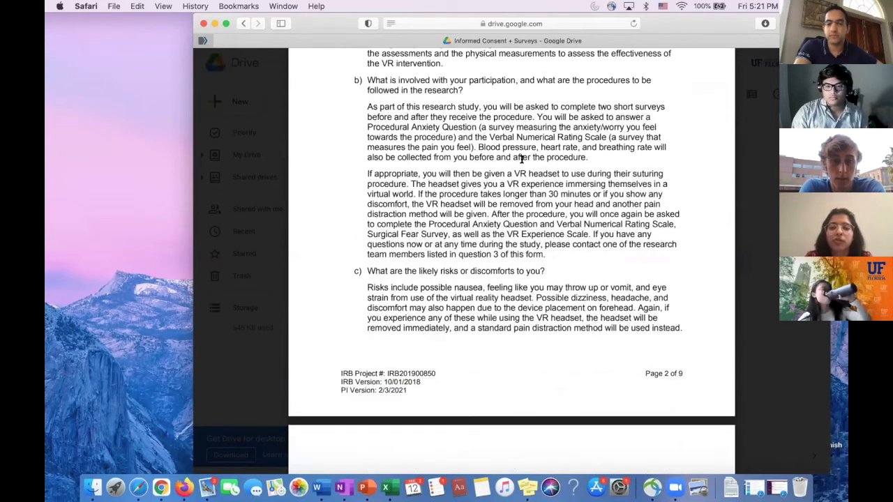
scroll(down, 3)
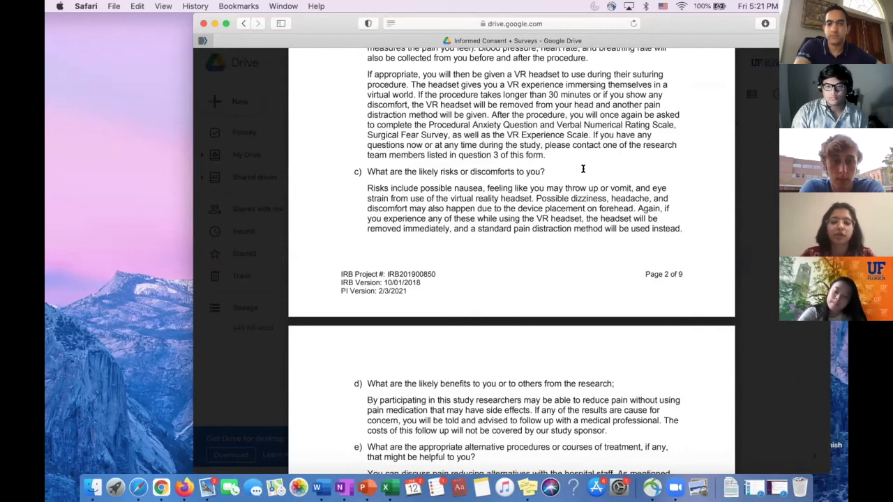
scroll(down, 3)
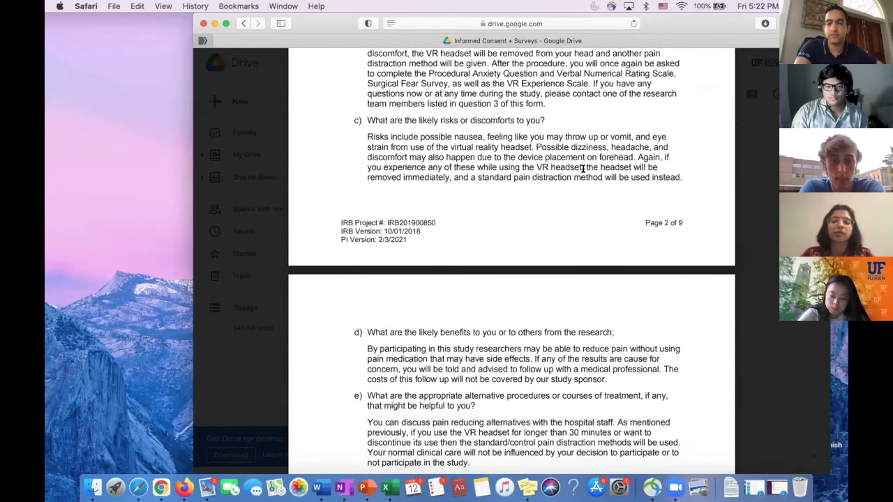
scroll(down, 3)
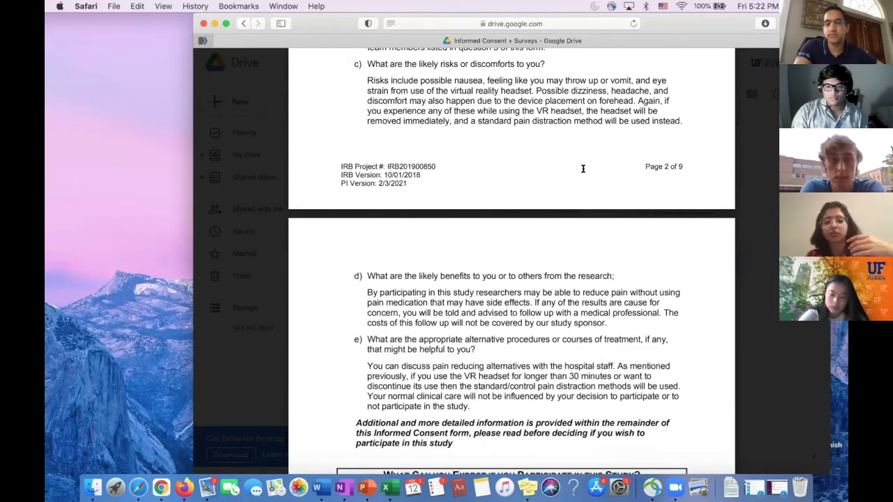
scroll(up, 3)
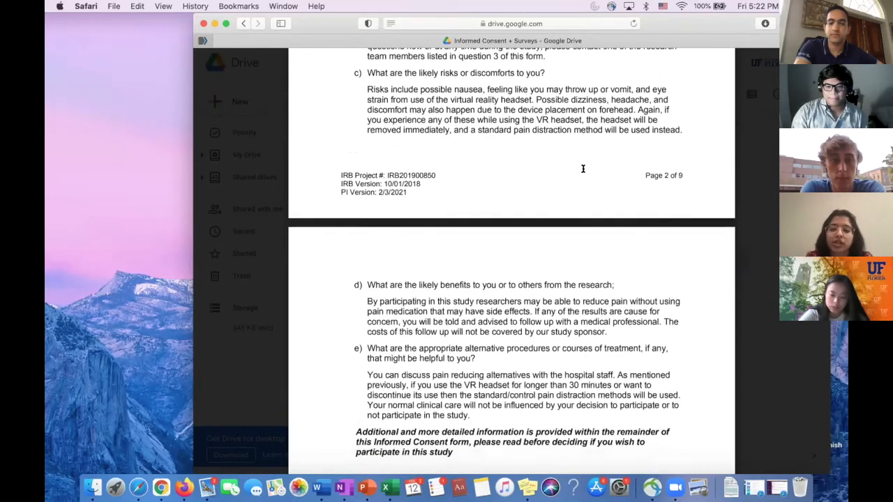
scroll(down, 3)
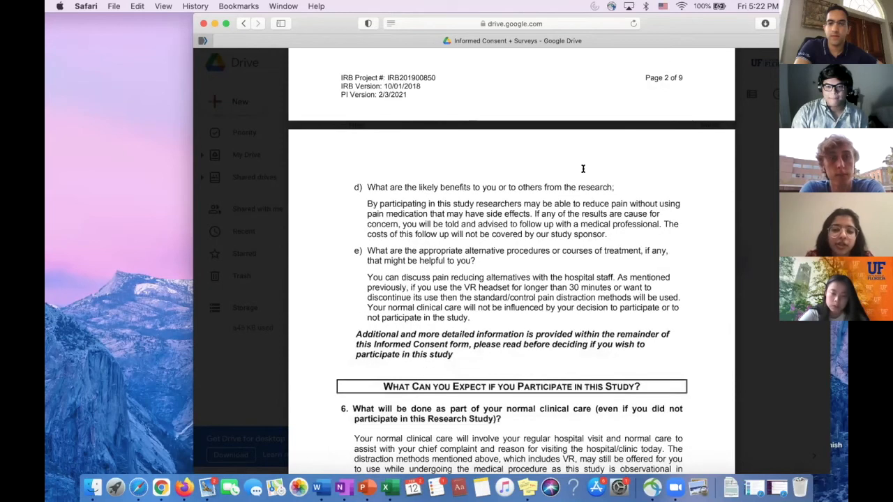
scroll(down, 3)
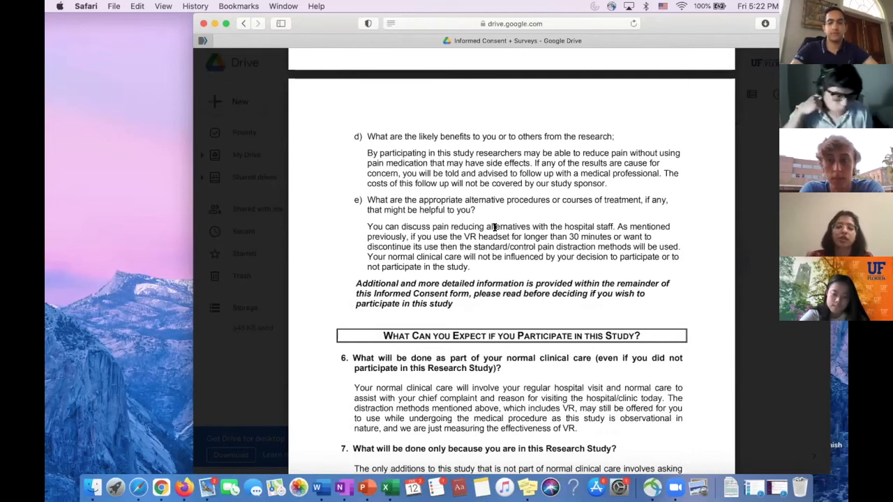
scroll(down, 3)
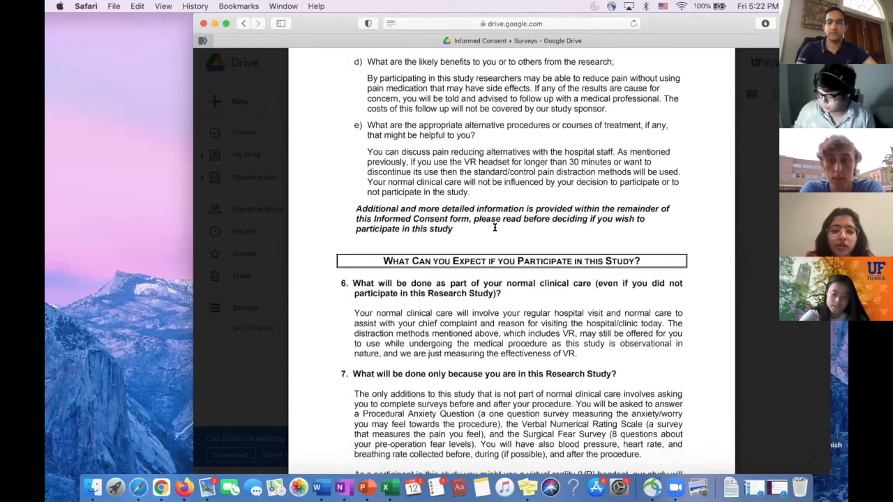
scroll(down, 3)
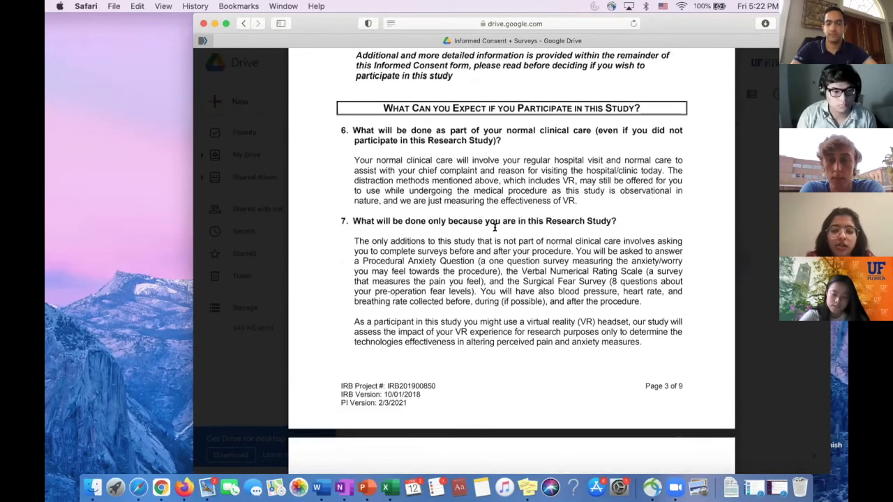
scroll(down, 3)
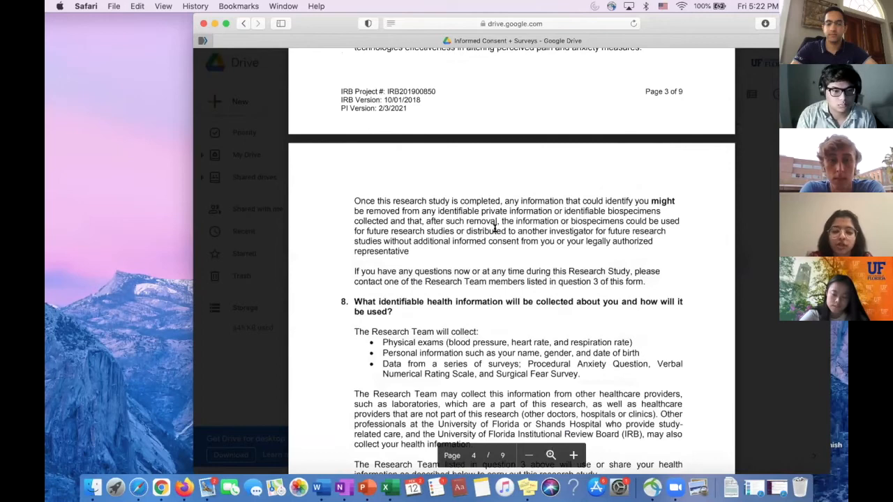
scroll(down, 3)
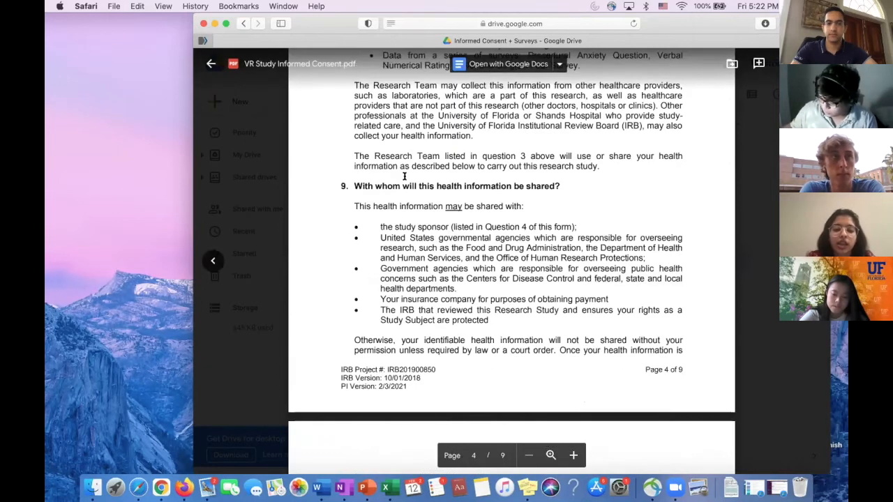
scroll(down, 3)
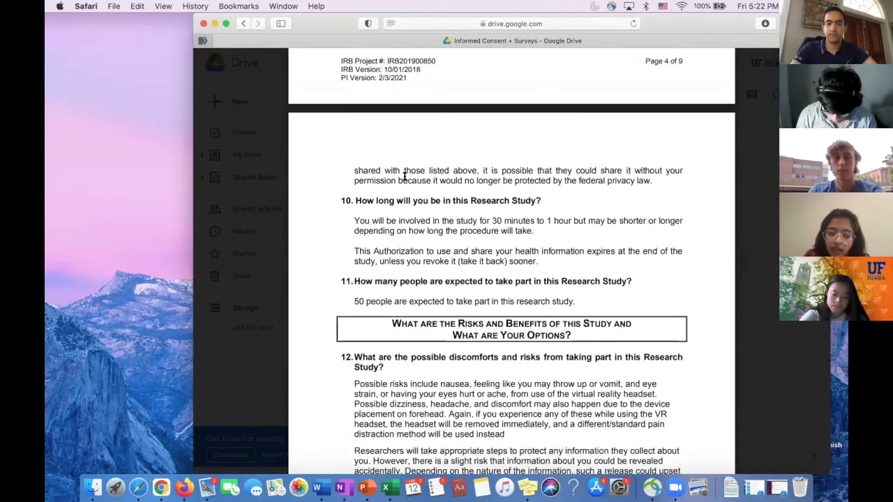
scroll(down, 3)
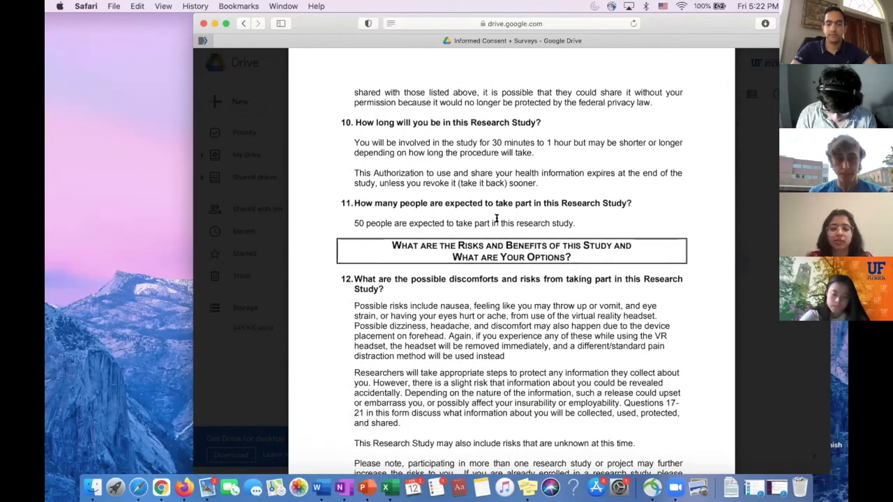
scroll(down, 3)
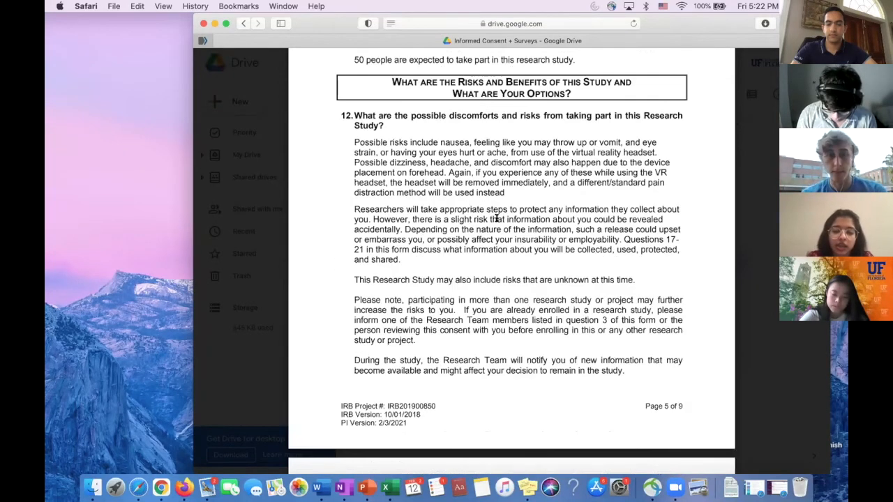
scroll(down, 3)
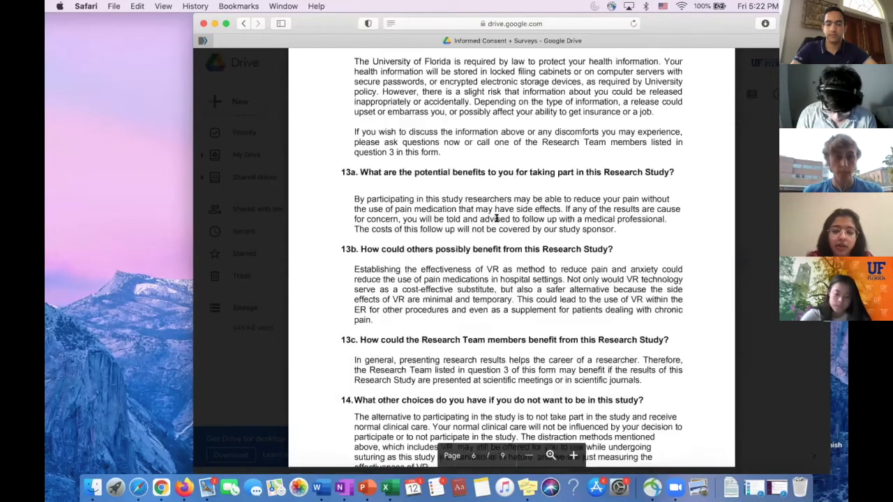
scroll(down, 3)
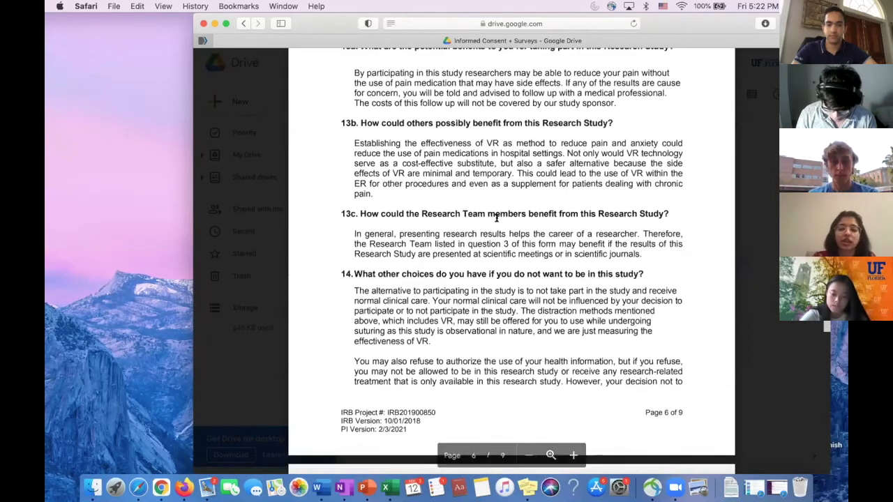
scroll(up, 3)
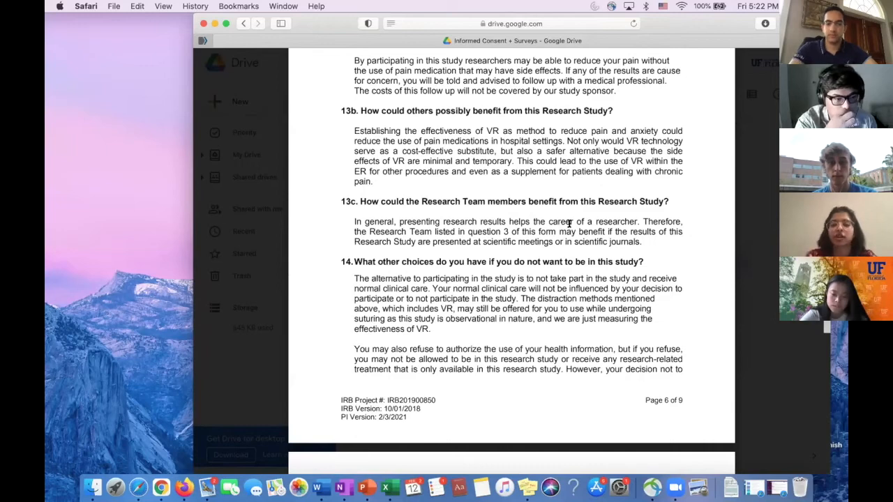
scroll(down, 3)
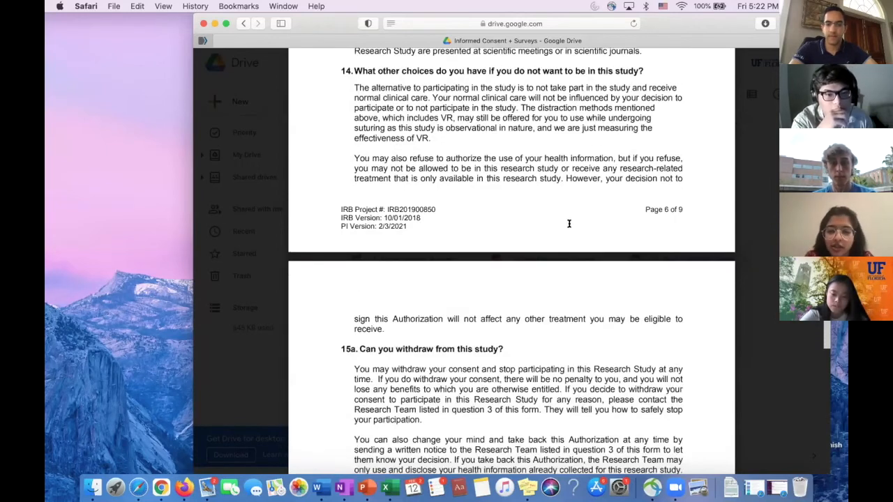
scroll(down, 3)
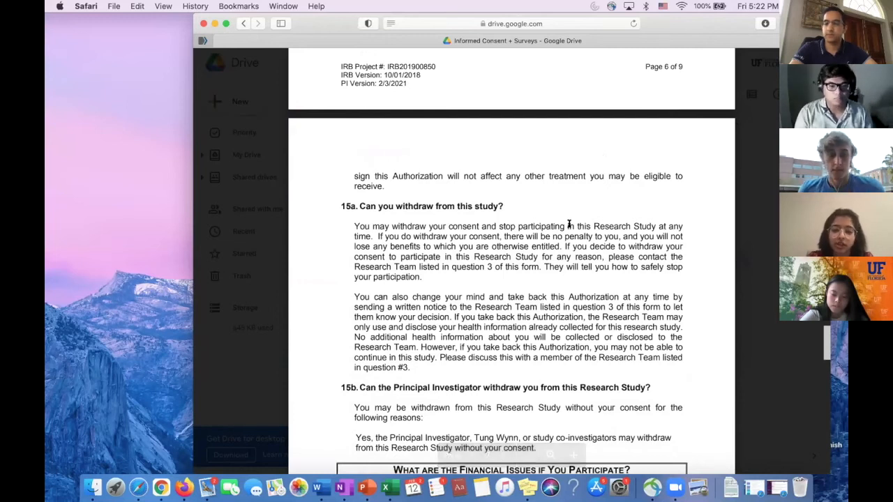
scroll(down, 3)
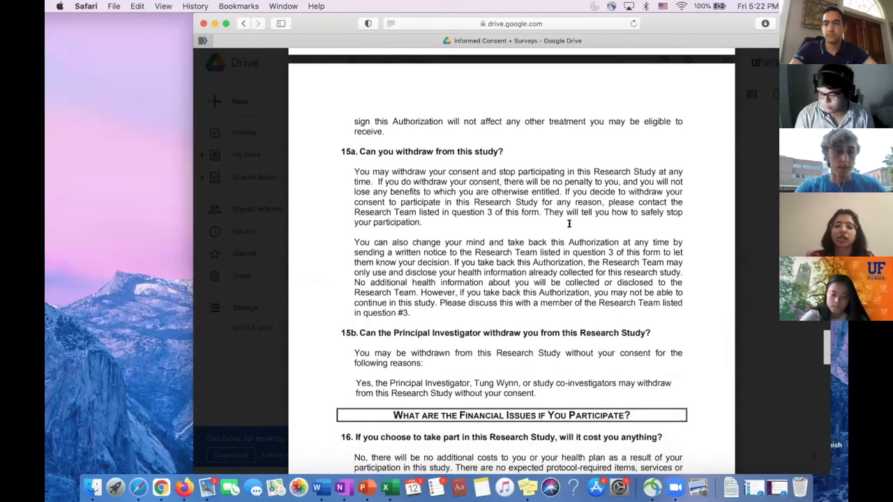
scroll(down, 3)
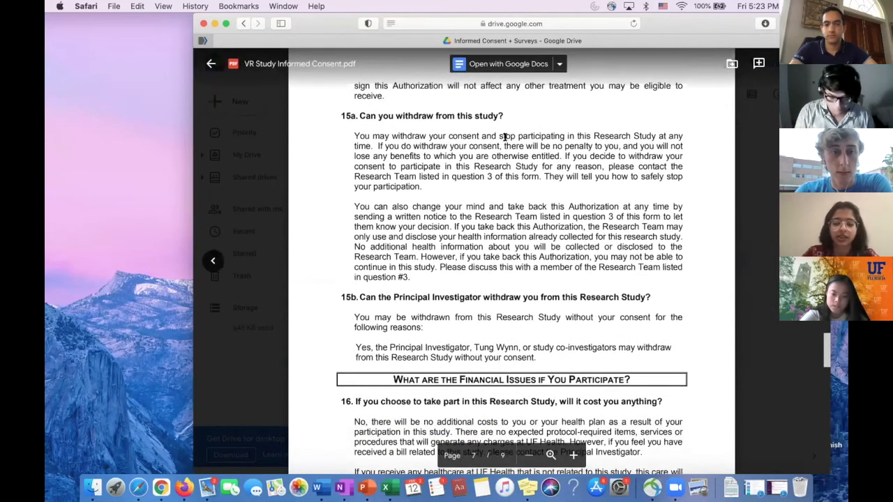
scroll(up, 3)
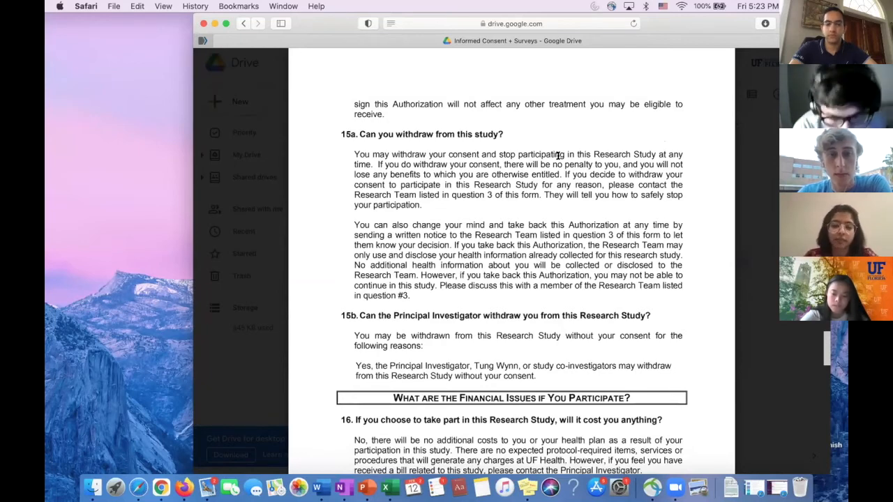
scroll(down, 3)
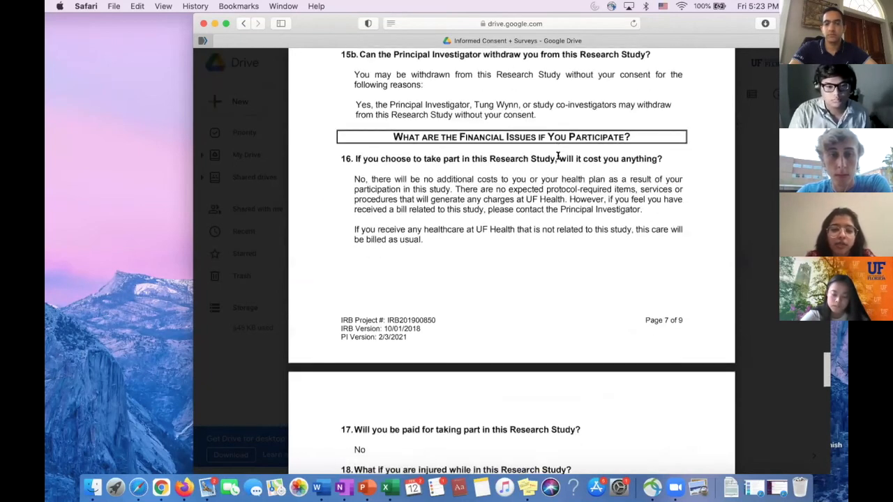
scroll(down, 3)
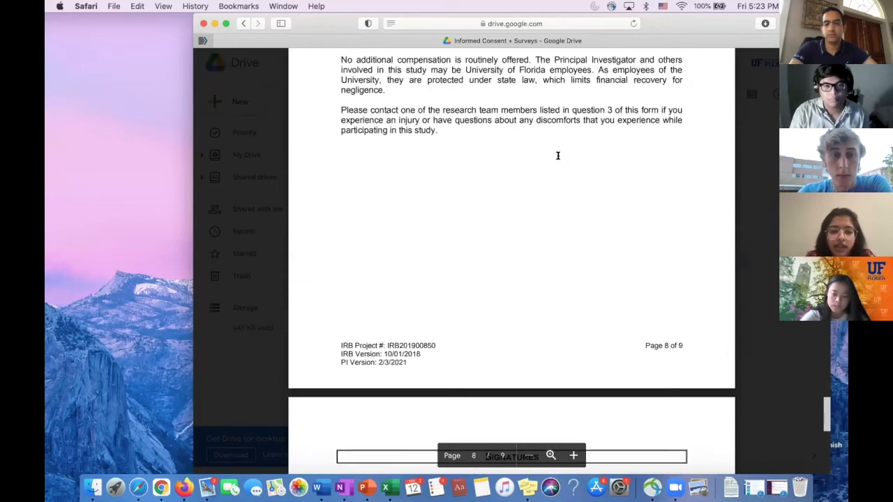
scroll(down, 3)
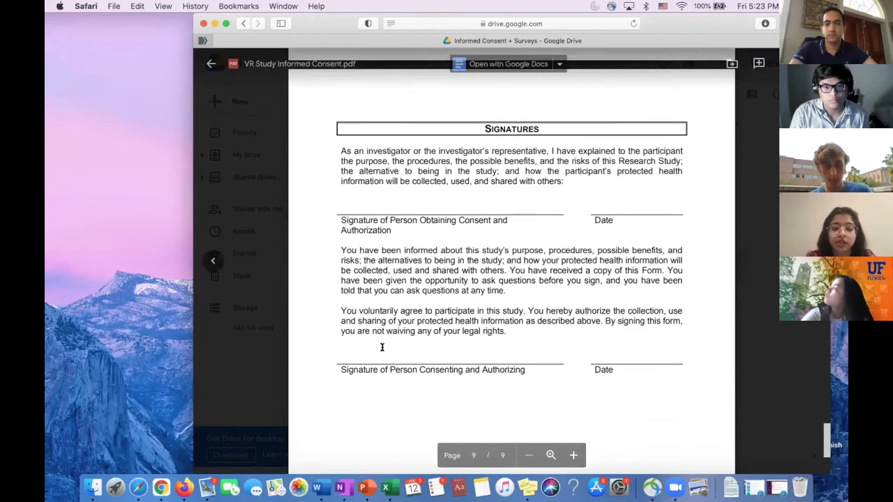
mouse_move(356, 213)
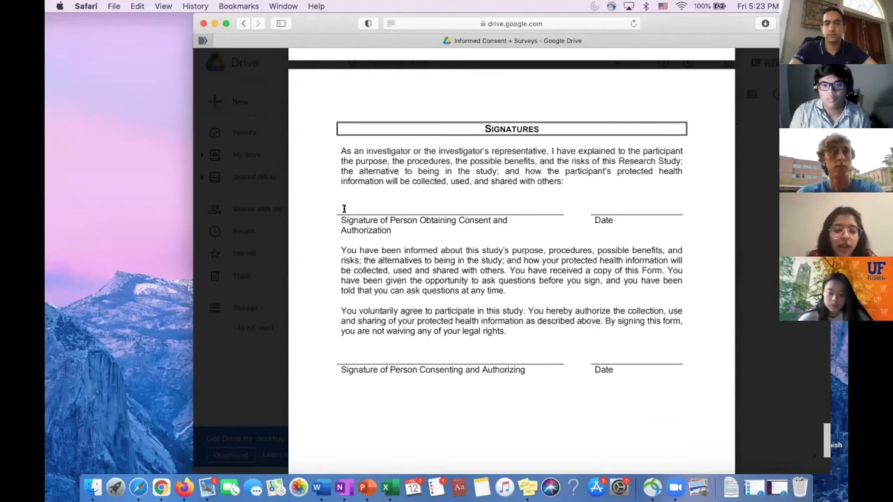
mouse_move(418, 212)
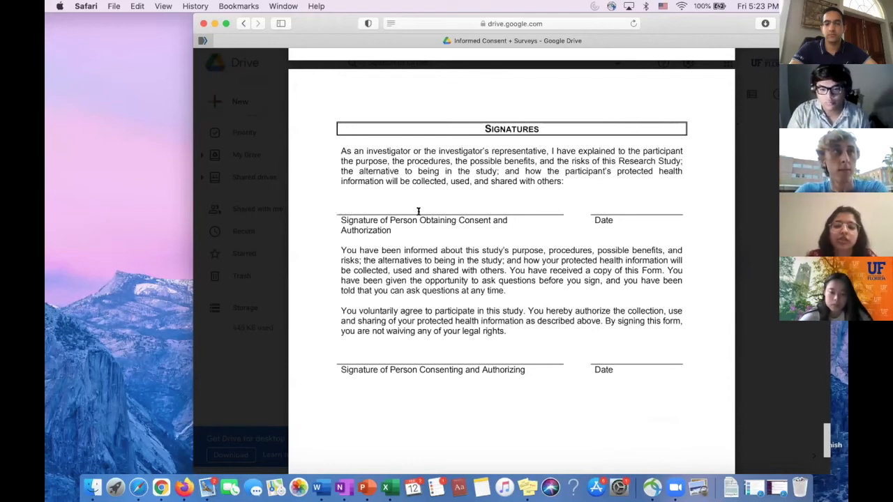
mouse_move(510, 189)
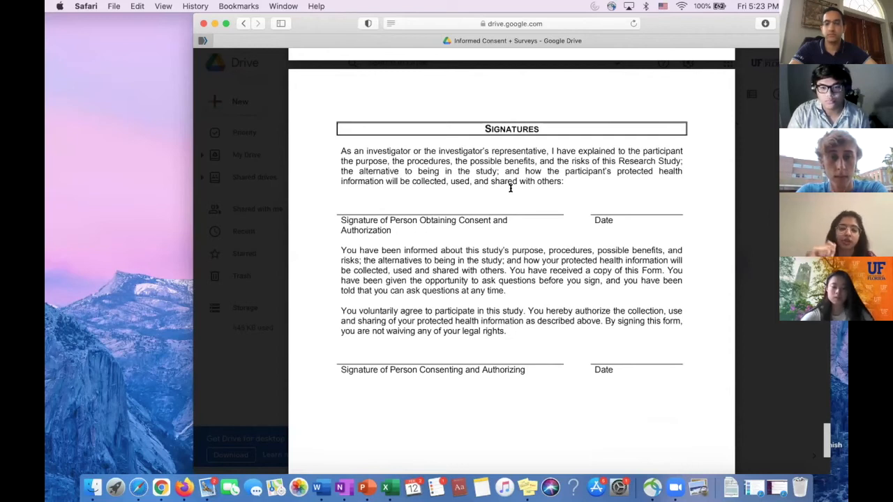
mouse_move(378, 361)
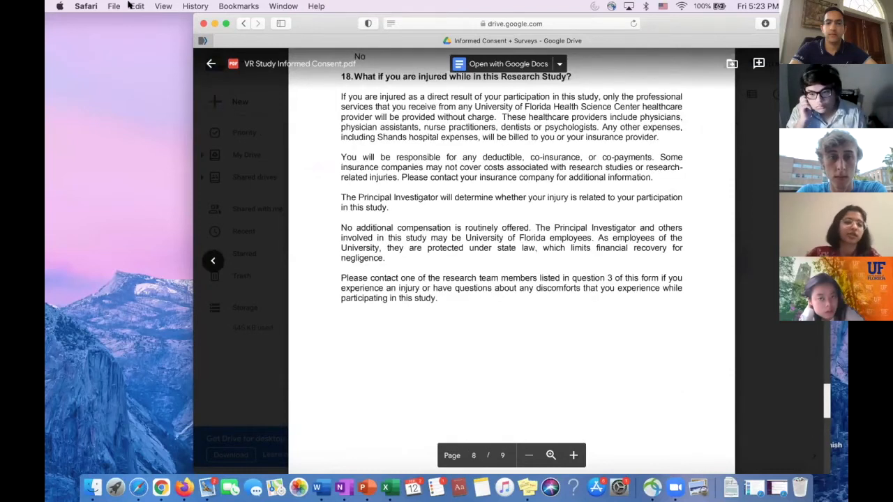
mouse_move(432, 154)
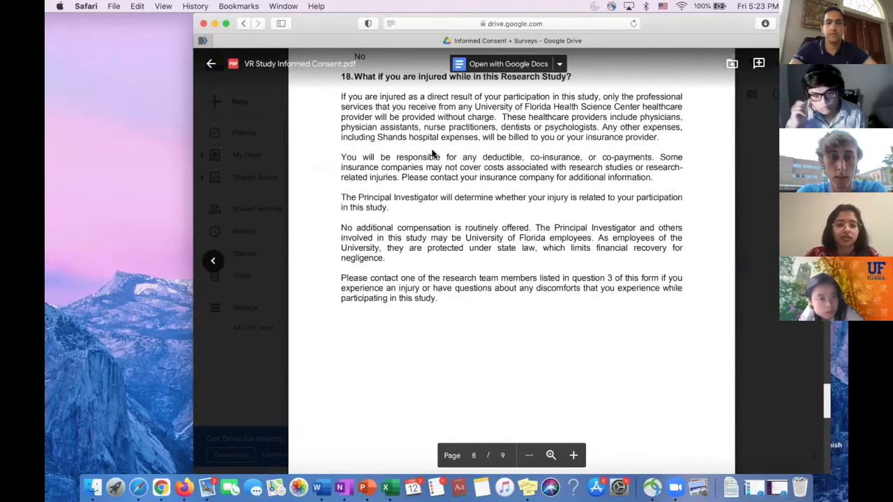
- Scroll back up the consent form, then close the preview to the three-PDF folder
scroll(up, 3)
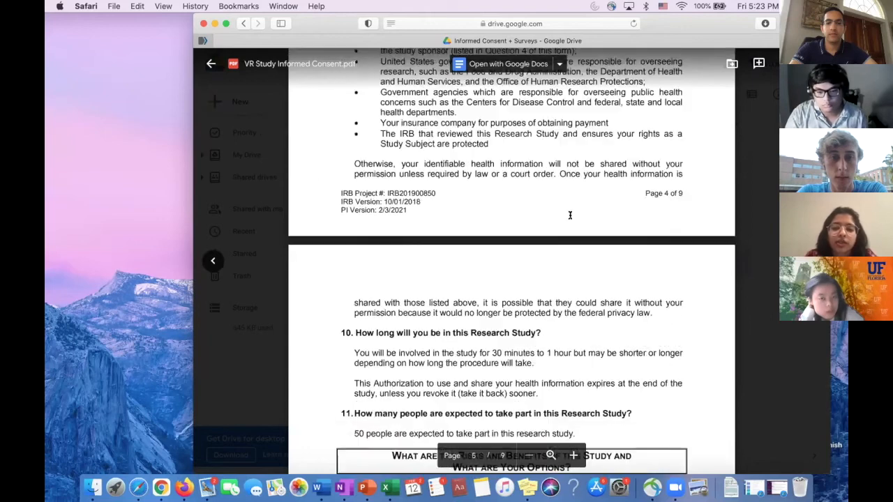
scroll(up, 3)
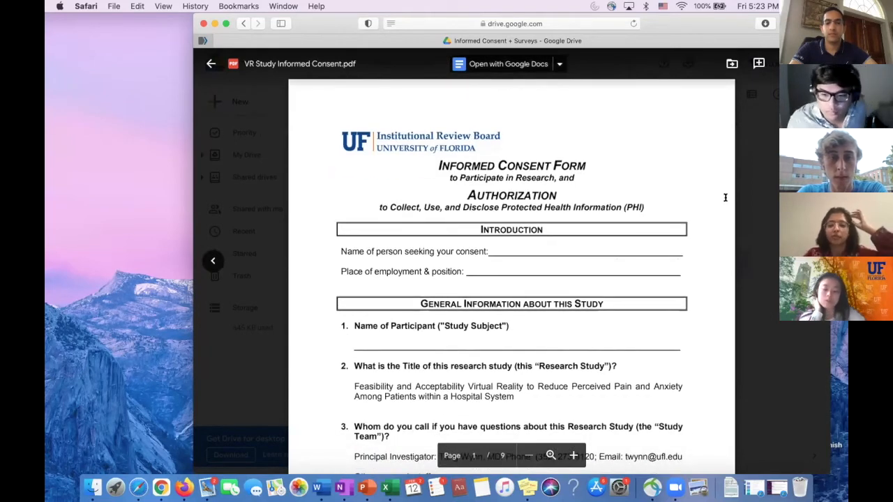
click(211, 64)
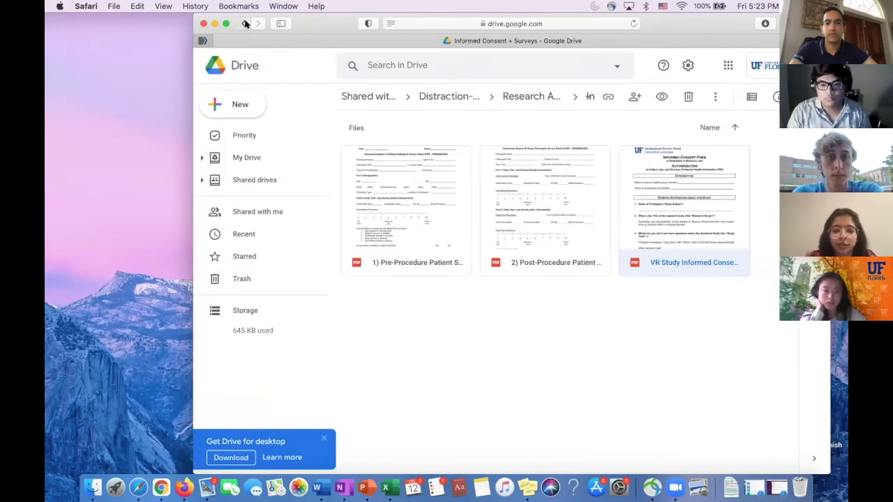
- Return to Research Assistant Drive and open the VR Study Absence/Question Form document
click(244, 23)
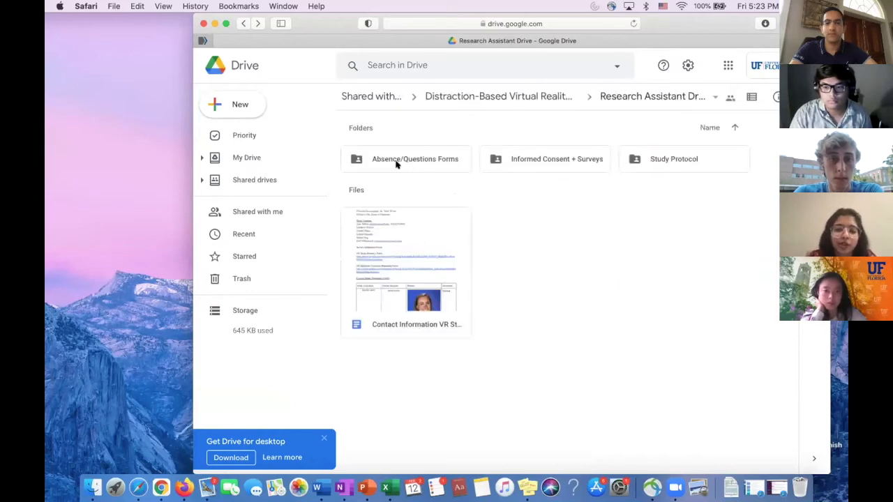
mouse_move(414, 158)
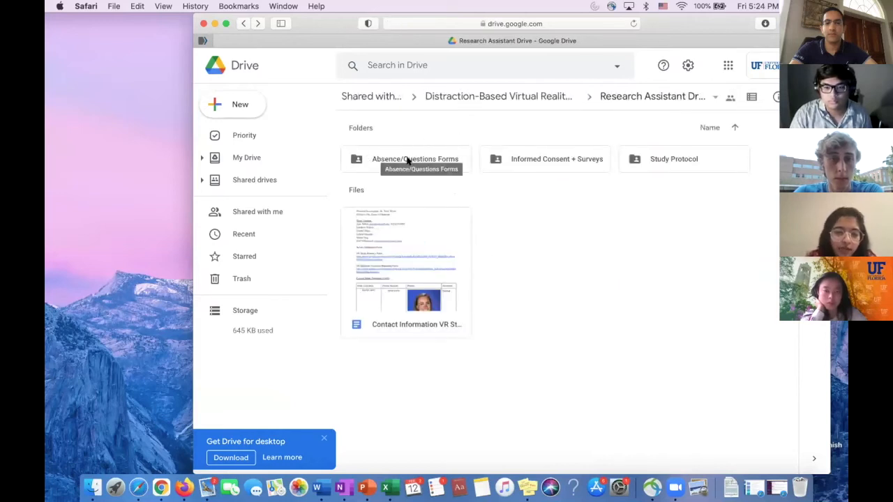
double_click(415, 158)
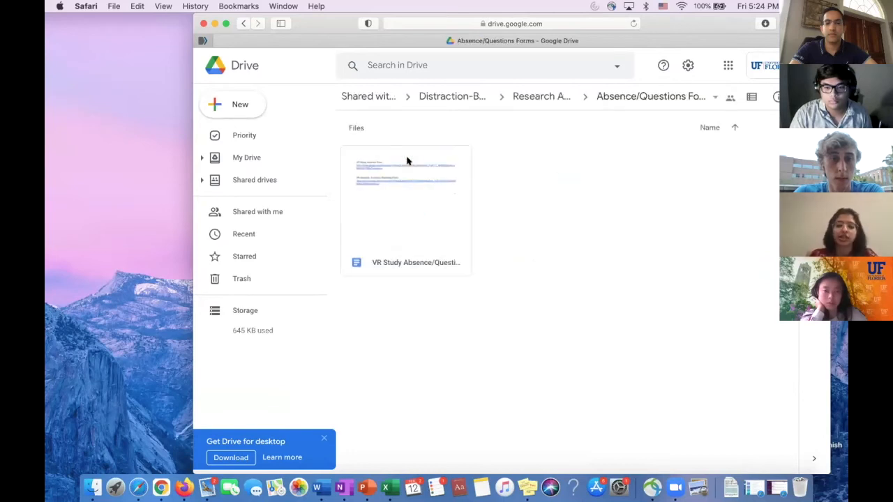
click(406, 209)
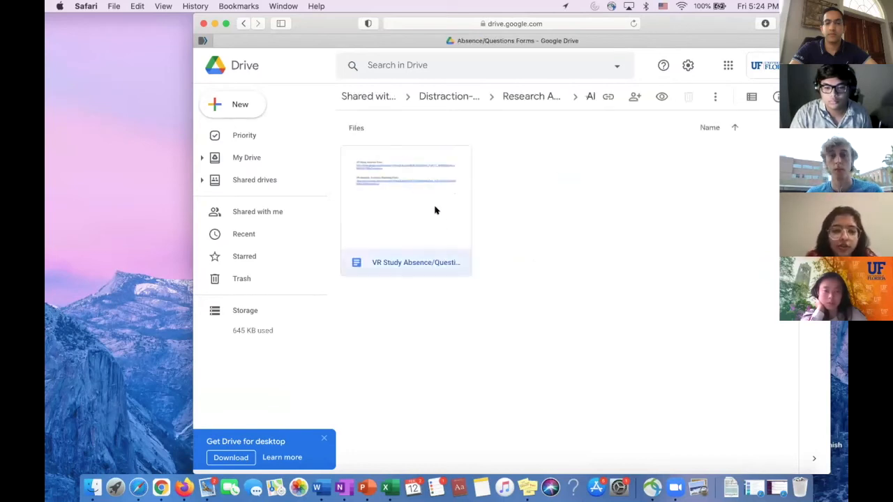
double_click(405, 195)
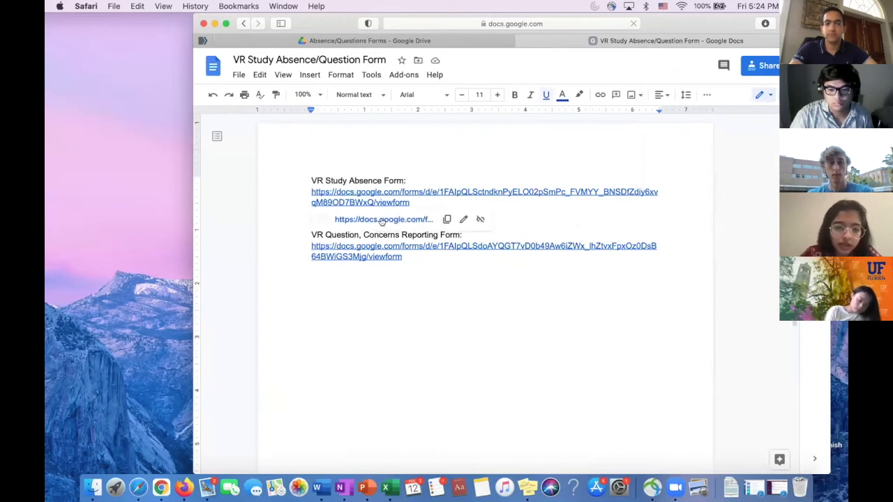
- Open the VR Study Absence Form link from the document in a new tab
click(484, 196)
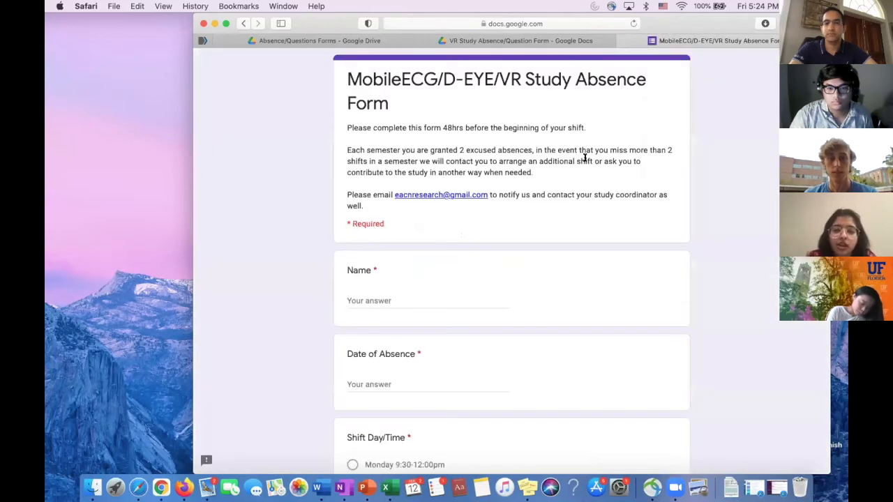
- Review the absence form's fields and shift choices, then close its tab
scroll(down, 3)
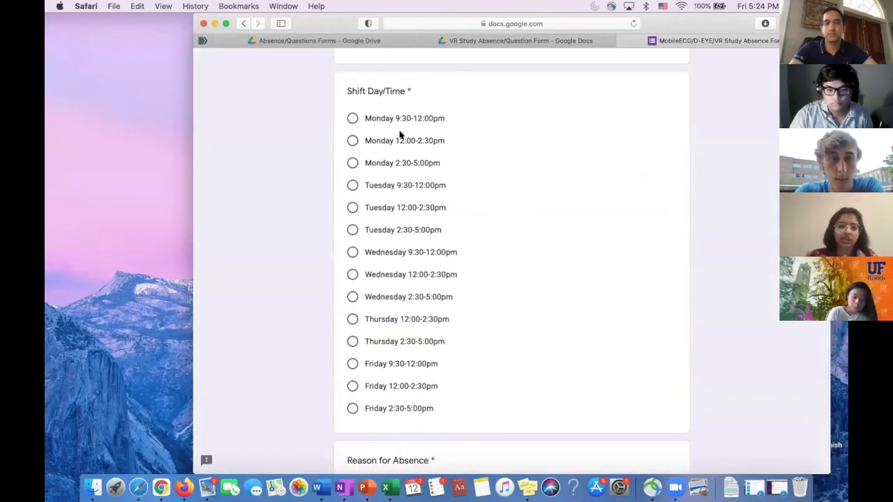
mouse_move(461, 231)
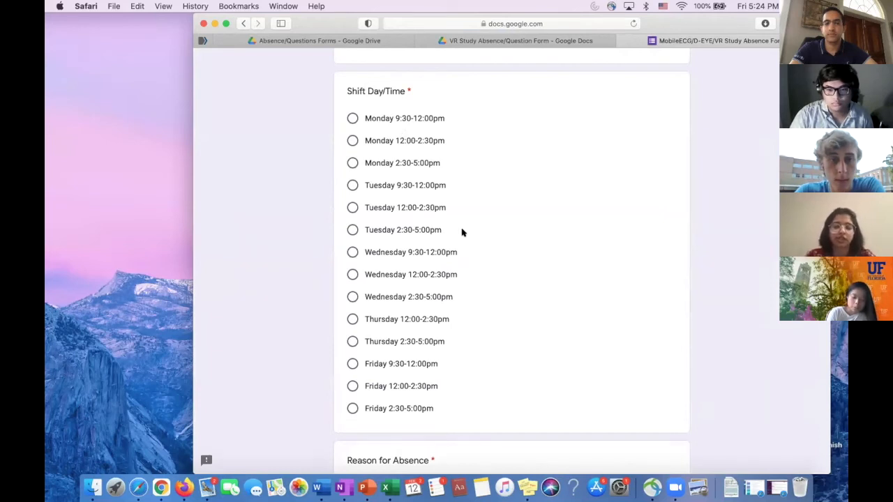
scroll(up, 3)
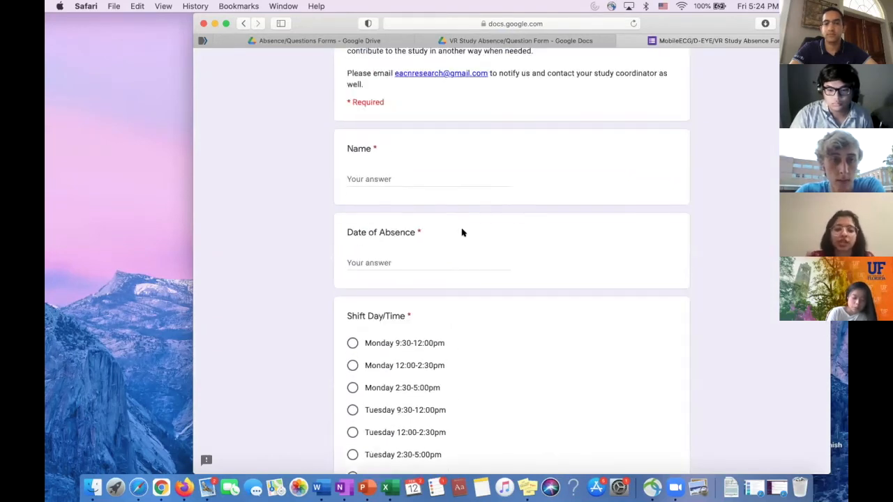
scroll(up, 3)
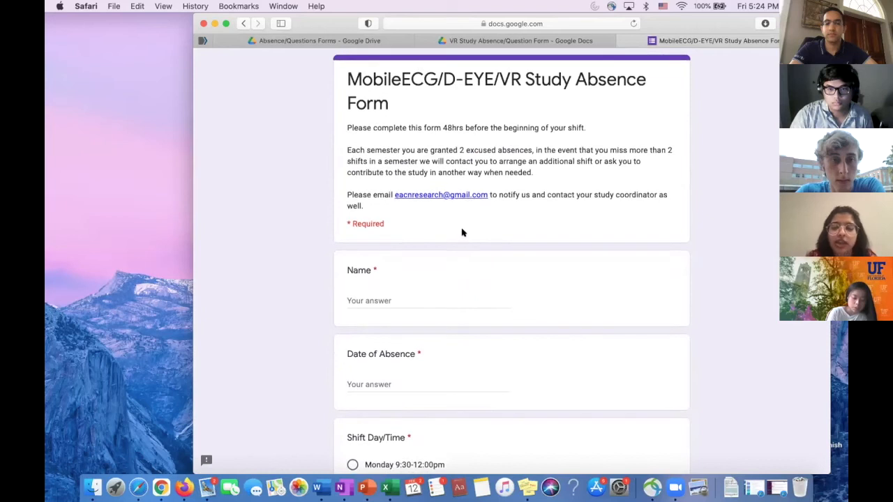
scroll(down, 3)
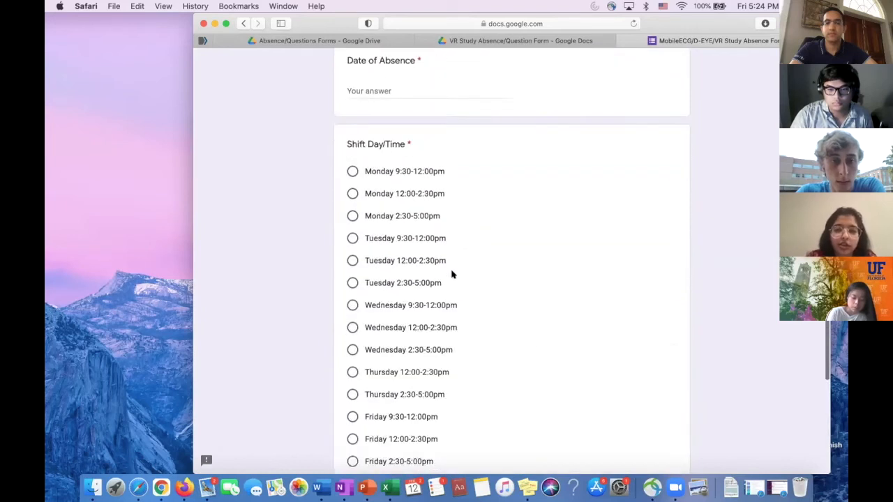
scroll(up, 3)
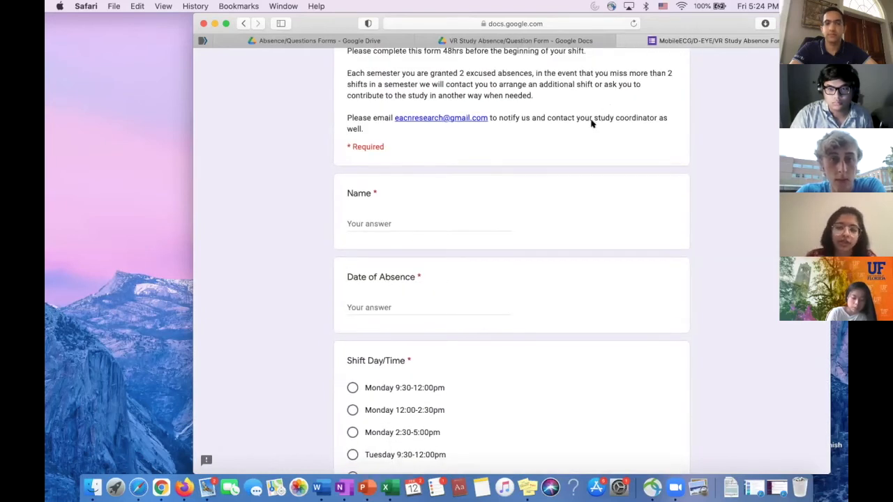
scroll(up, 3)
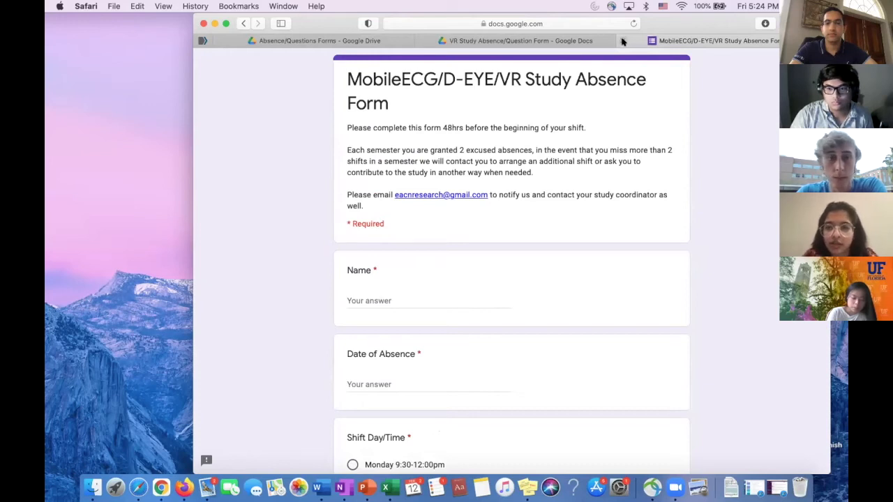
click(519, 40)
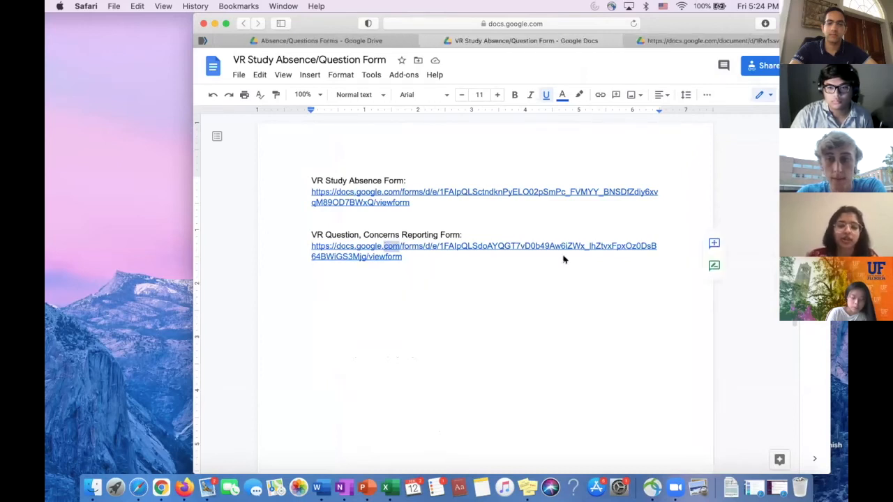
- Open the concerns reporting form link and review its name, study and comment fields
click(484, 246)
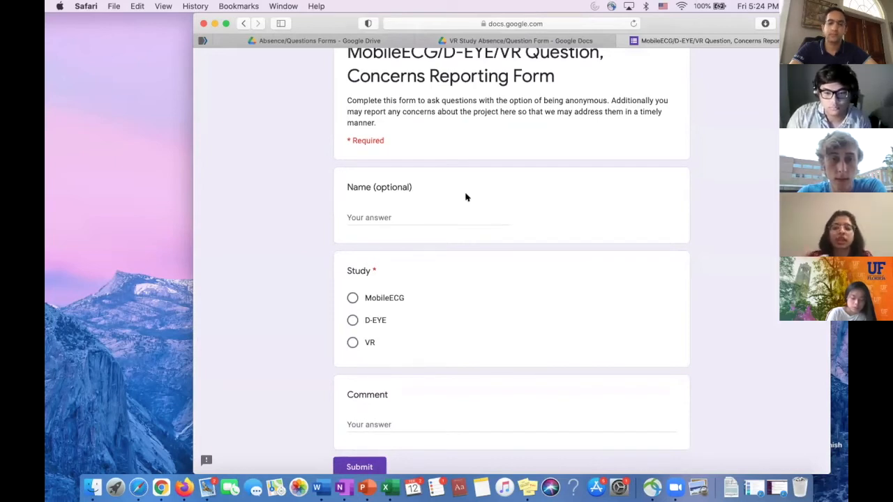
scroll(up, 3)
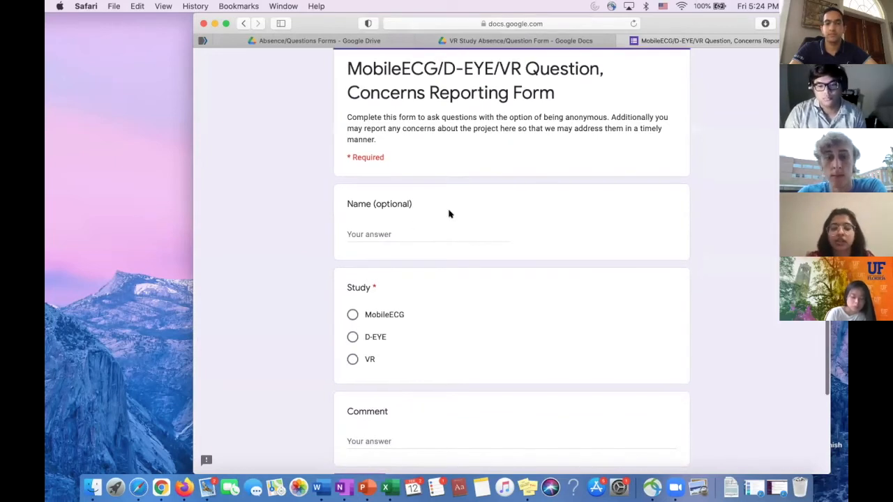
scroll(down, 3)
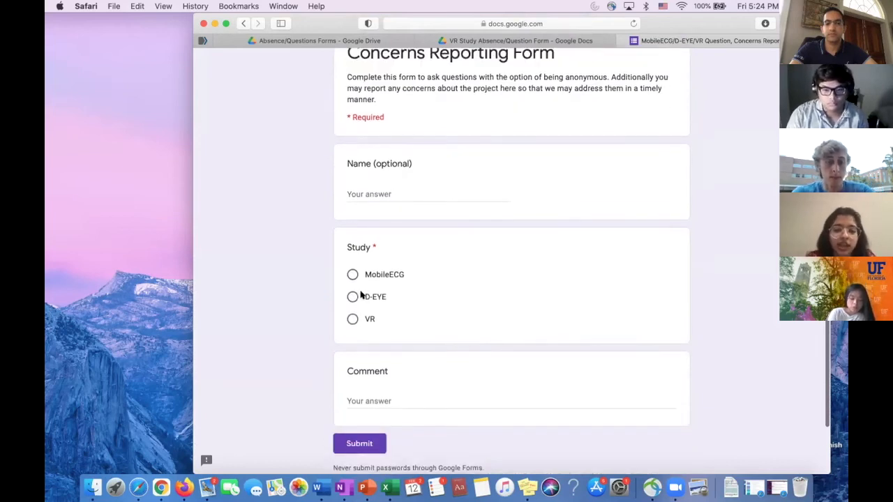
scroll(up, 3)
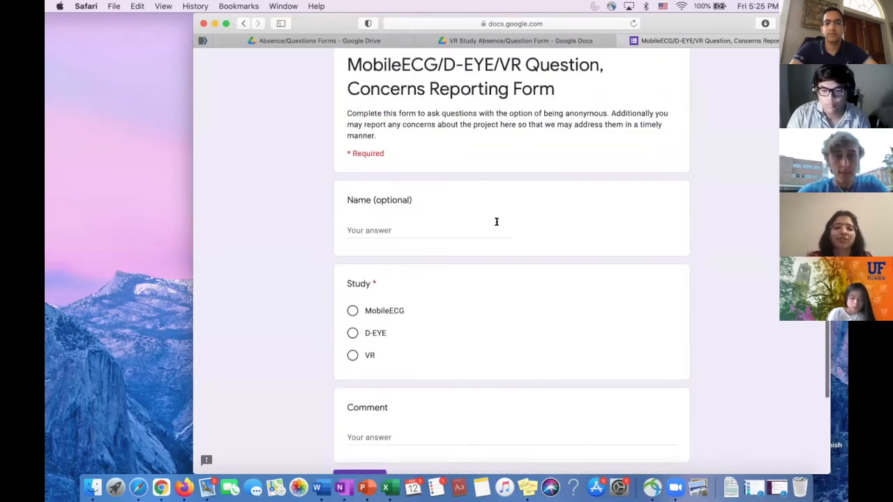
mouse_move(645, 165)
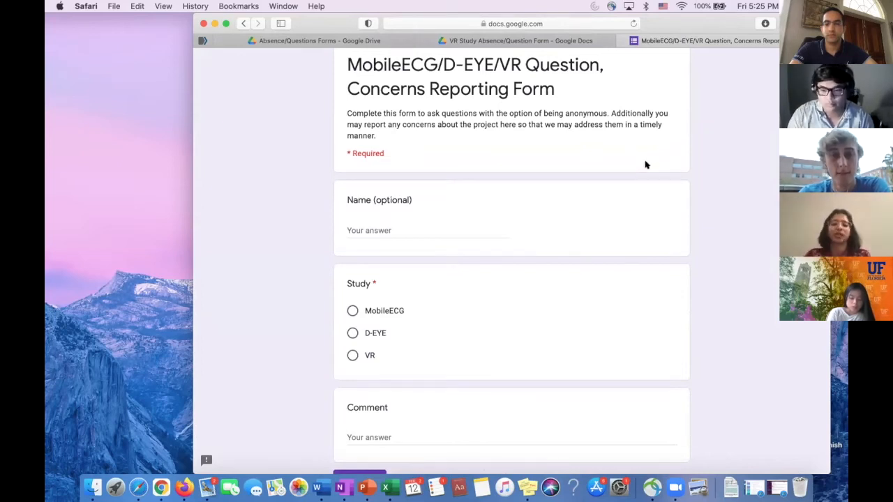
mouse_move(501, 175)
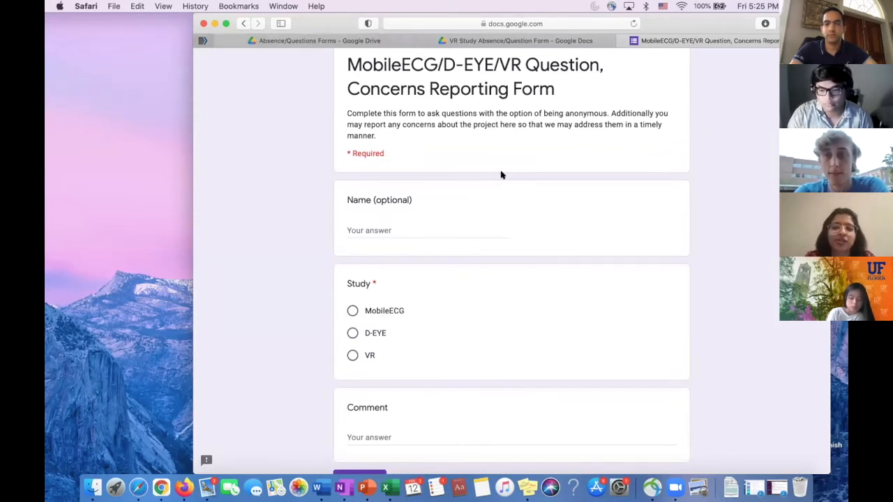
scroll(down, 3)
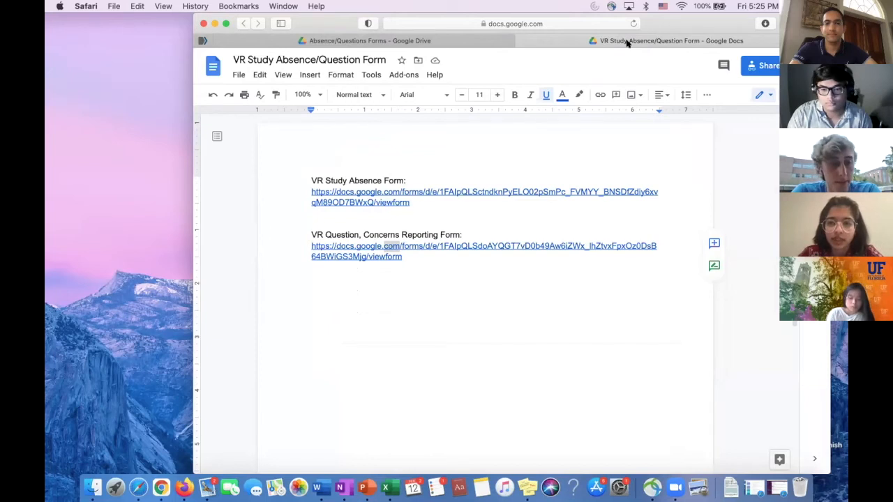
mouse_move(523, 48)
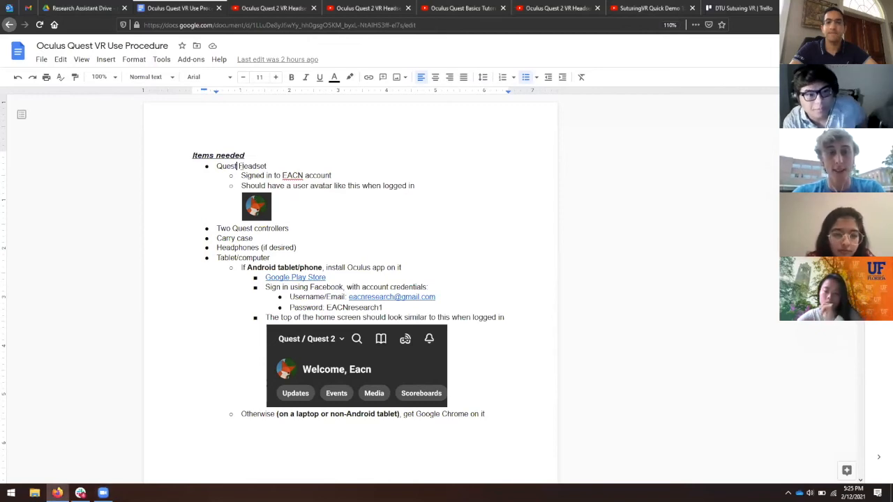
- Insert '2' so the first Items needed bullet reads 'Quest 2 Headset'
text(2)
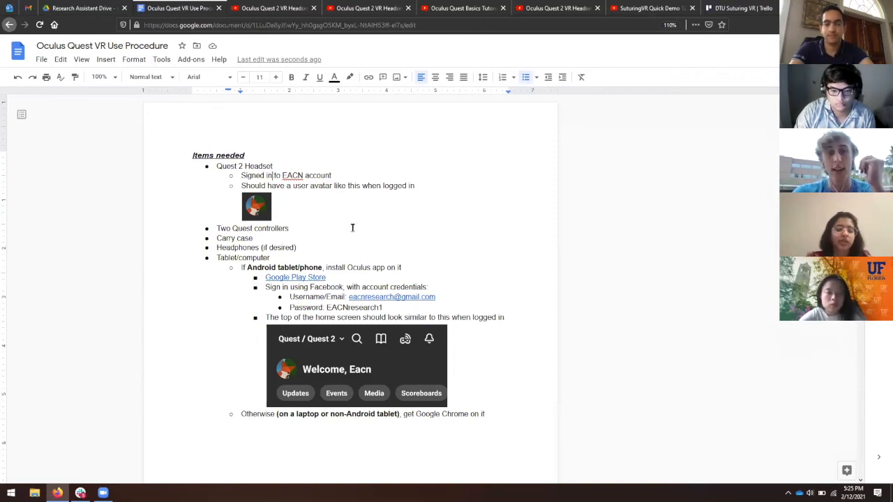
mouse_move(341, 198)
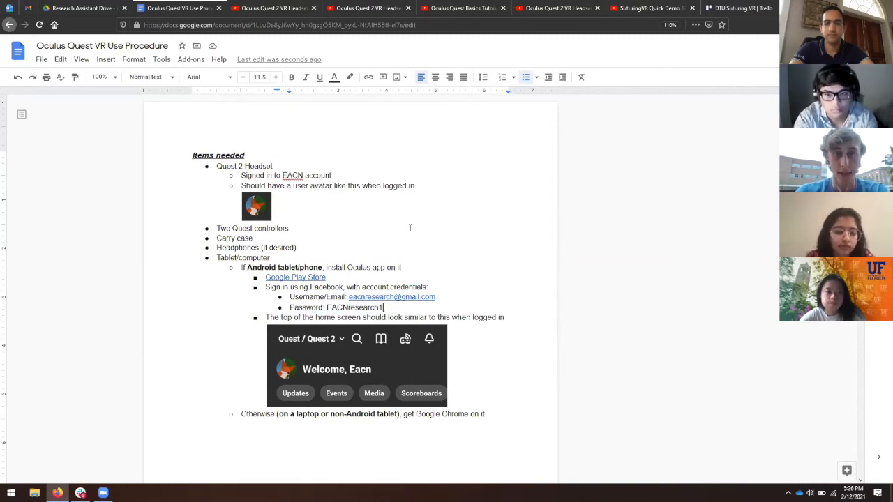
click(76, 8)
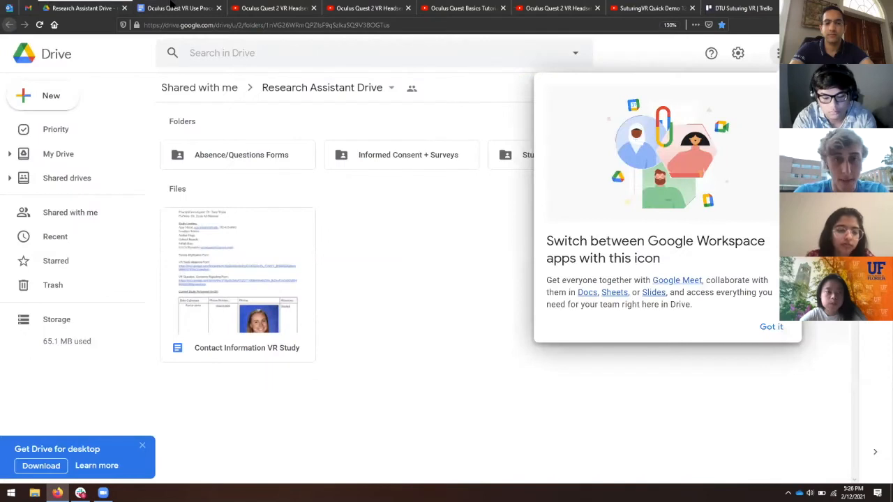
click(178, 8)
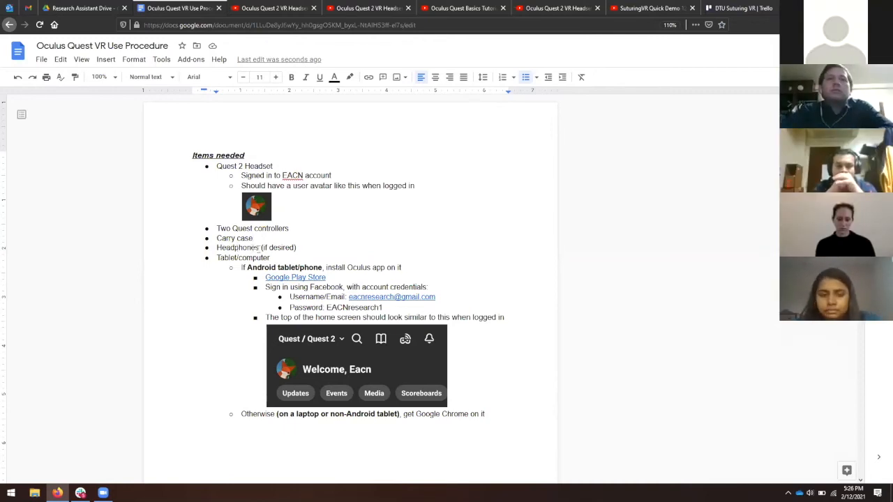
scroll(up, 3)
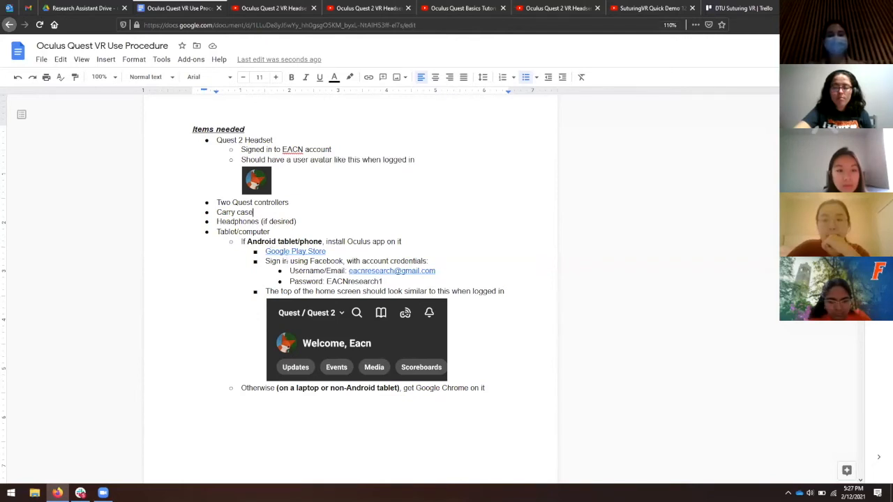
- Scroll down to Process to use Quest VR, showing headset buttons and controller diagrams
scroll(down, 3)
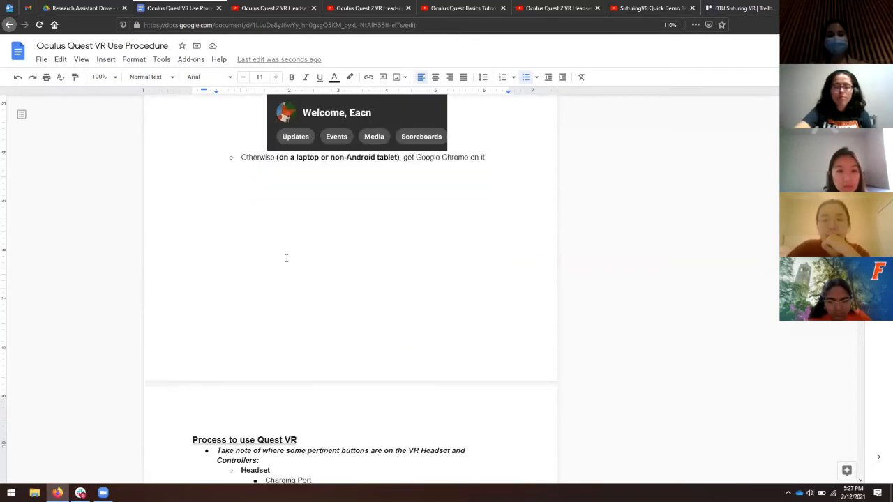
scroll(down, 3)
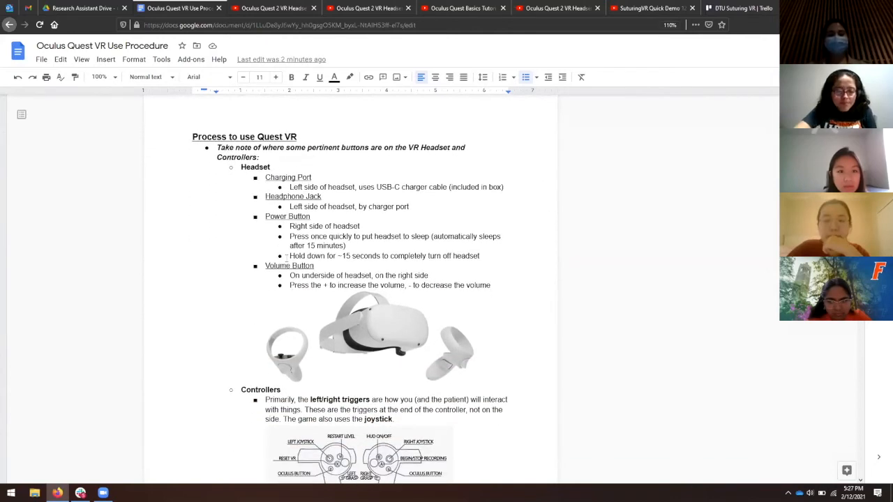
mouse_move(393, 320)
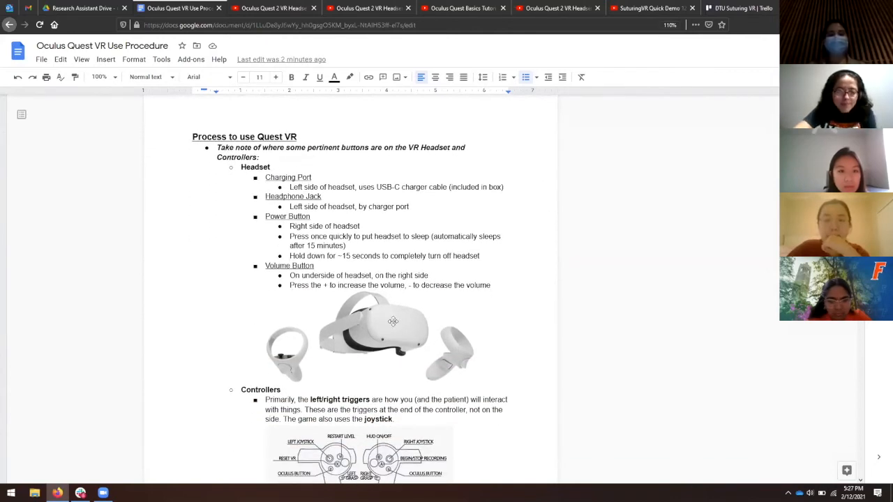
mouse_move(372, 302)
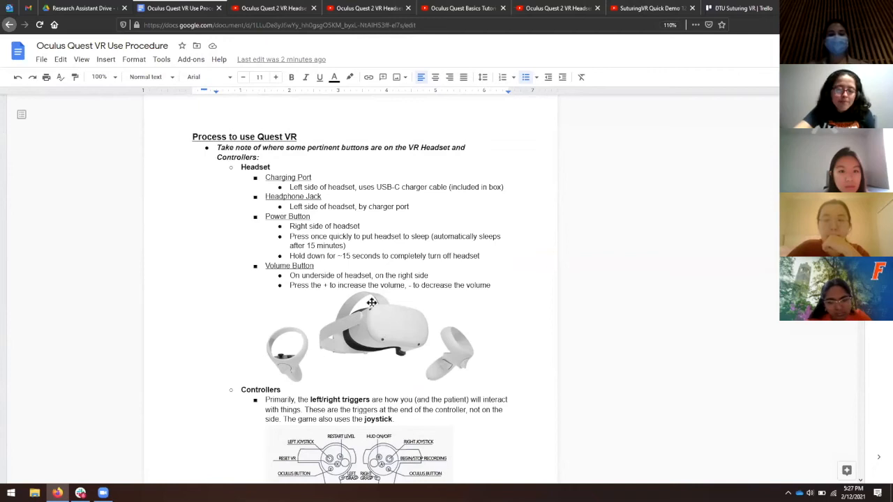
mouse_move(382, 339)
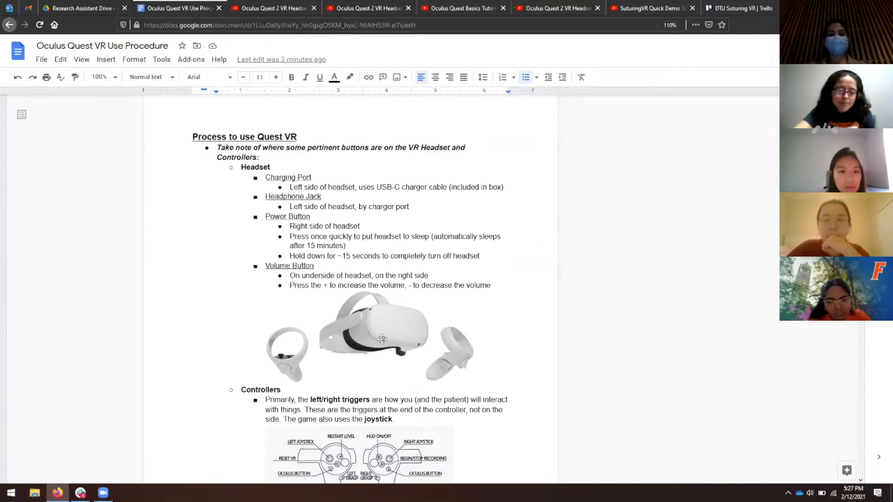
mouse_move(391, 332)
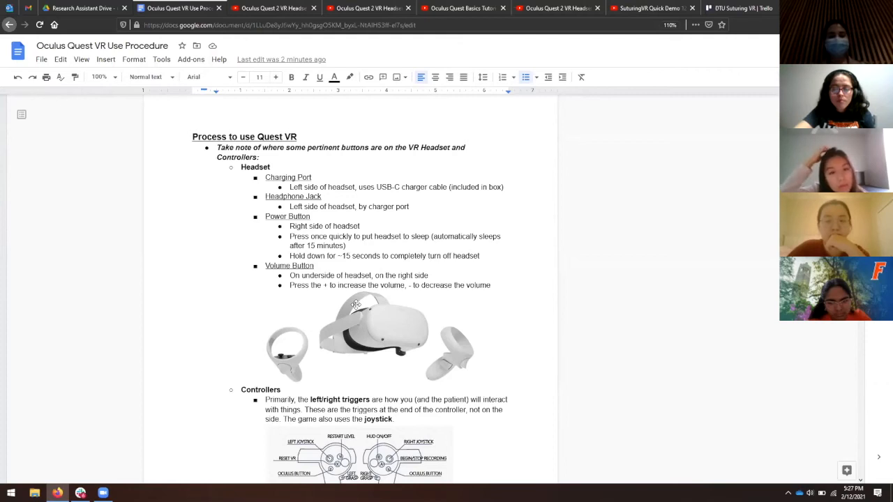
mouse_move(384, 348)
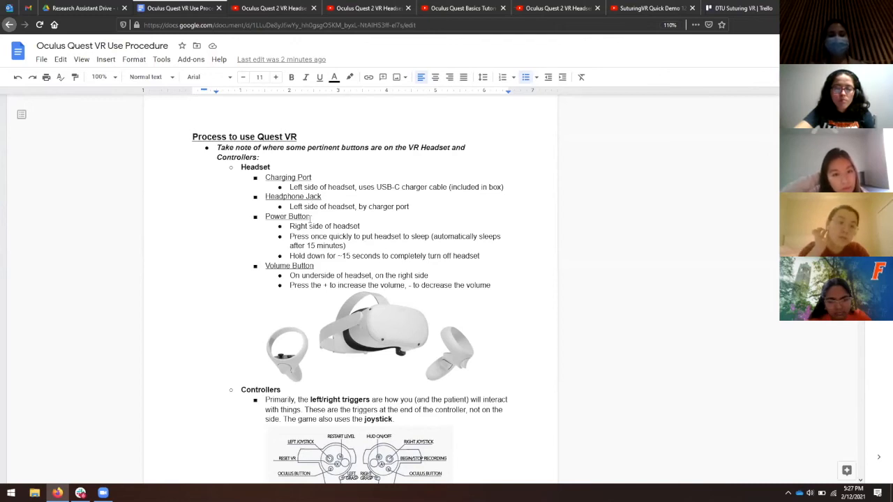
mouse_move(360, 332)
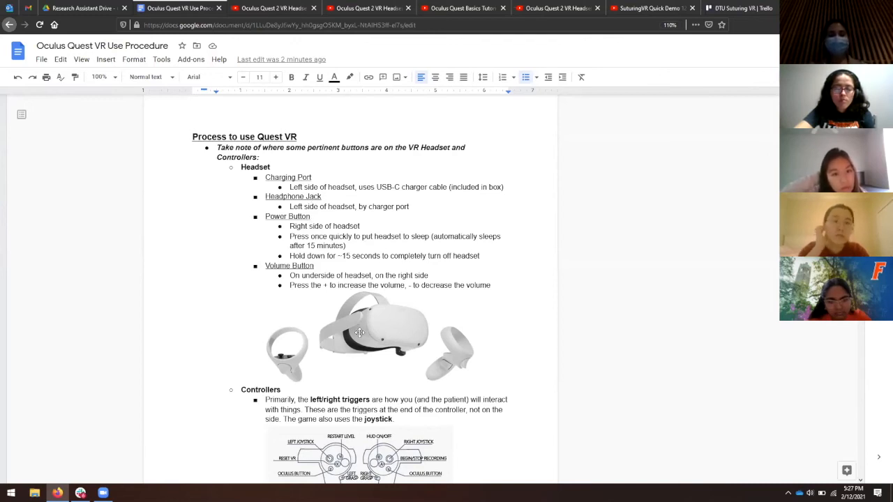
mouse_move(363, 328)
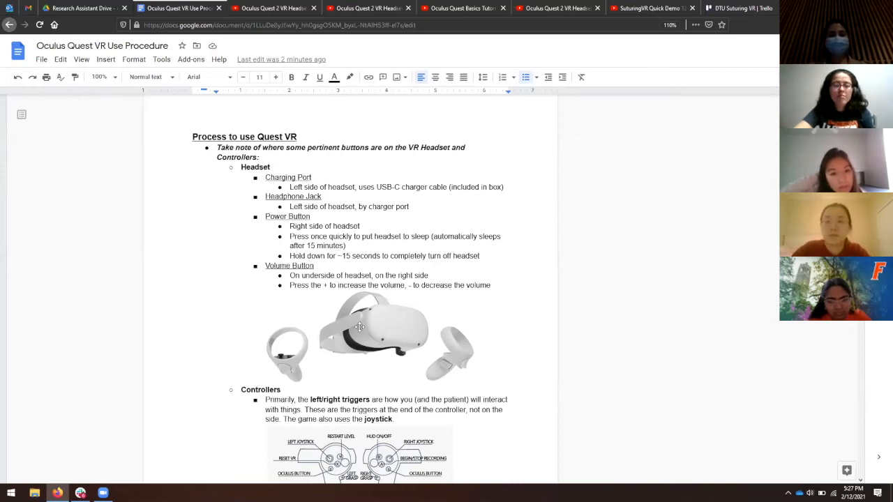
mouse_move(379, 308)
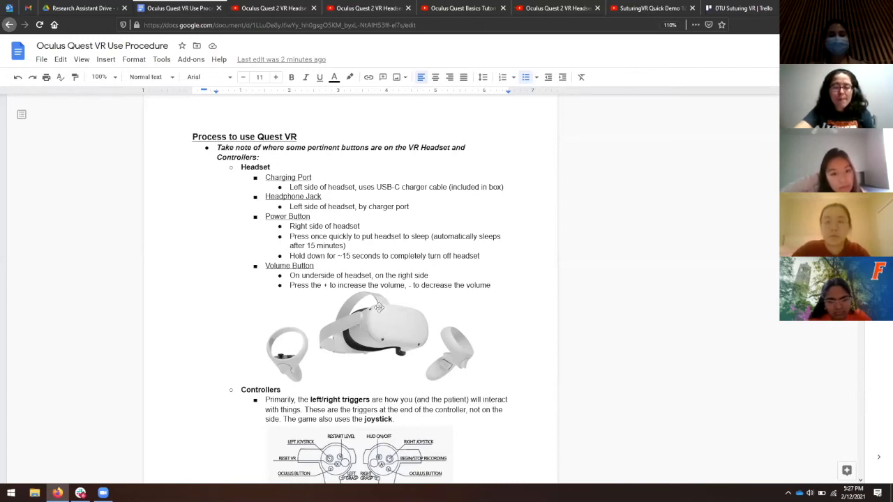
scroll(up, 3)
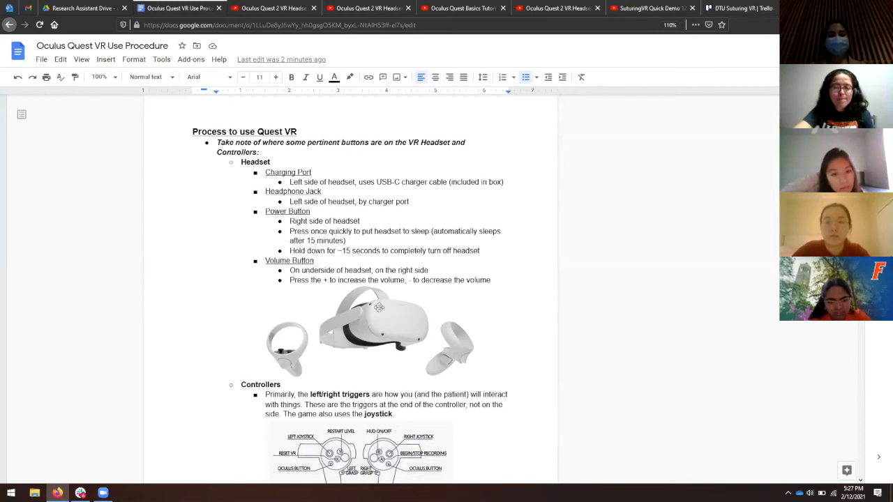
scroll(down, 3)
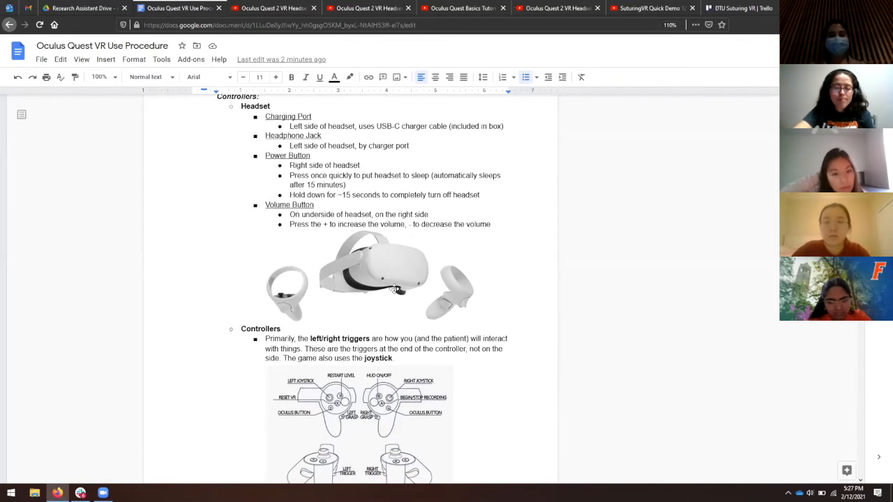
mouse_move(410, 288)
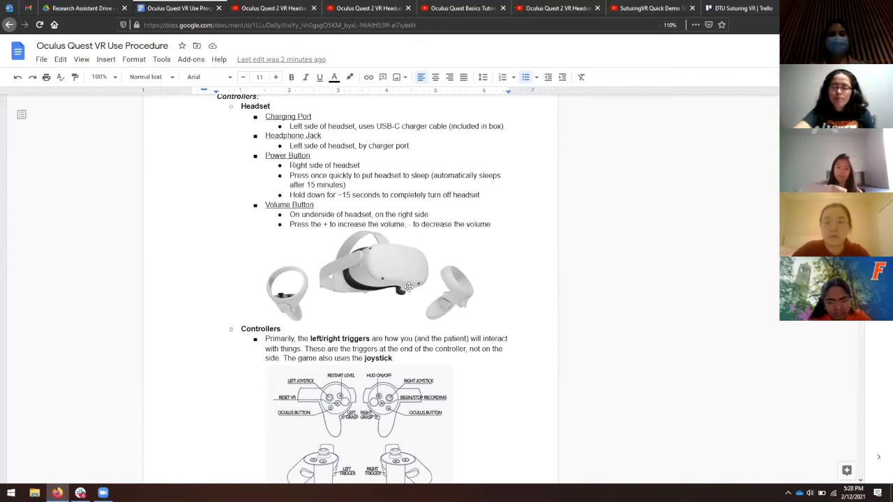
- Scroll past Controllers to the glasses spacer step's Video Demonstration link
scroll(down, 3)
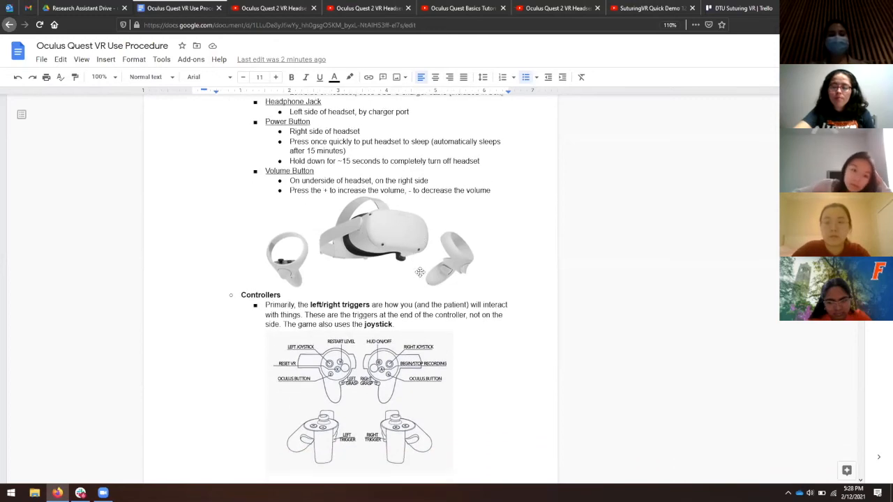
scroll(down, 3)
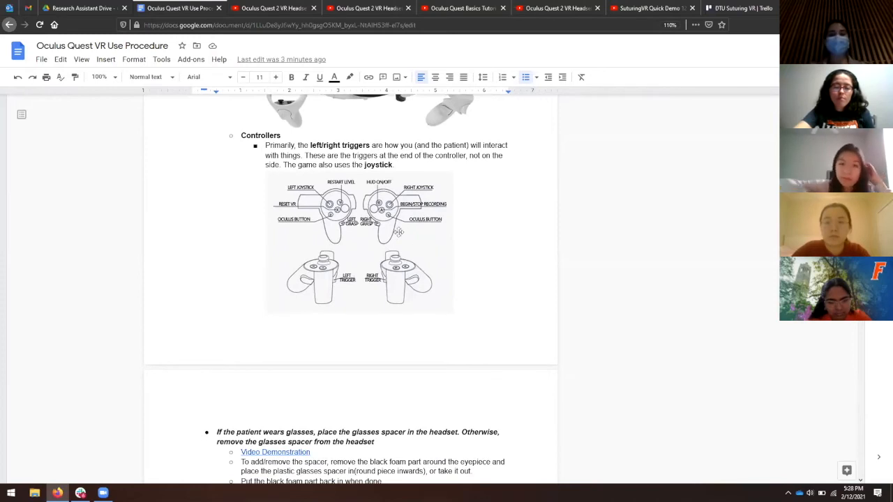
scroll(up, 3)
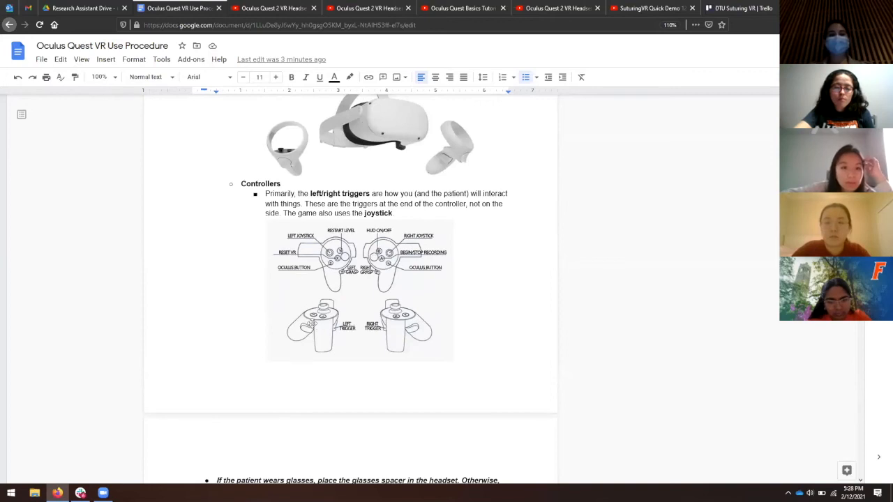
mouse_move(302, 299)
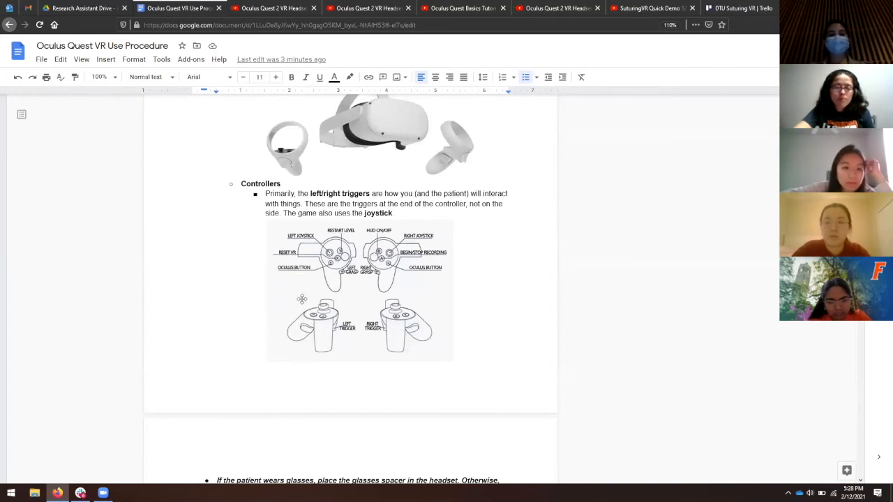
mouse_move(367, 316)
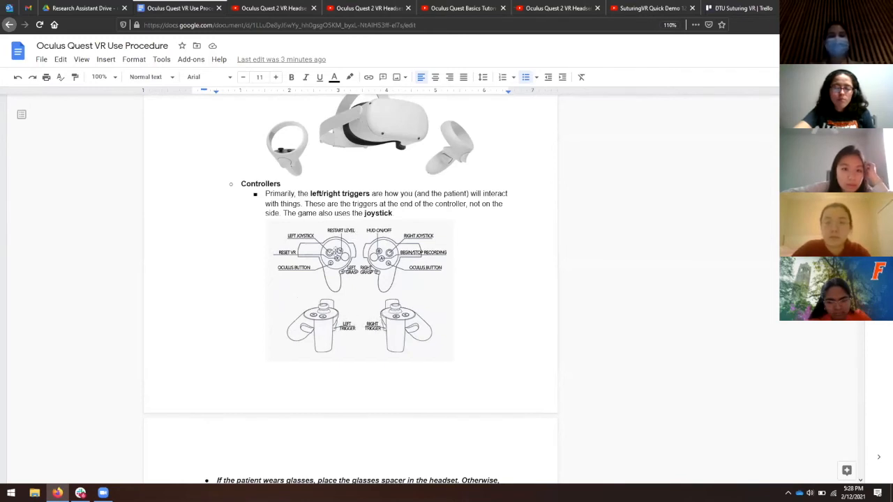
mouse_move(394, 295)
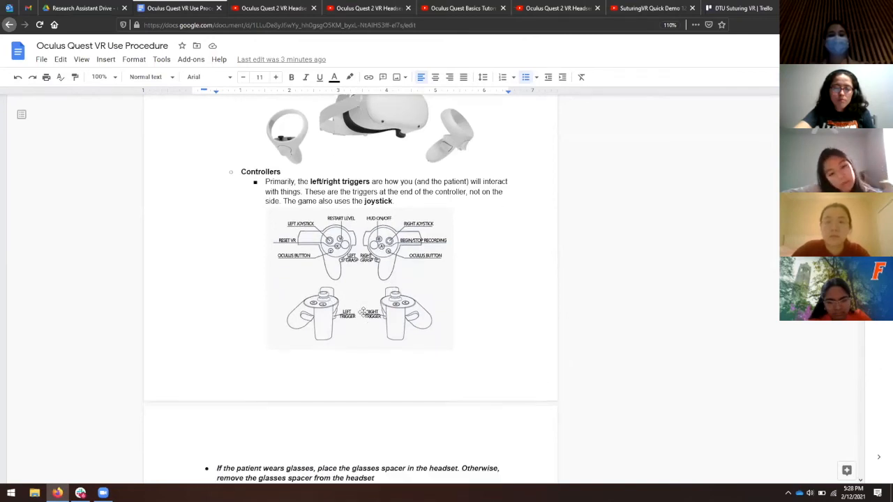
scroll(down, 3)
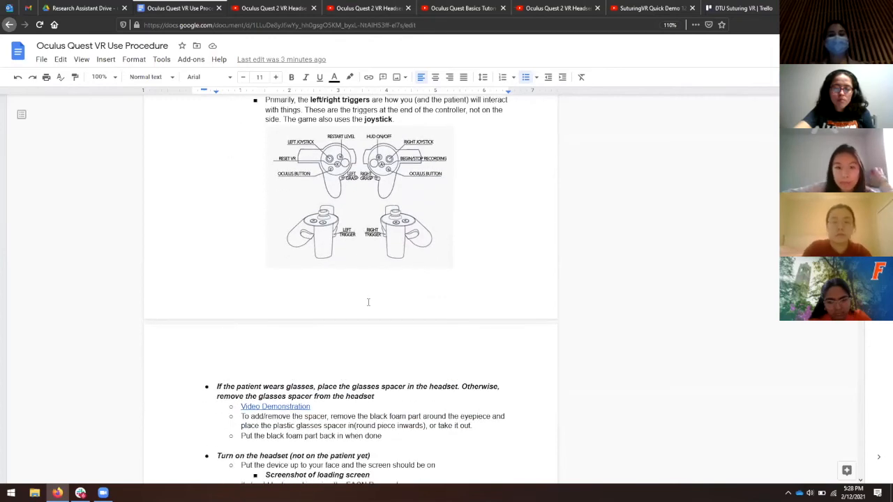
scroll(down, 3)
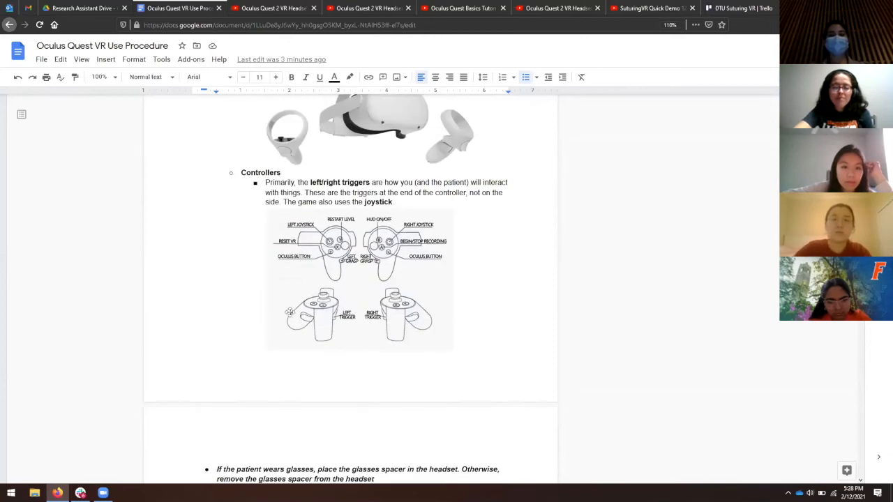
scroll(down, 3)
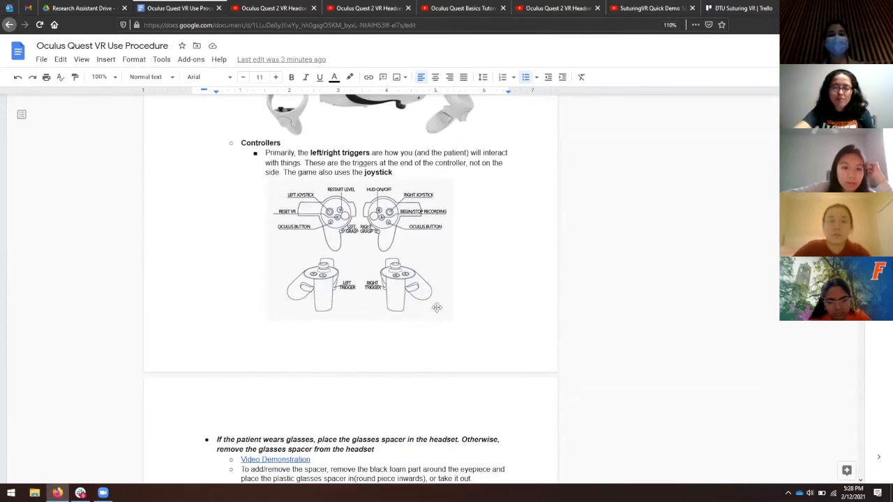
scroll(down, 3)
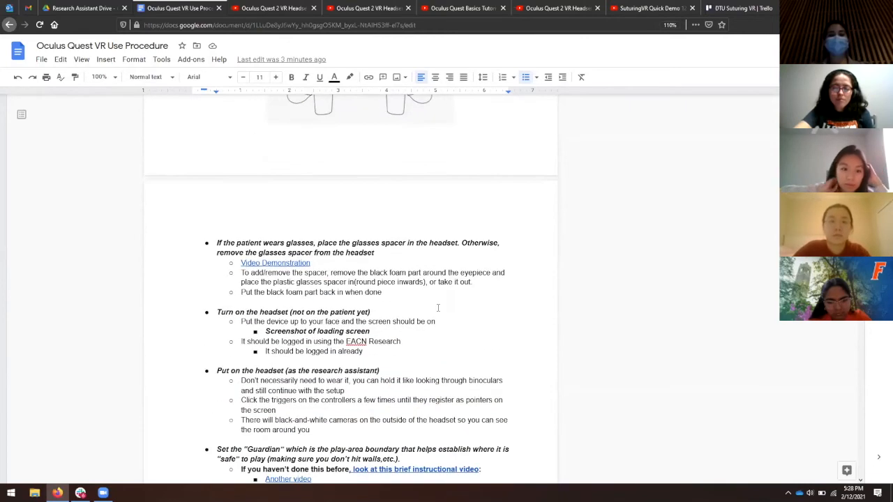
scroll(down, 3)
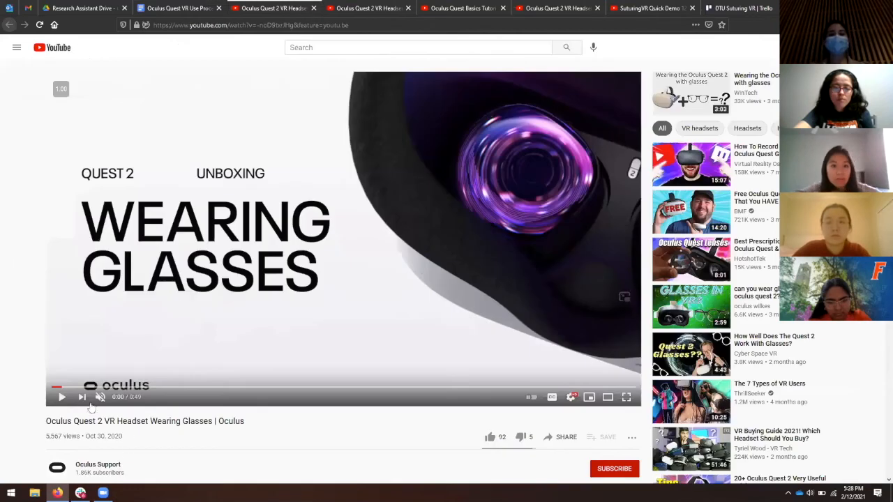
- Play most of the Quest 2 glasses-spacer video, then return to the procedure doc
click(61, 397)
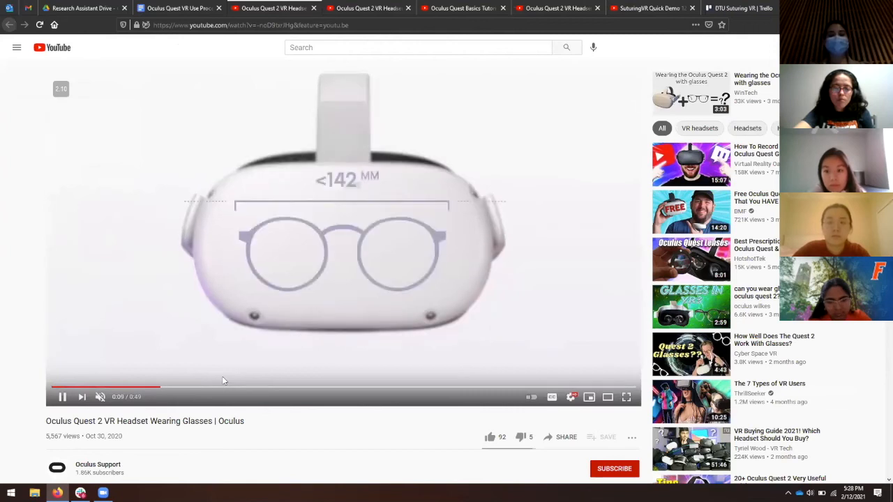
click(207, 387)
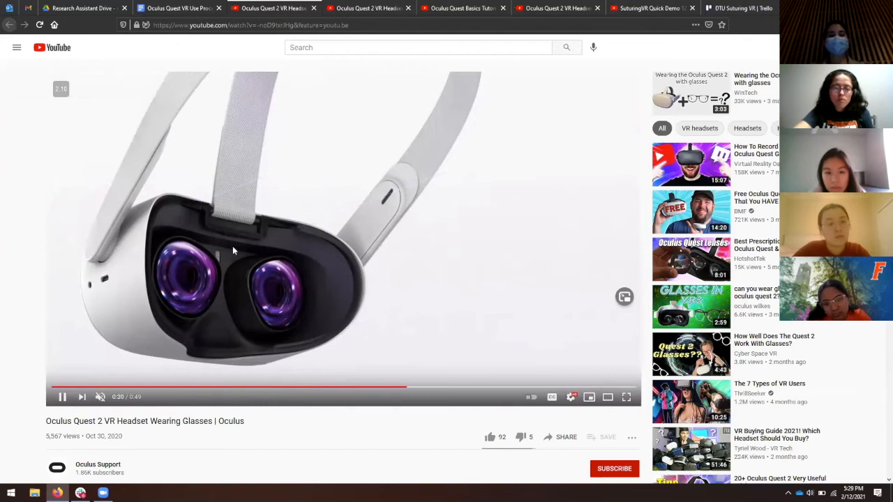
mouse_move(168, 391)
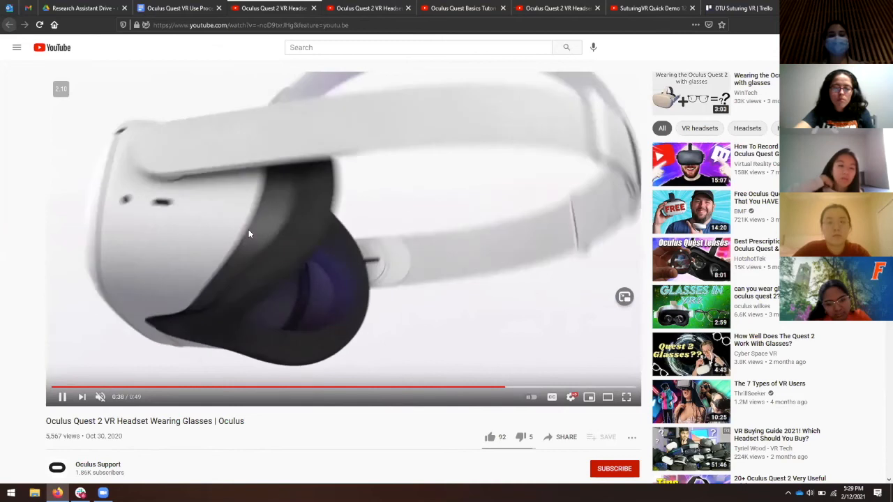
click(180, 8)
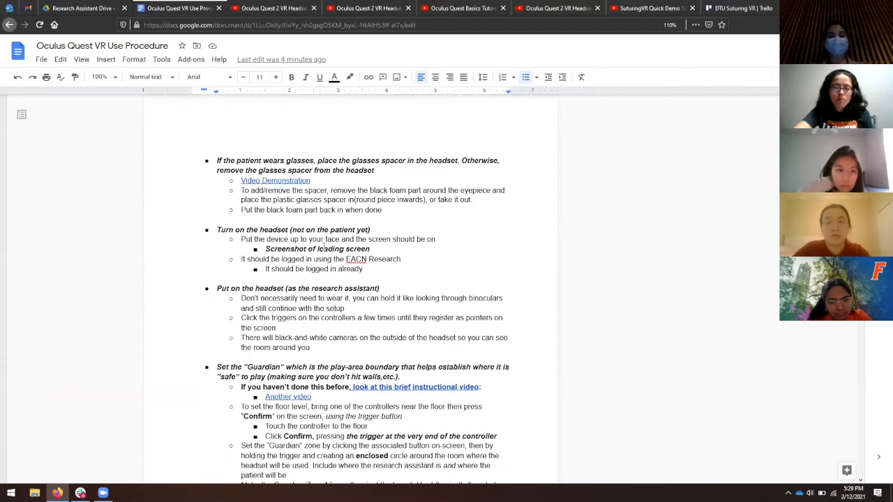
- Scroll the procedure through the Guardian boundary step down to Enable casting
scroll(down, 3)
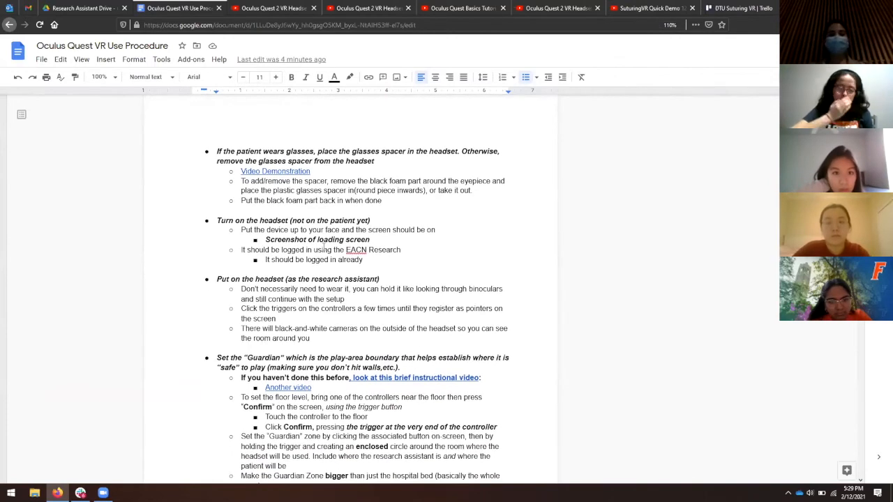
scroll(down, 3)
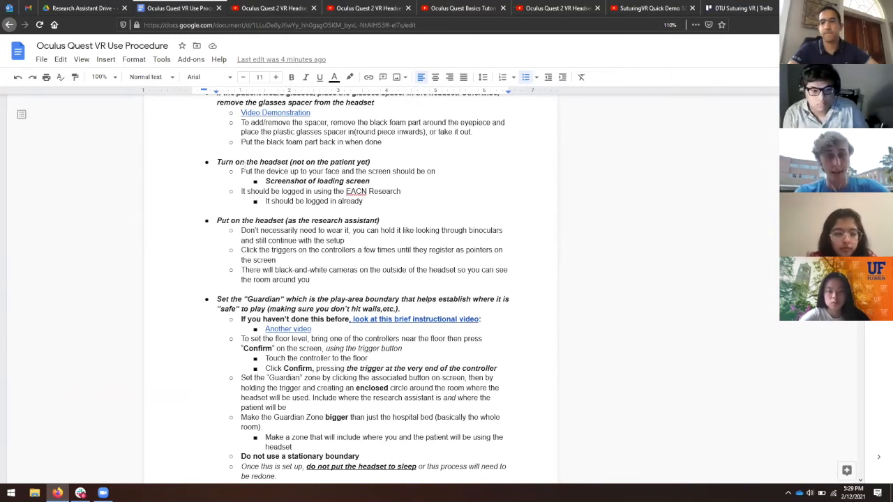
scroll(down, 3)
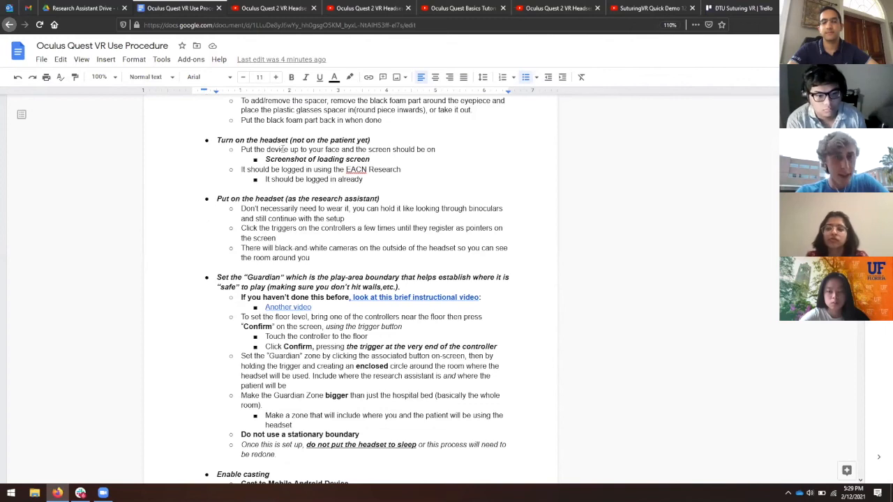
scroll(down, 3)
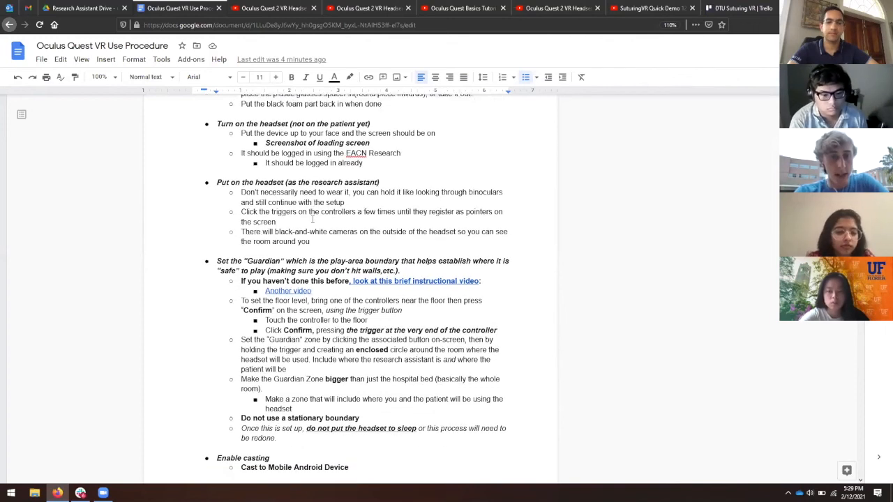
scroll(down, 3)
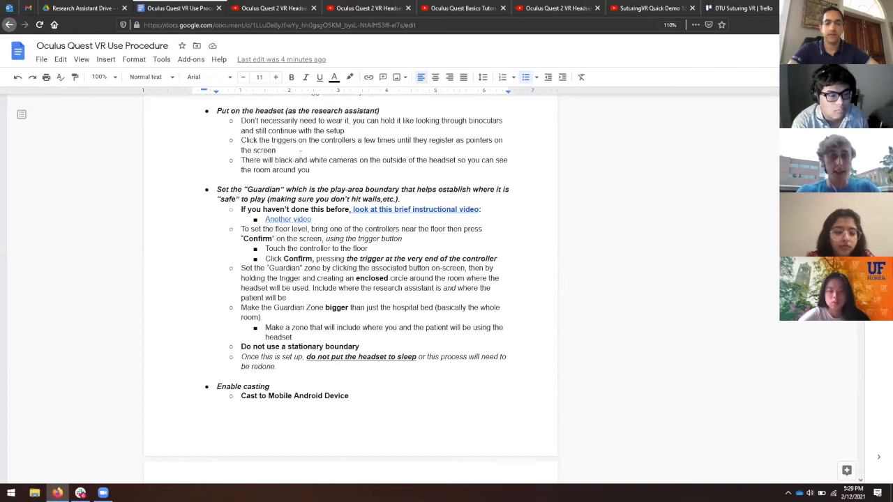
scroll(down, 3)
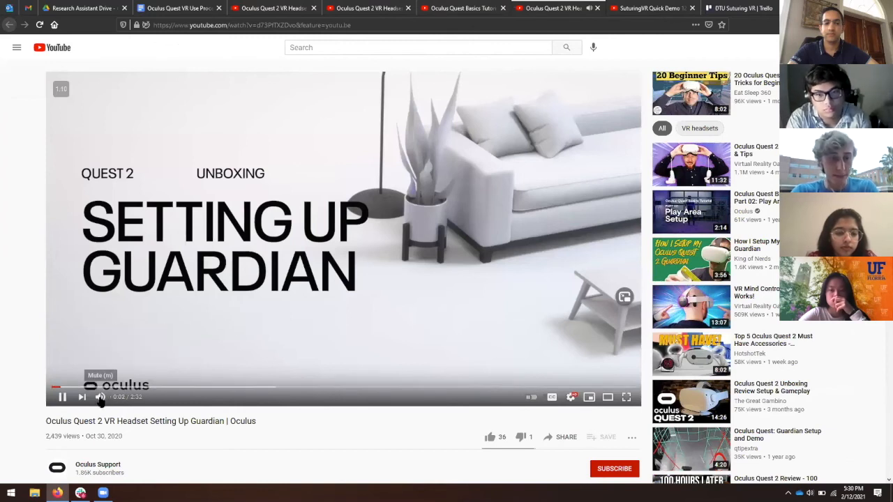
- Play the Setting Up Guardian video, pause, skip near its end, then return to the doc
click(101, 397)
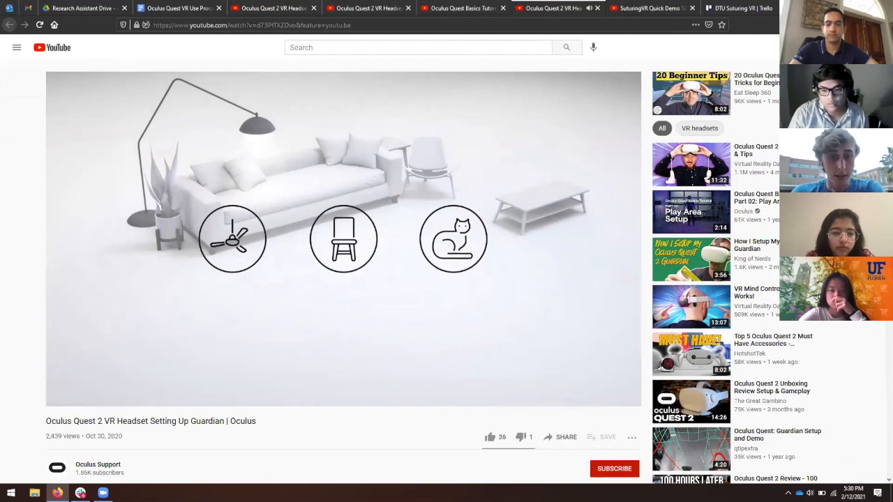
click(342, 237)
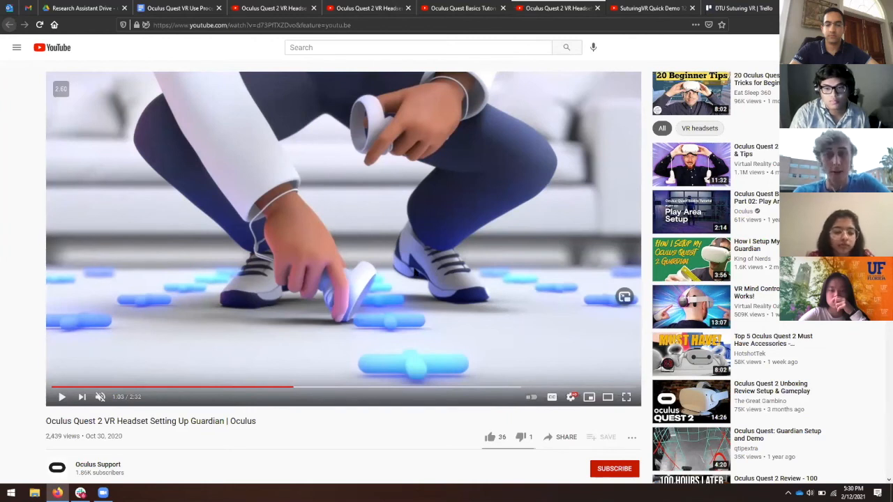
mouse_move(342, 291)
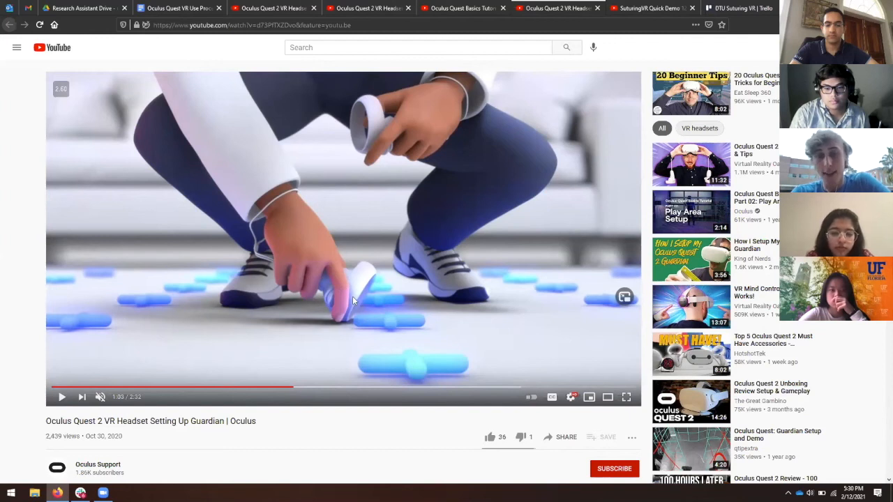
click(61, 397)
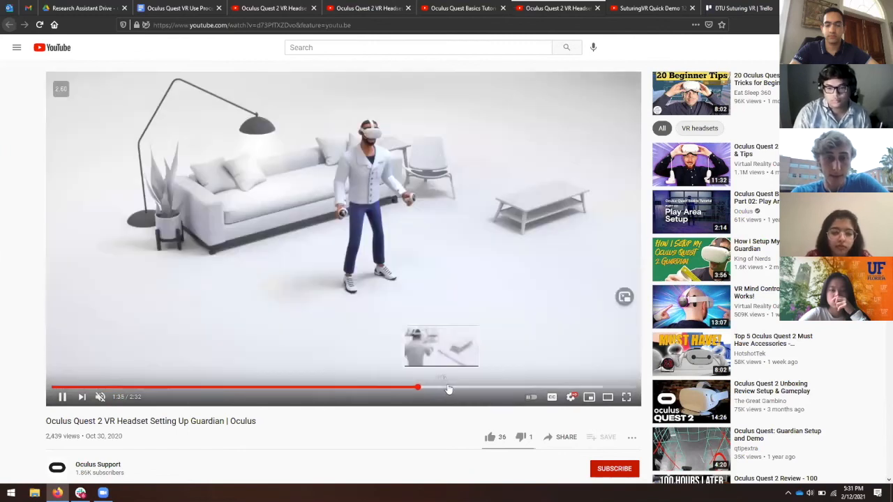
click(441, 387)
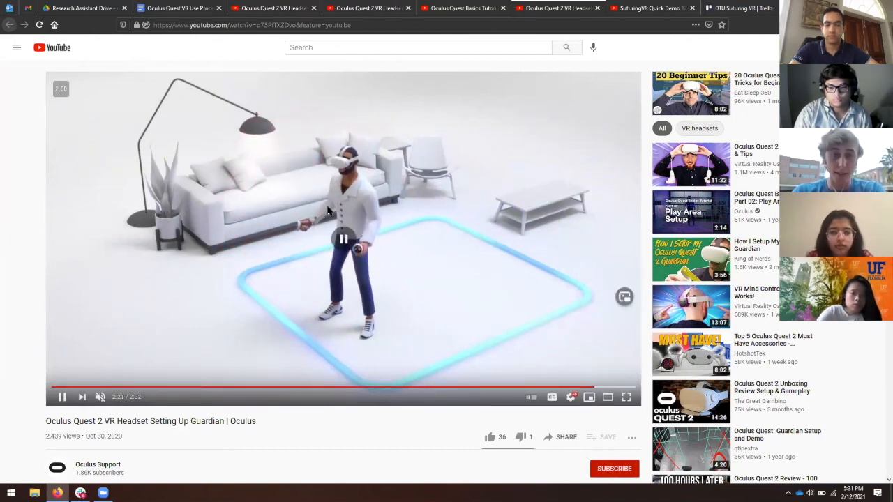
click(178, 8)
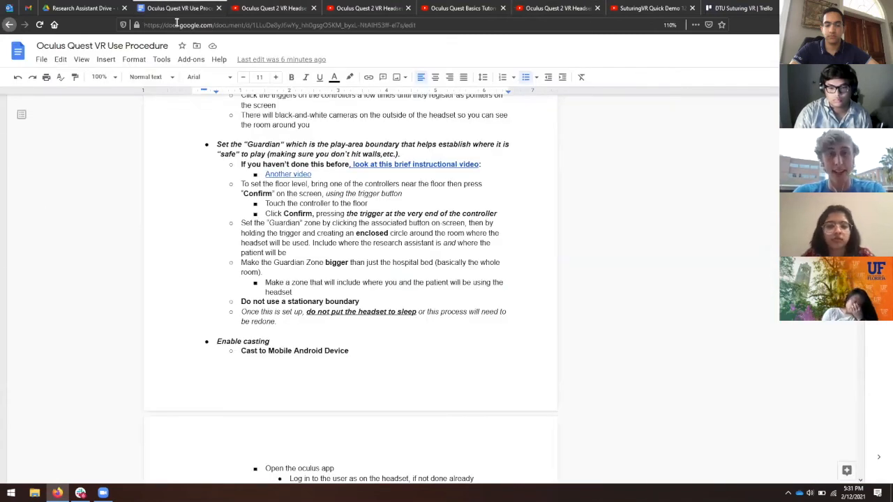
- Scroll past the casting steps to 'Put the headset on the patient' and game-overview steps
scroll(down, 3)
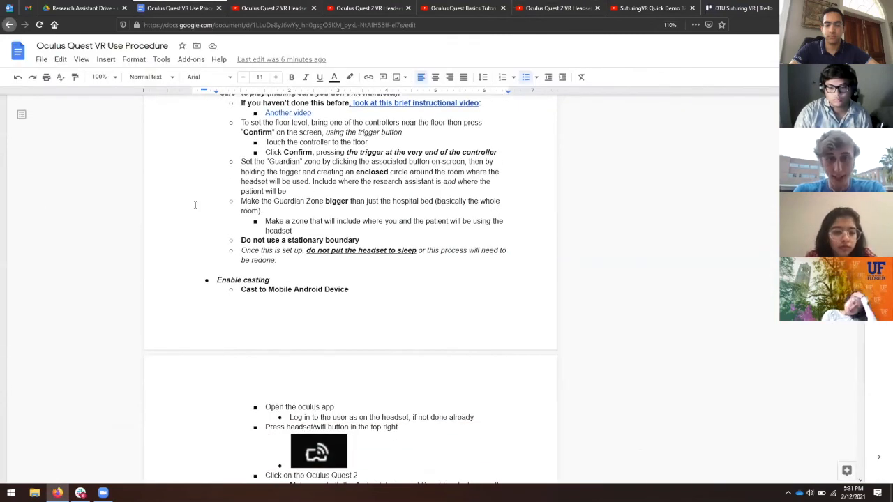
scroll(down, 3)
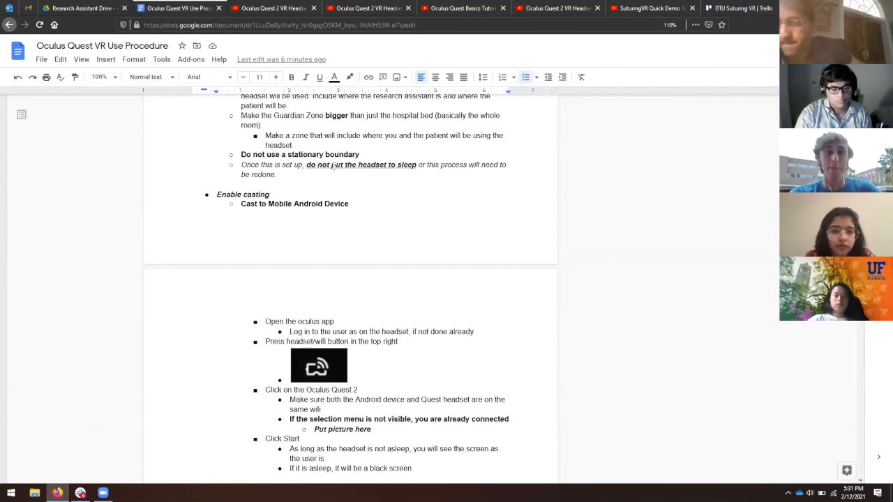
scroll(down, 3)
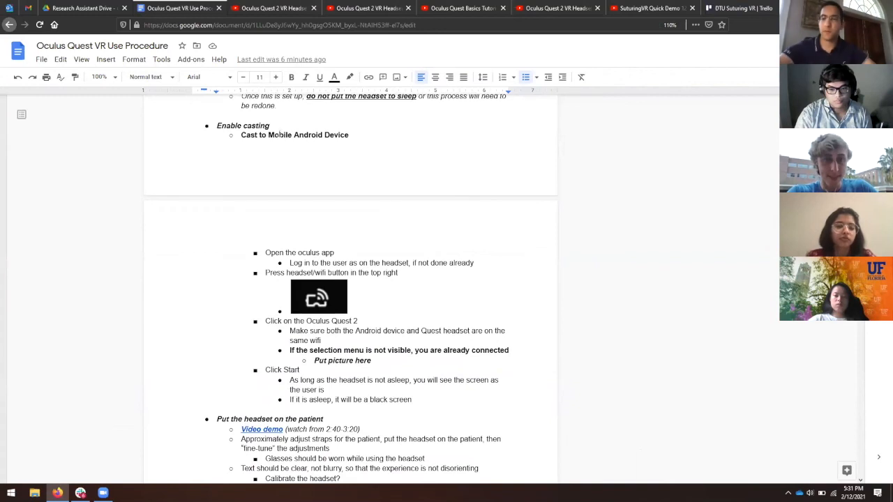
mouse_move(46, 207)
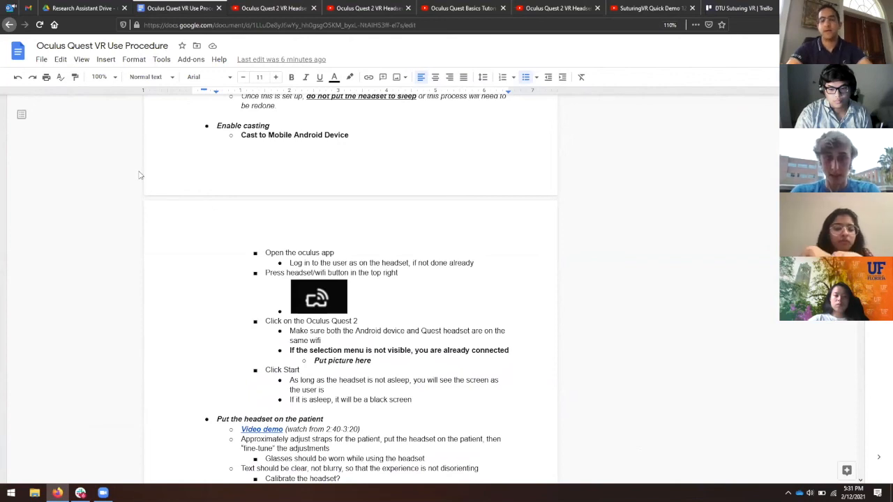
mouse_move(261, 149)
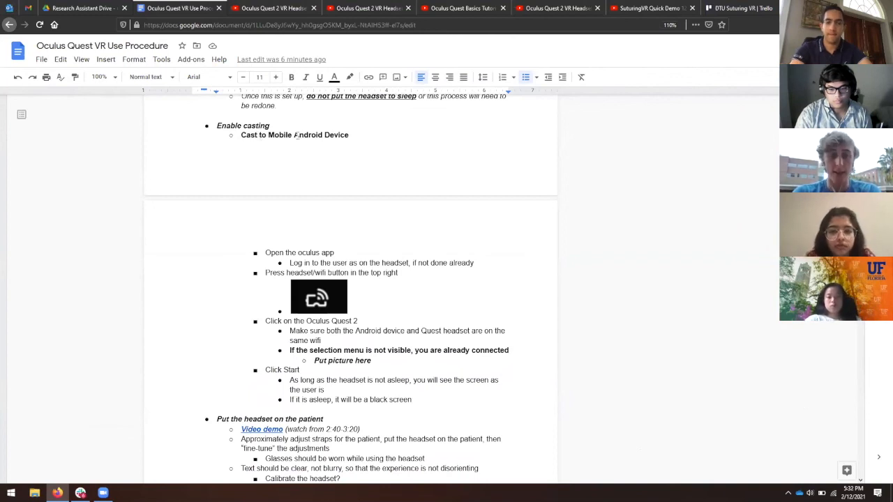
scroll(down, 3)
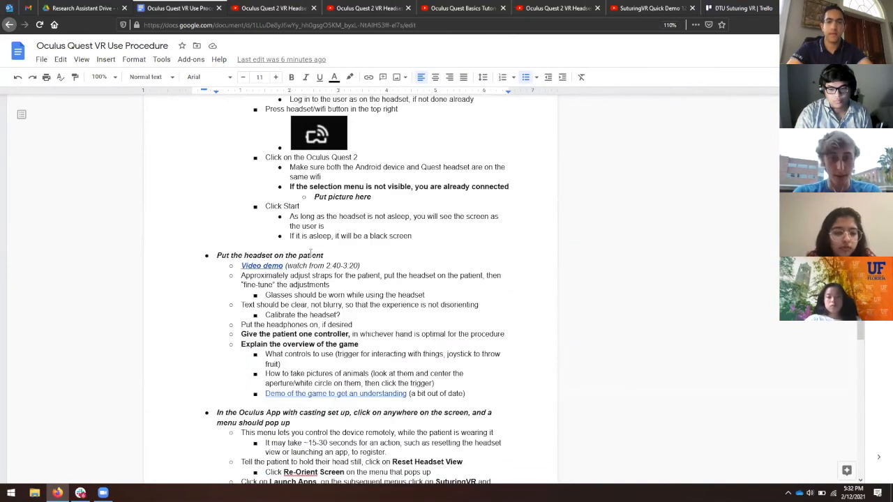
scroll(down, 3)
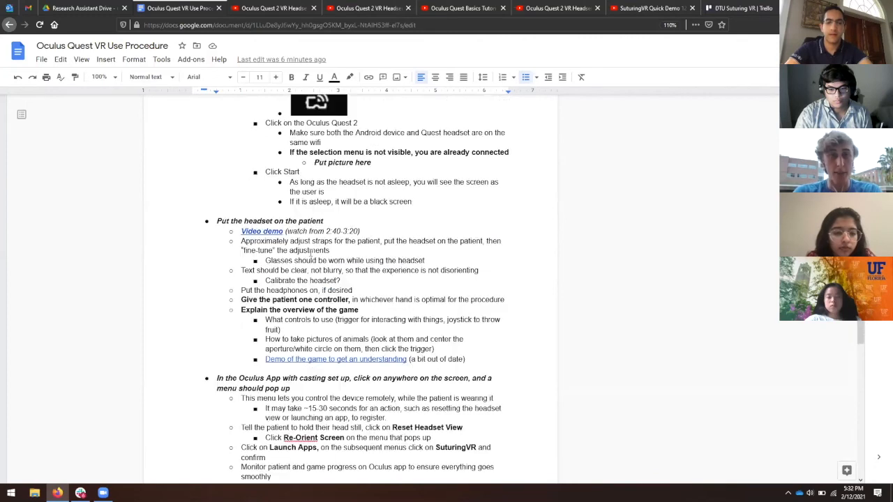
scroll(down, 3)
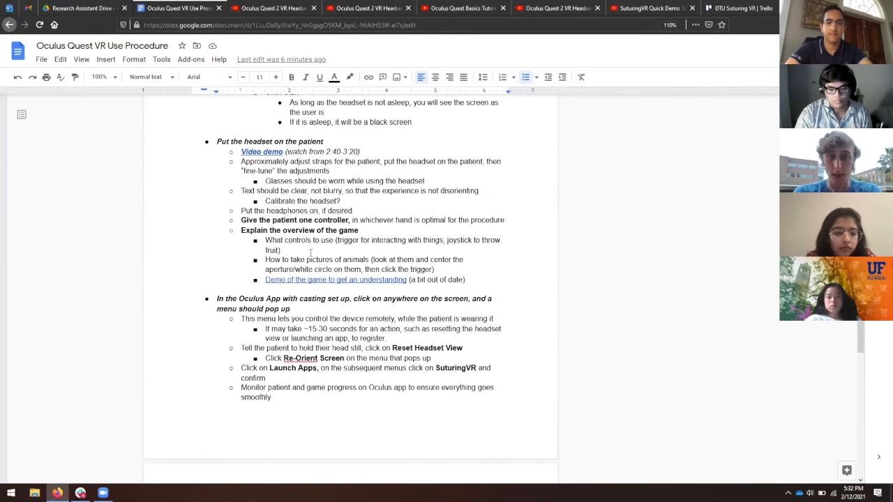
scroll(up, 3)
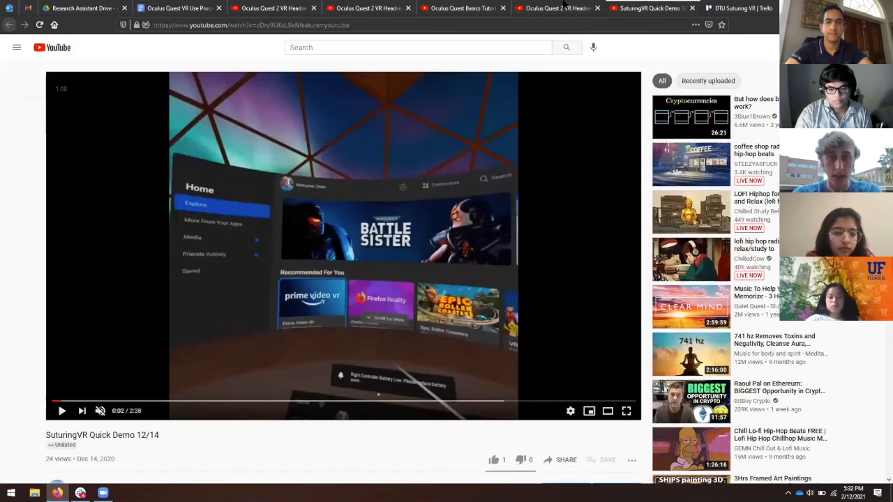
- Play the Quest 2 Unboxing & Setup video from 2:40 to 3:10, then return to the doc
click(272, 7)
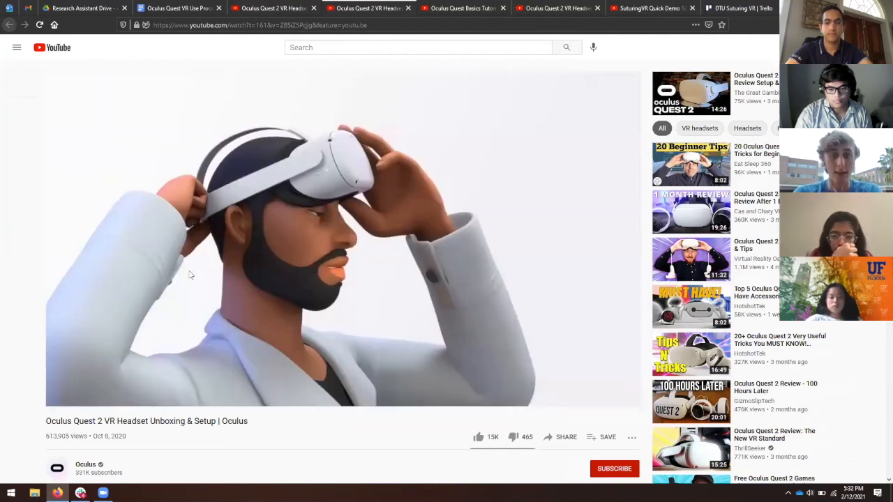
click(223, 388)
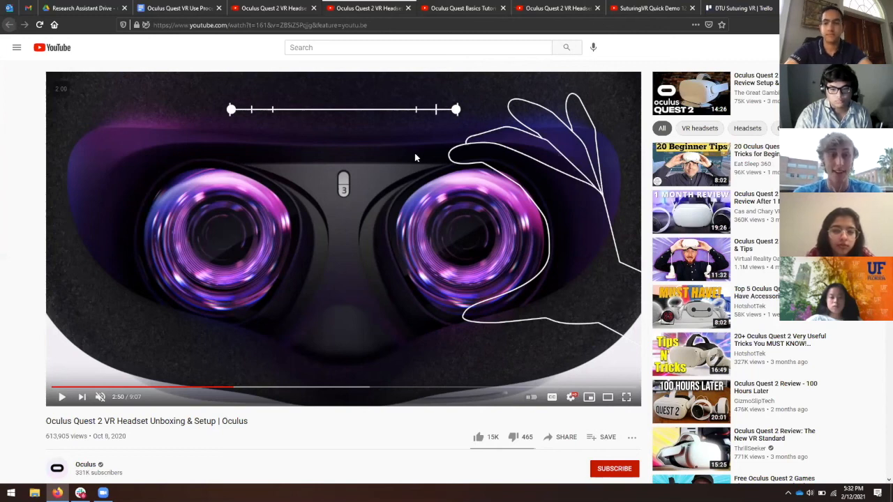
mouse_move(391, 233)
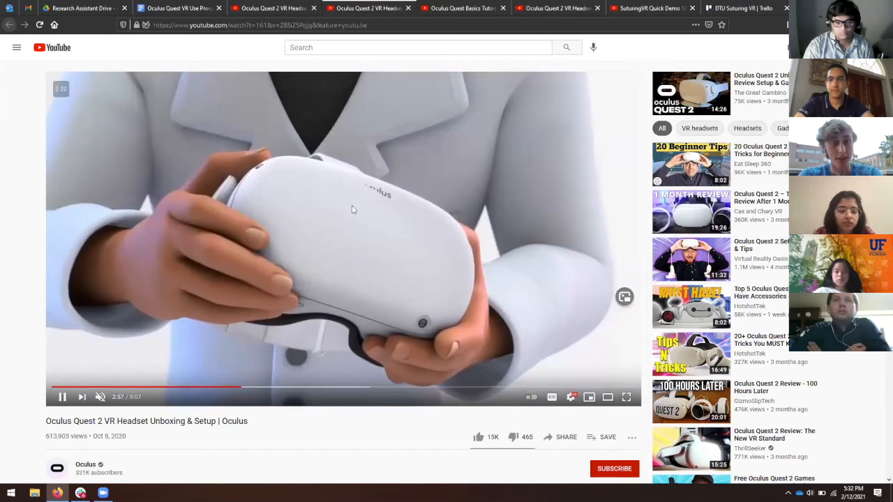
click(260, 388)
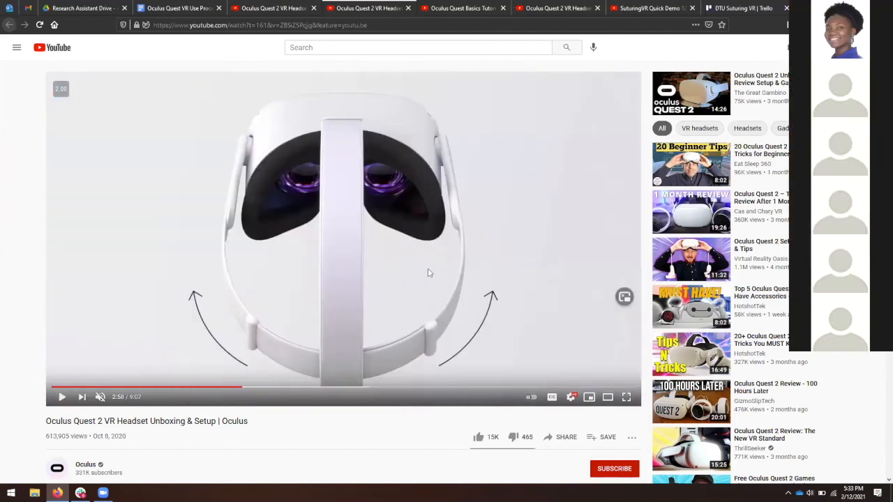
mouse_move(422, 337)
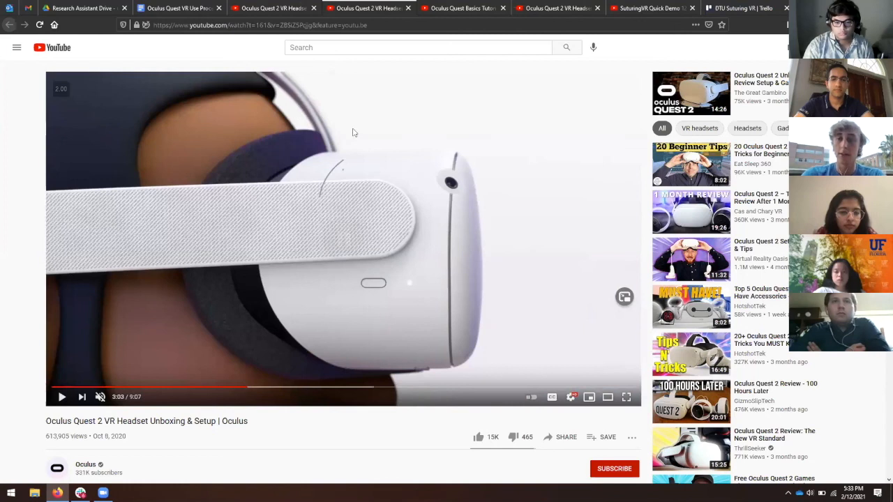
mouse_move(329, 211)
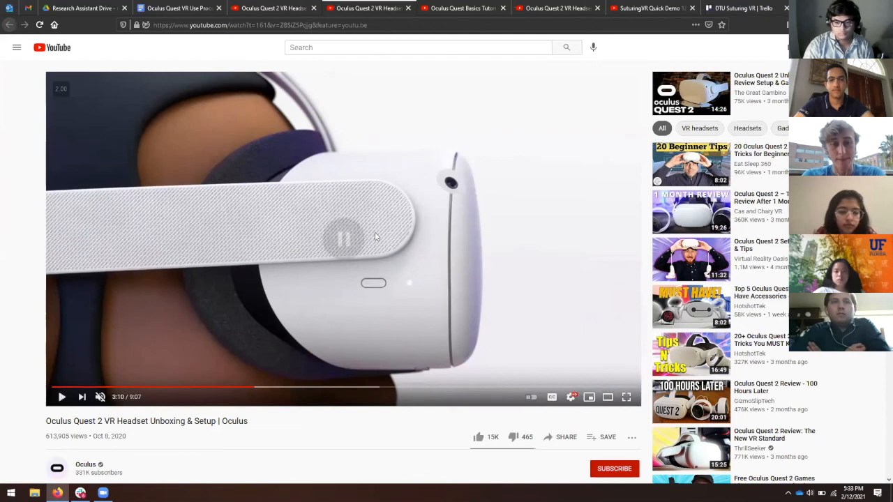
mouse_move(398, 184)
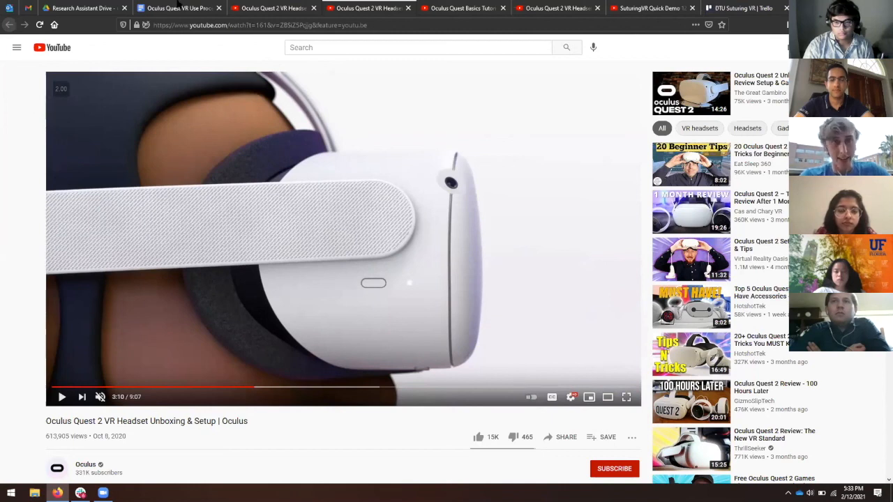
click(178, 8)
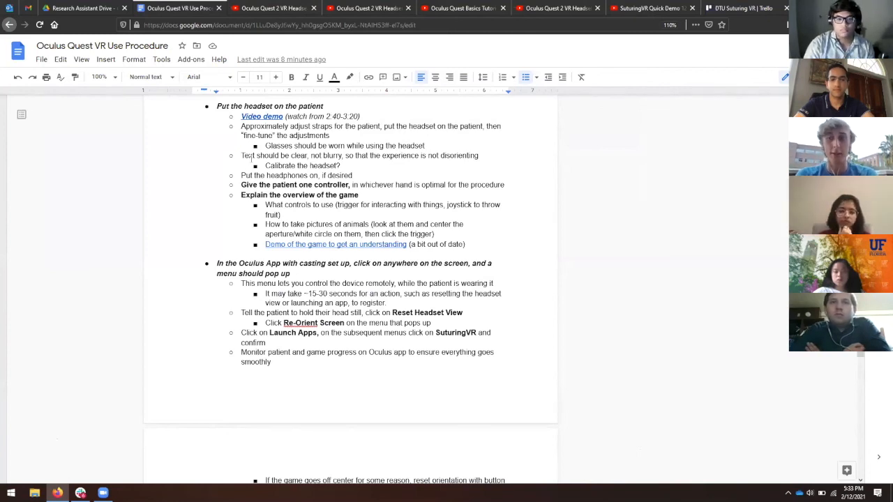
- Scroll past Issues and Resolutions and the notes to the Sanitization cleaning steps
scroll(down, 3)
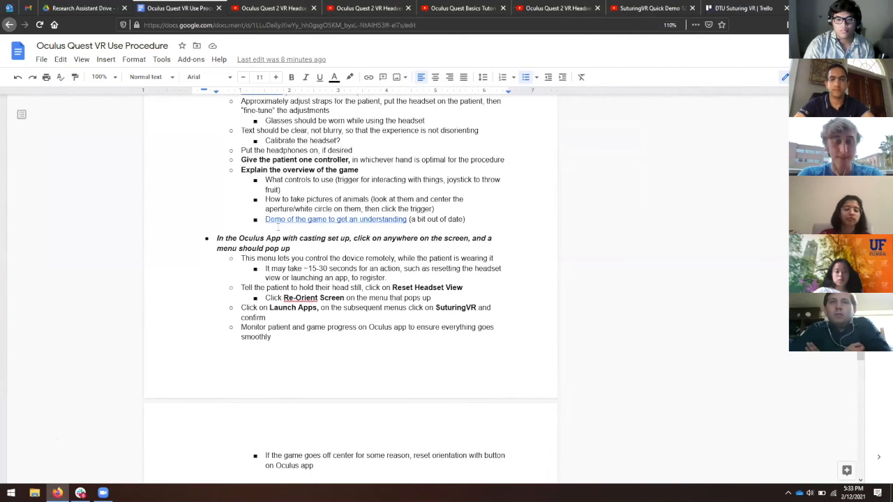
scroll(down, 3)
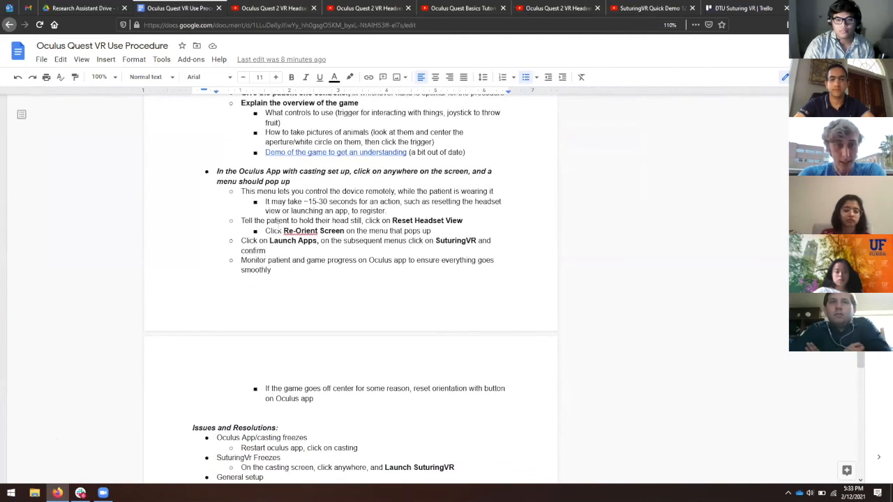
scroll(down, 3)
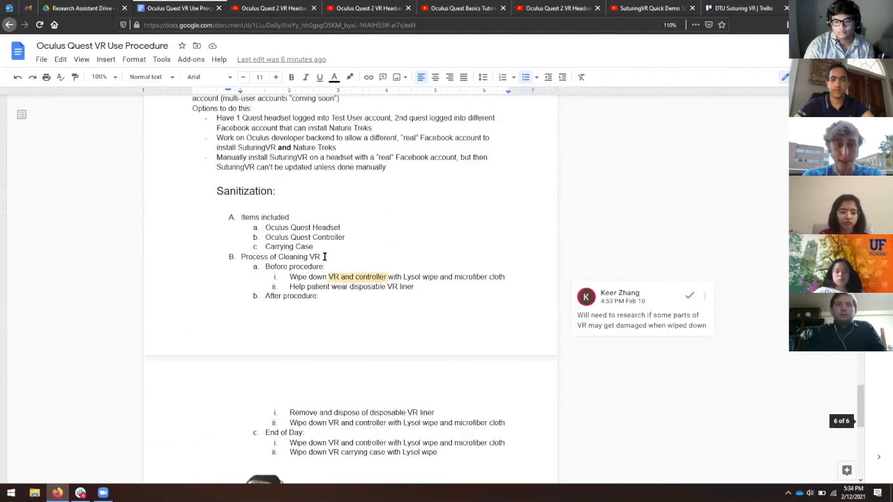
scroll(up, 3)
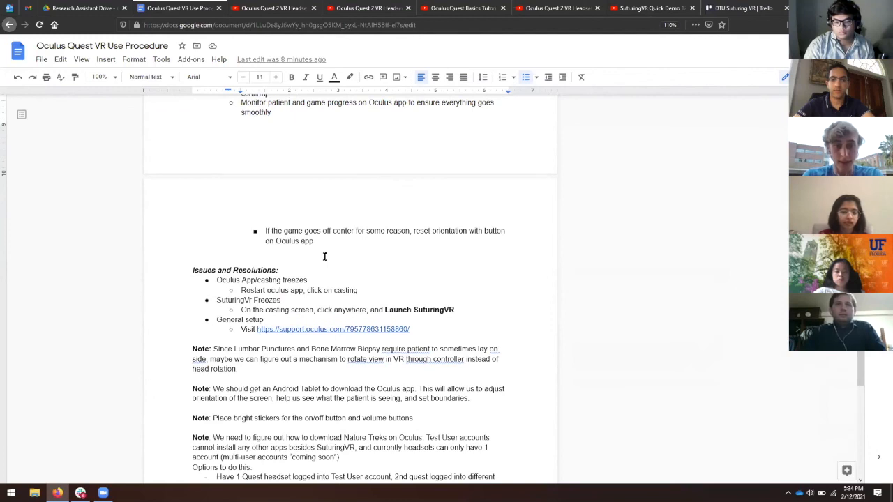
scroll(down, 3)
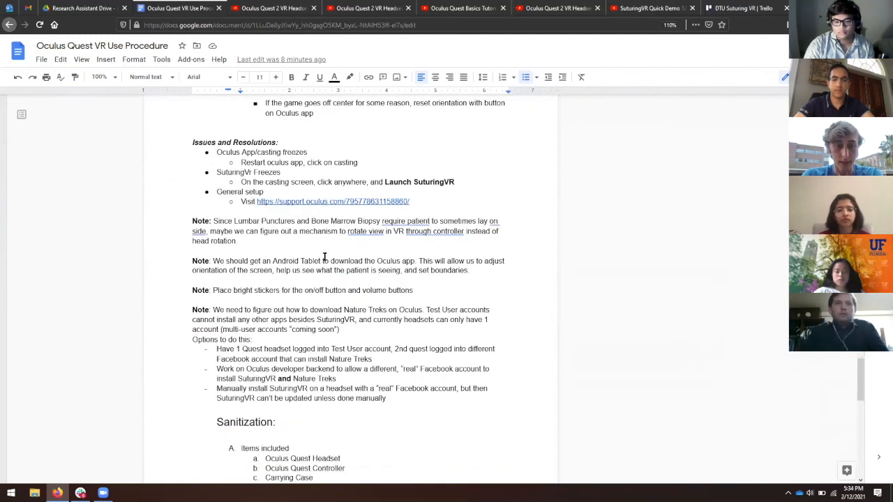
scroll(down, 3)
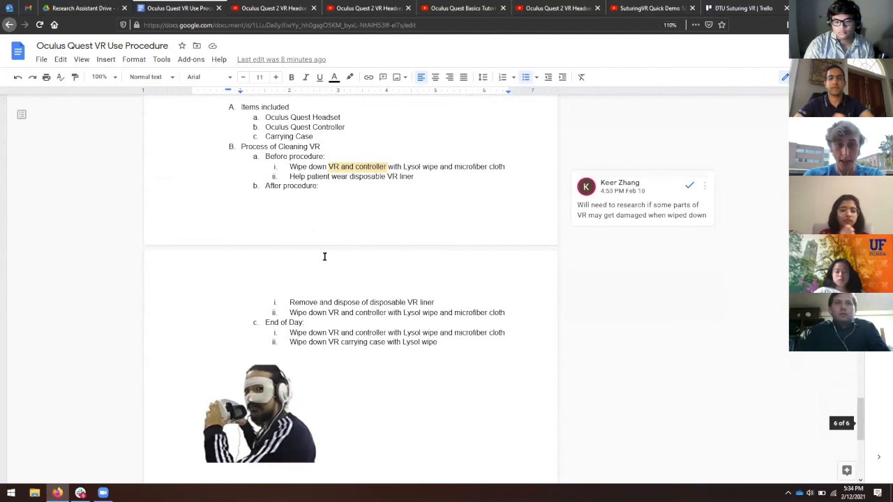
scroll(up, 3)
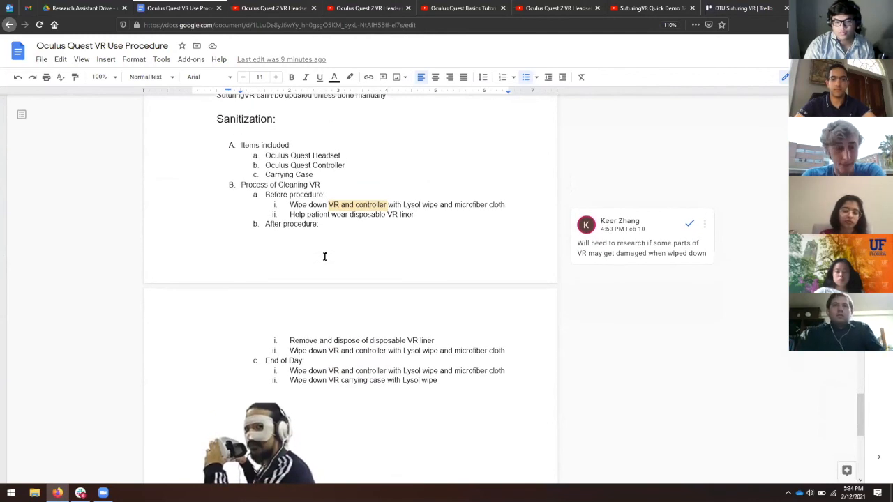
scroll(up, 3)
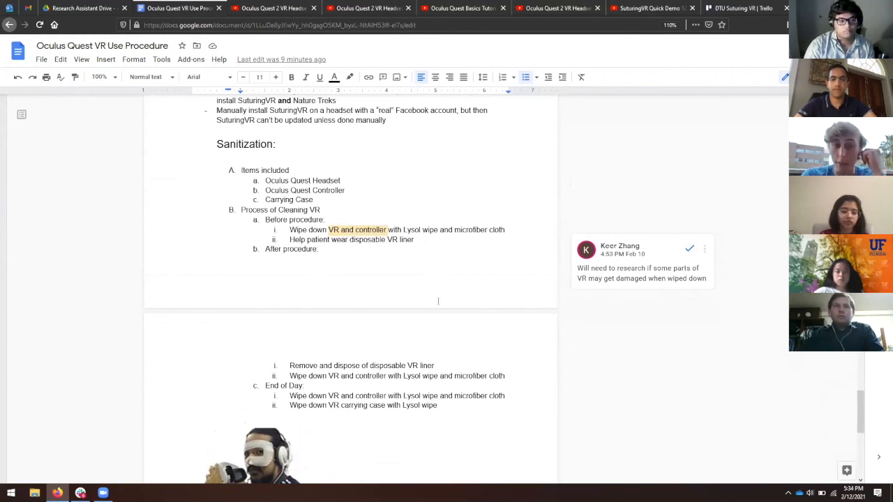
mouse_move(437, 301)
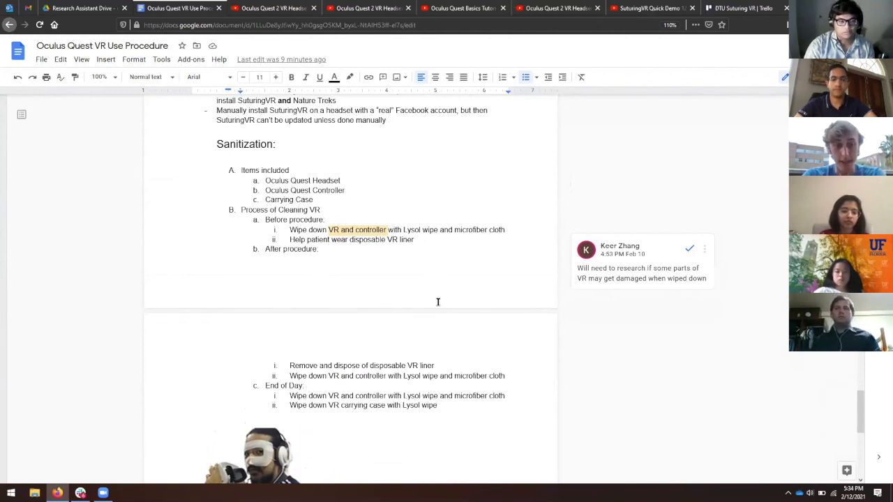